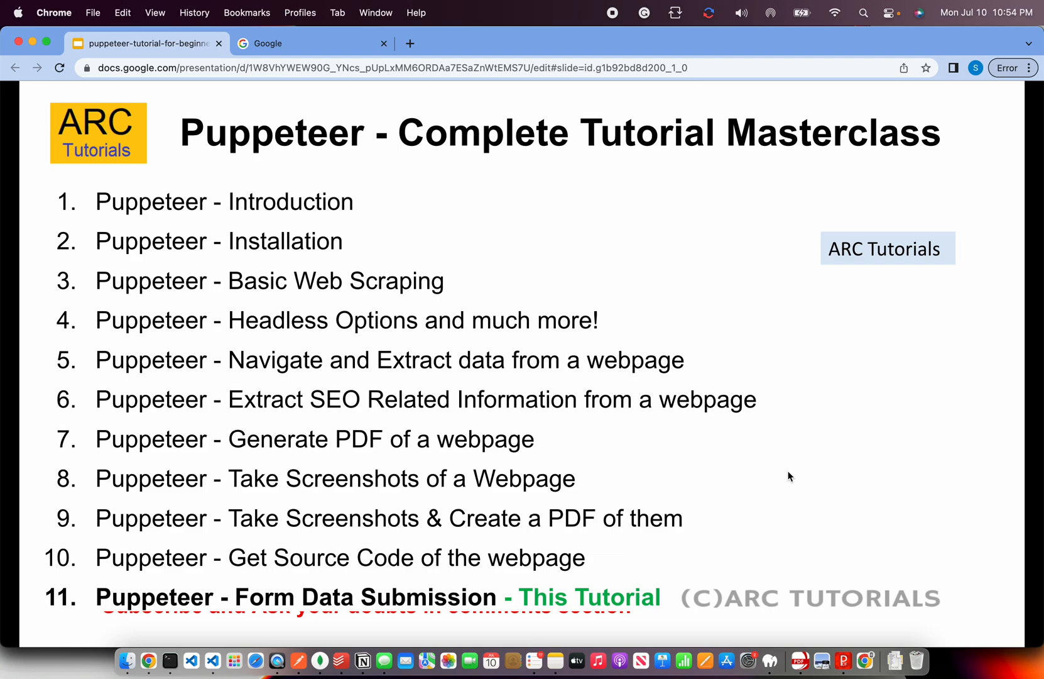
- Advance to the overview slide listing Puppeteer tutorials 12 through 19
key("Right")
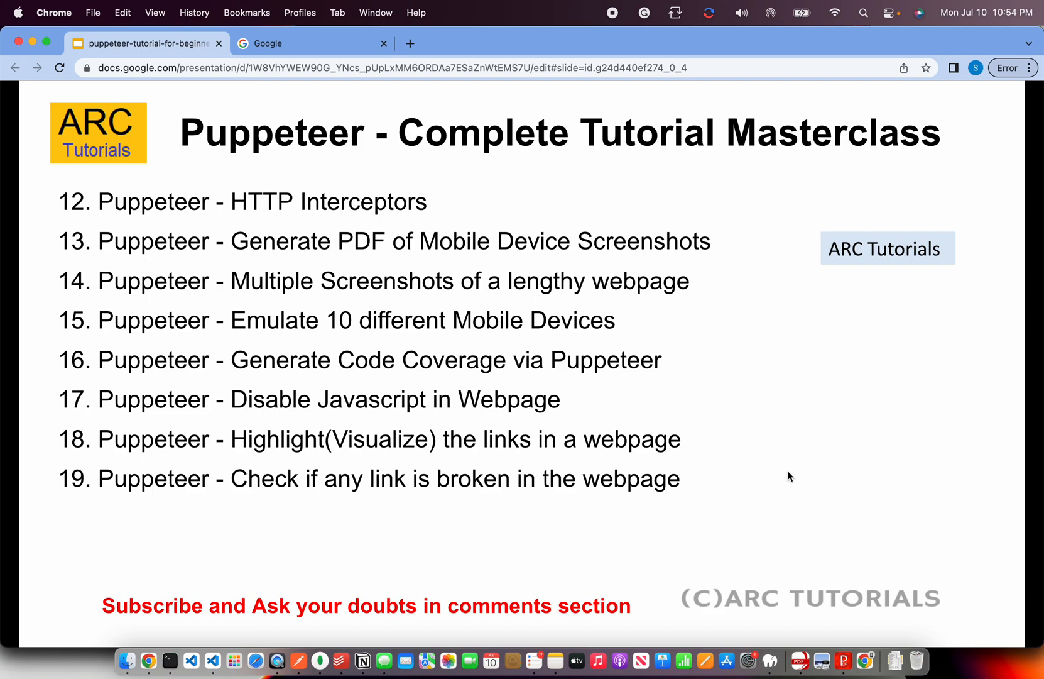
key("right")
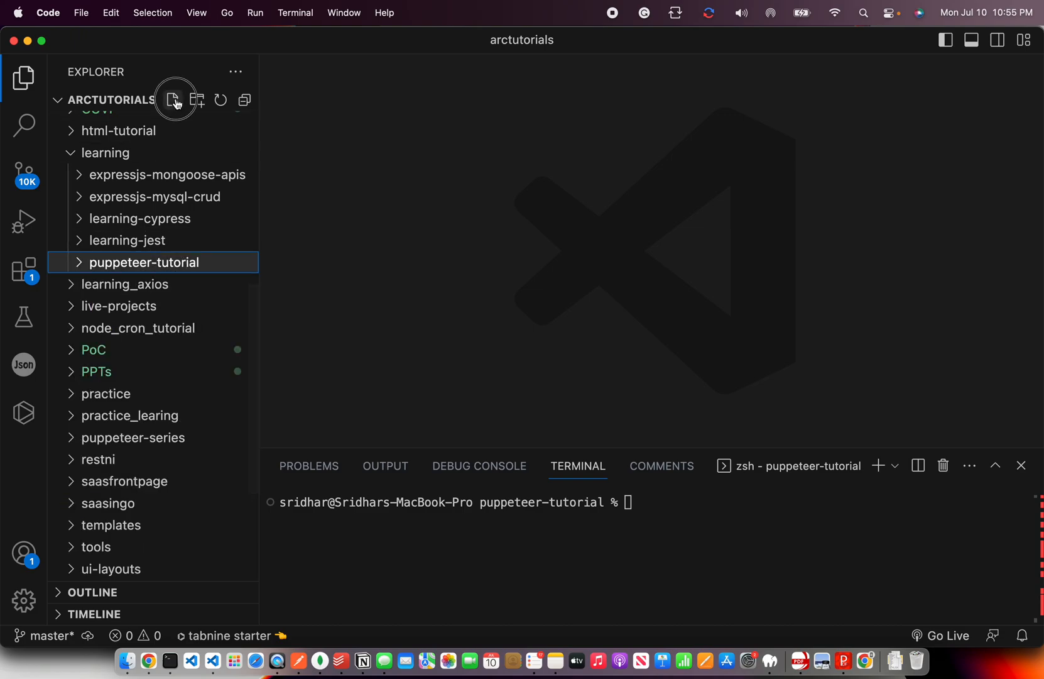
- Create episode-11.js in the puppeteer-tutorial folder and require puppeteer
left_click(174, 100)
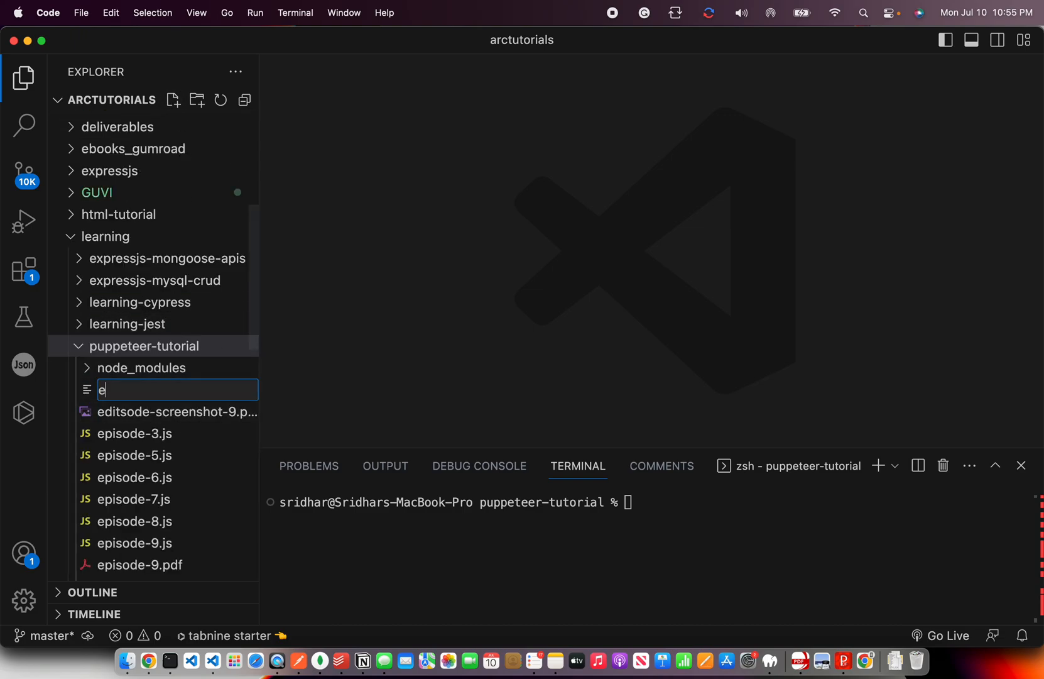
type("pisode-11.")
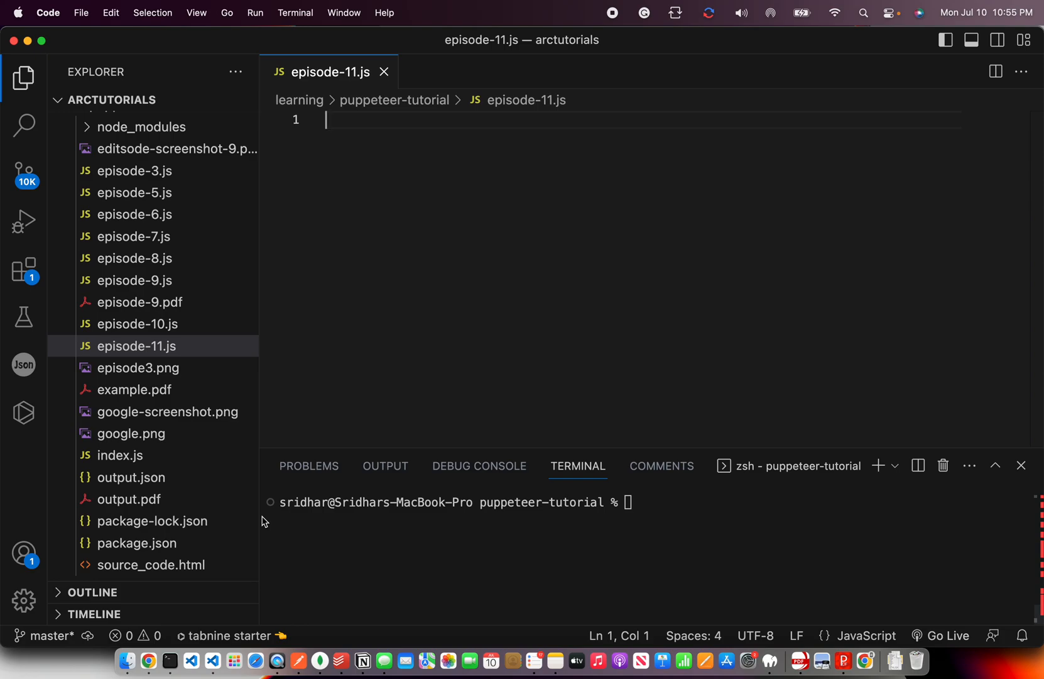
mouse_move(471, 217)
type("const puppeteer = requi")
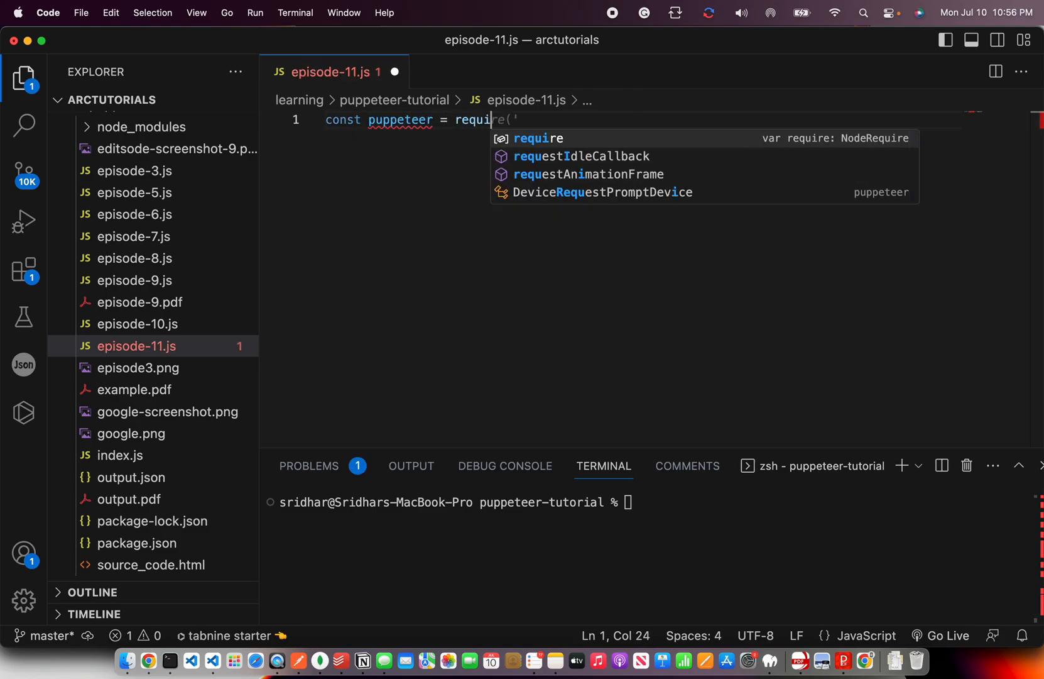
type("(\"puppeteer\");")
type("async function enterFormData")
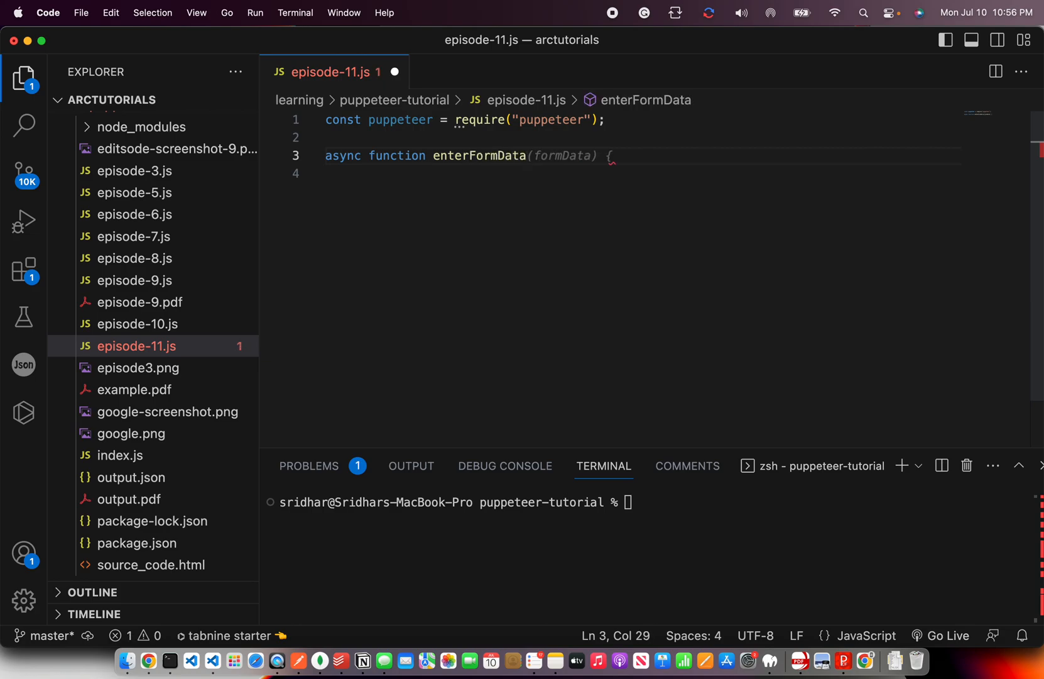
- Declare an empty async enterFormData(url, searchQuery) function, discarding a stray comment
type("user")
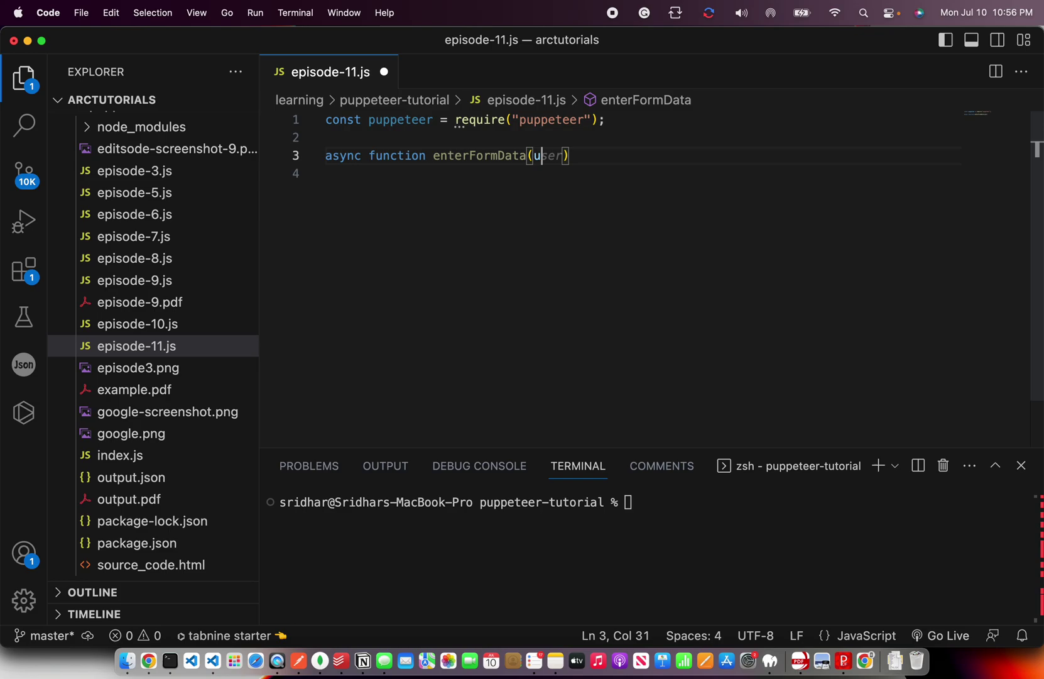
type("rl, data) {")
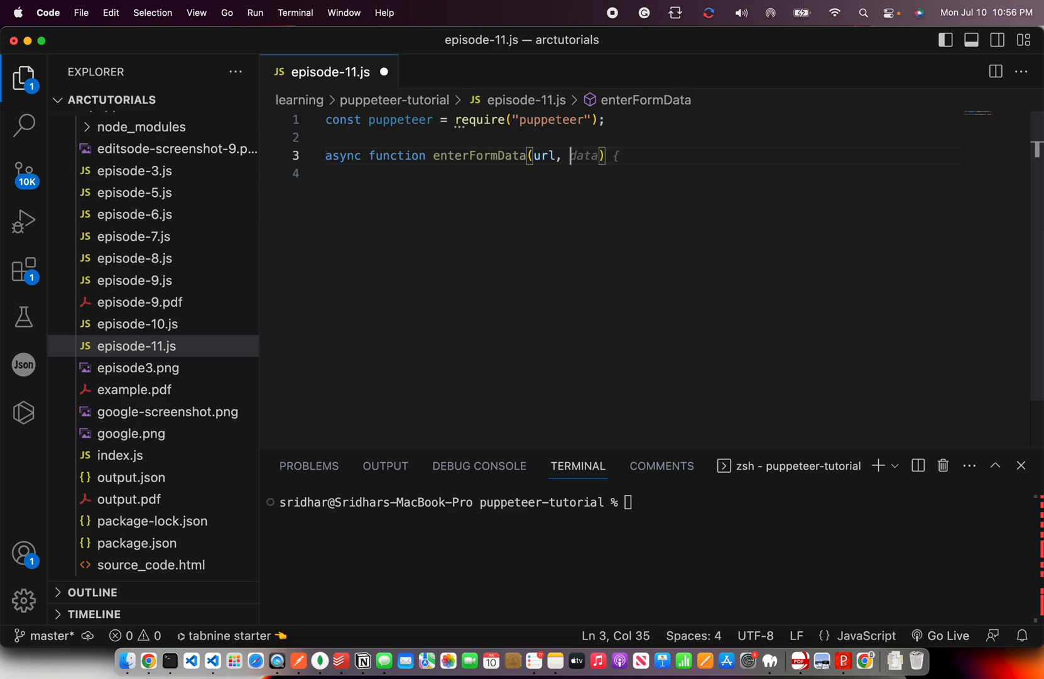
type("searchQuery")
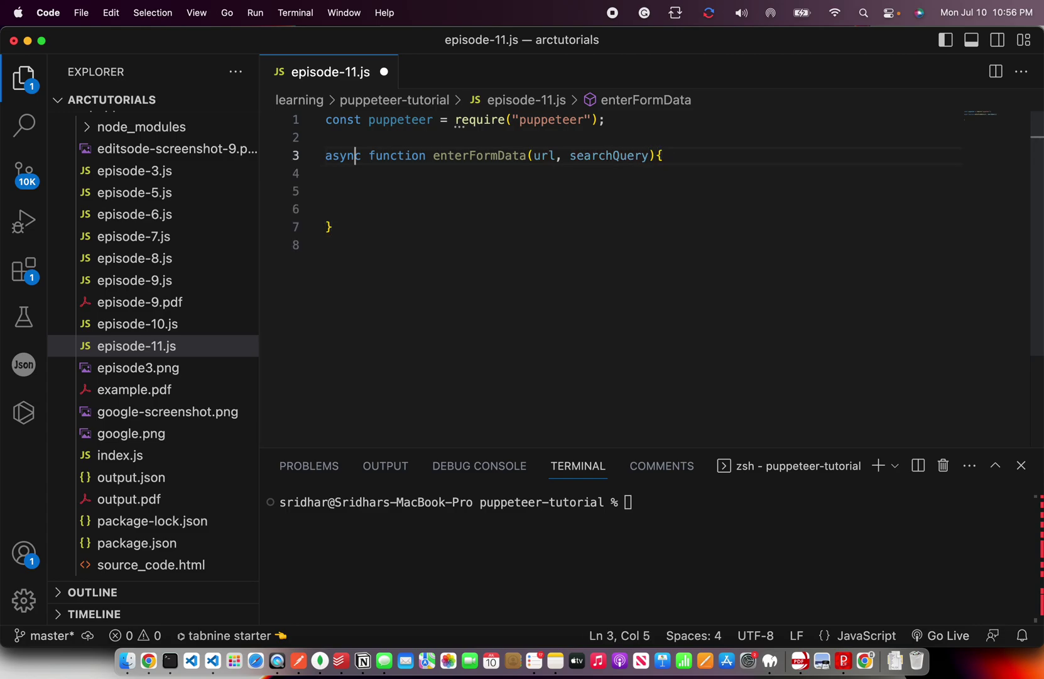
type("// Create")
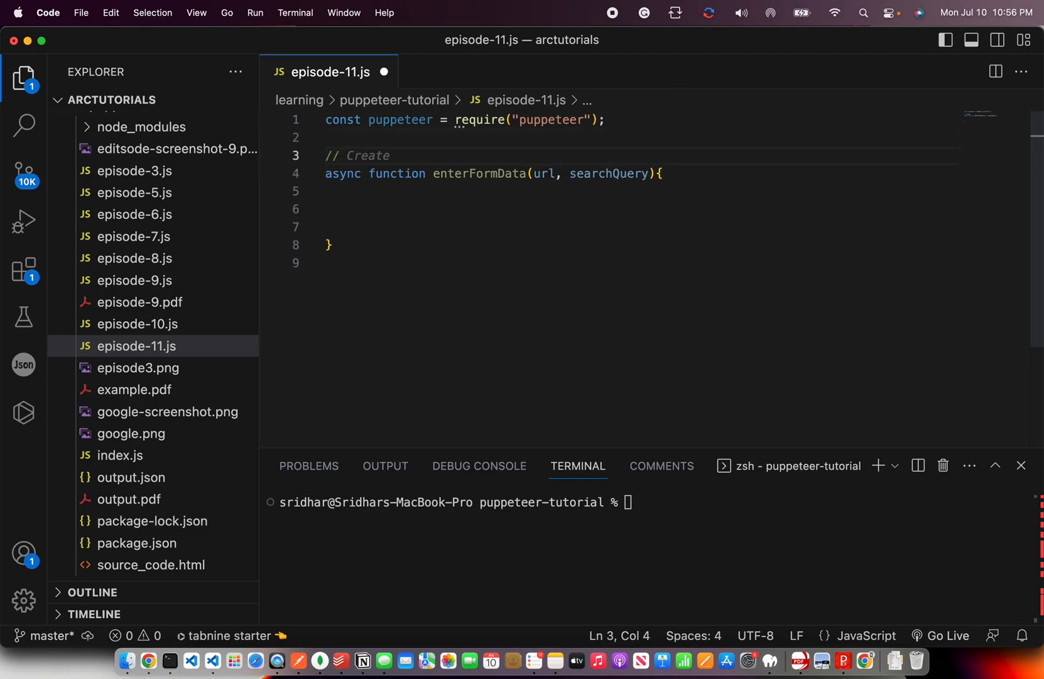
key("Backspace")
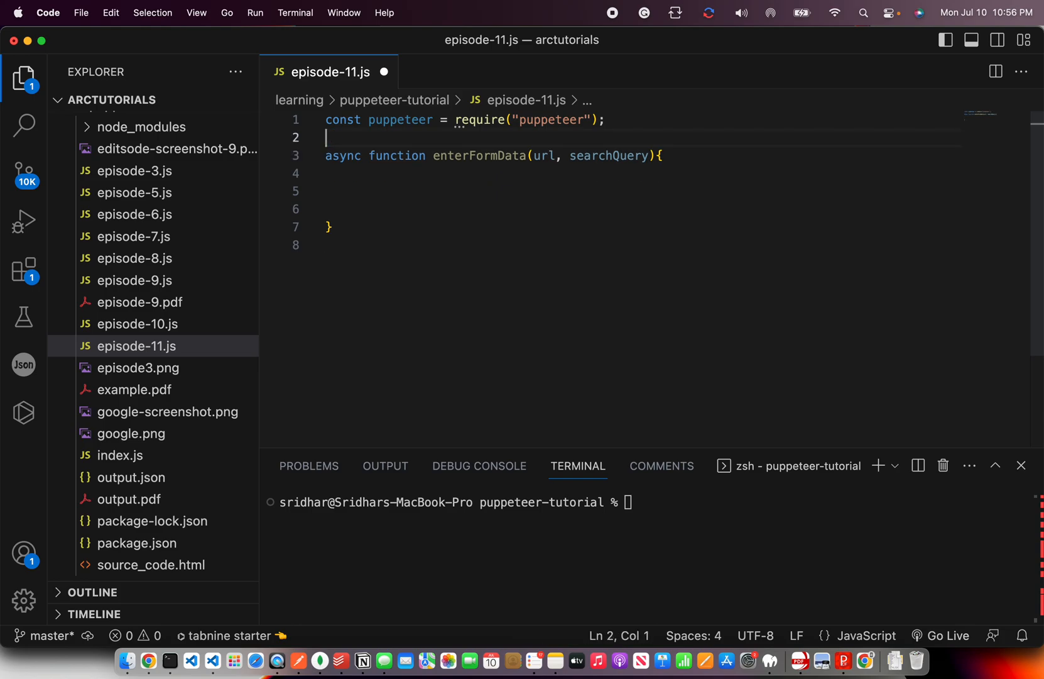
left_click(356, 173)
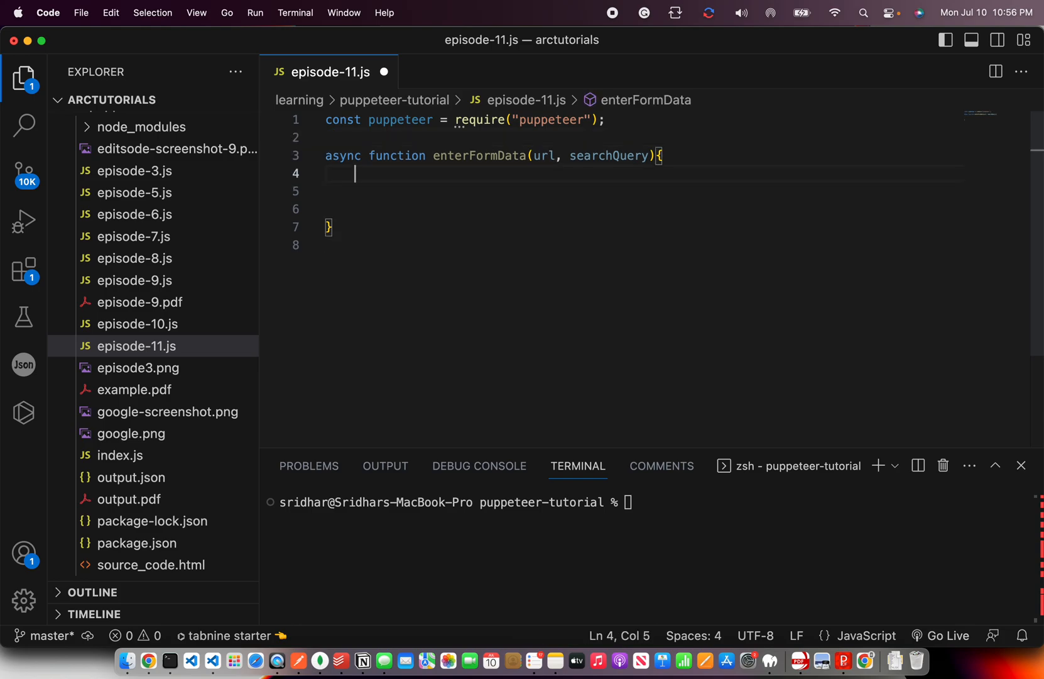
- Add a try/catch logging errors that launches puppeteer, opens a new page and calls page.goto(url)
type("try {")
left_click(644, 209)
type("} catch(error){")
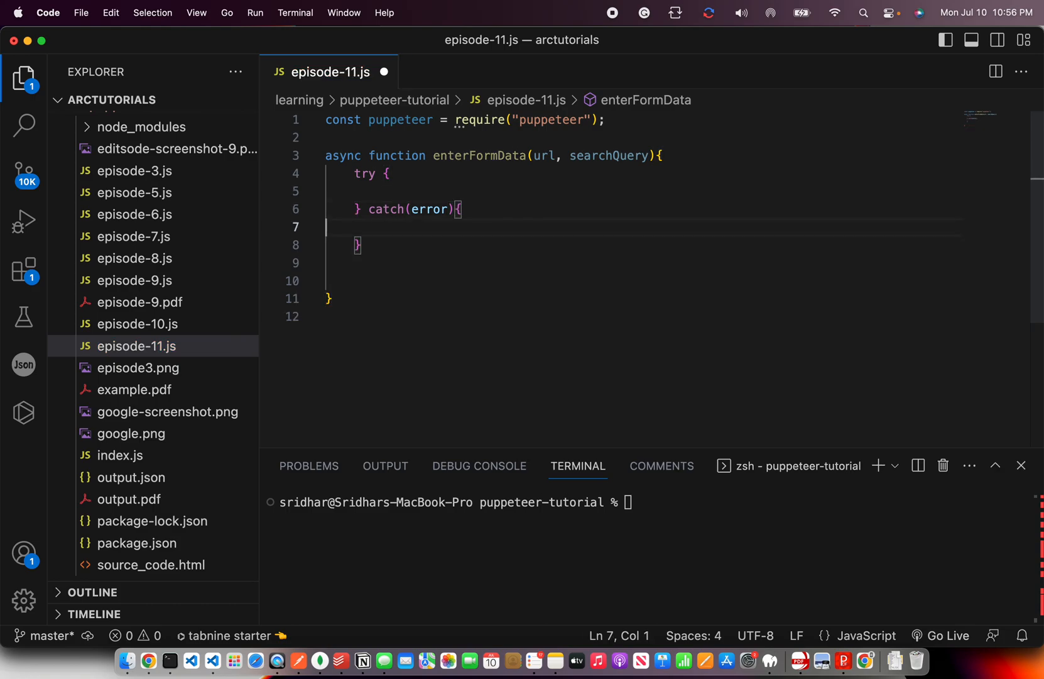
type("const brow")
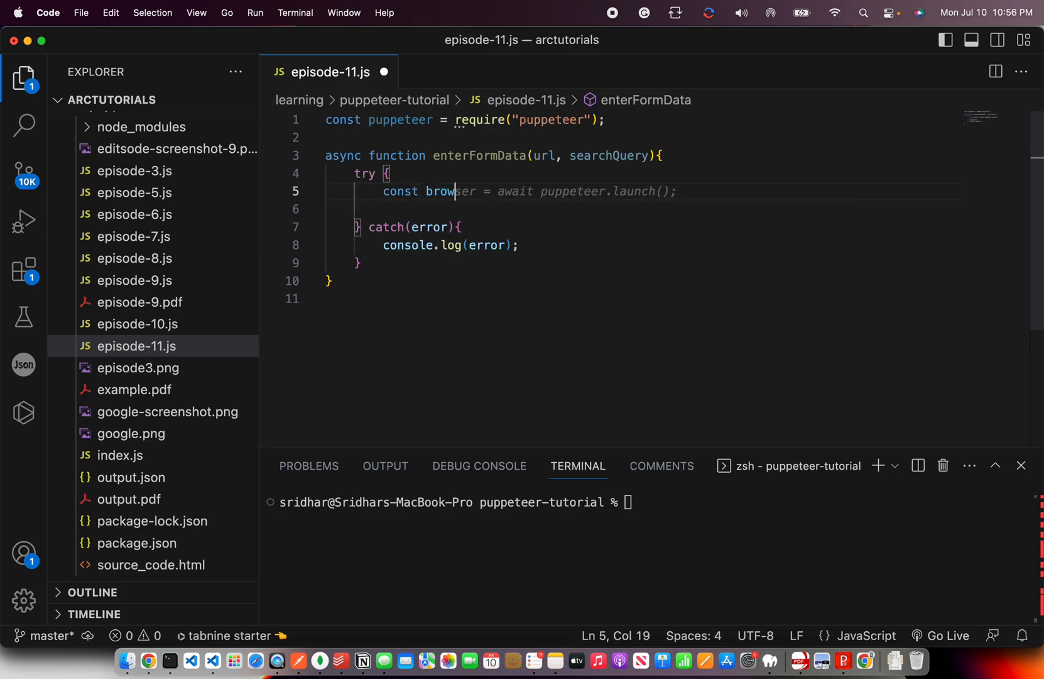
type("ser = await puppeteer.launch();")
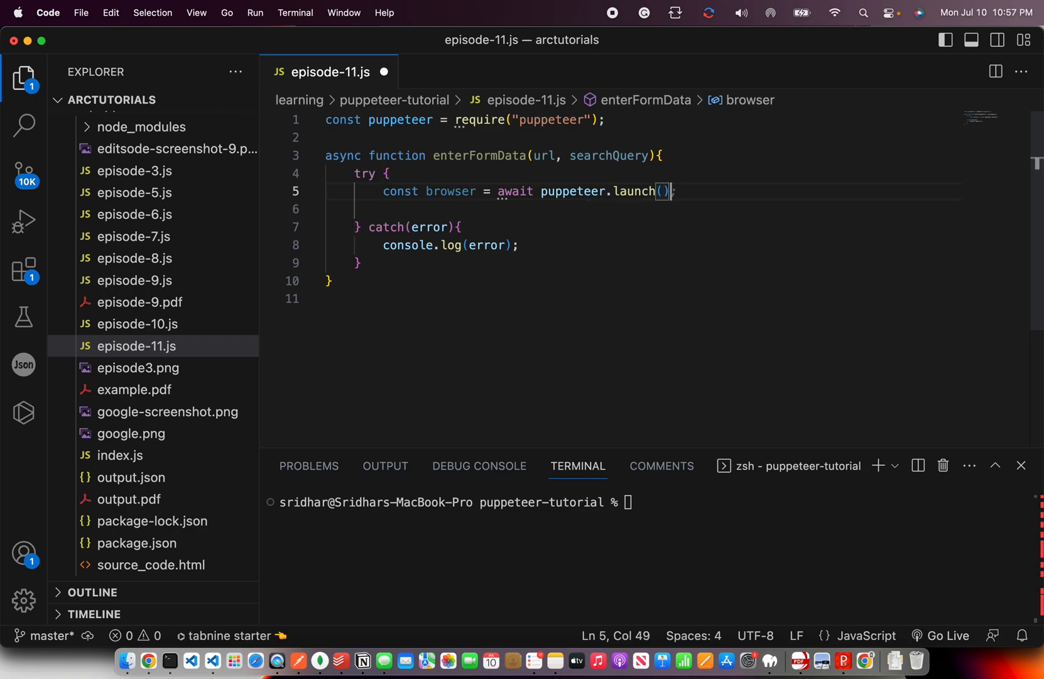
type("con")
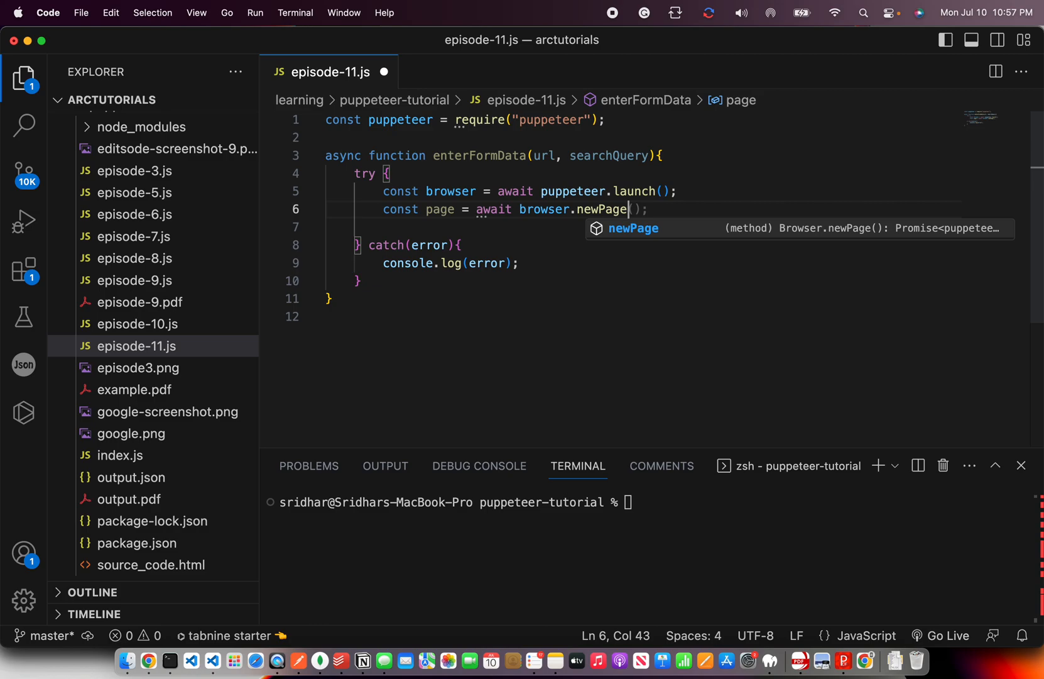
key("enter")
type("a")
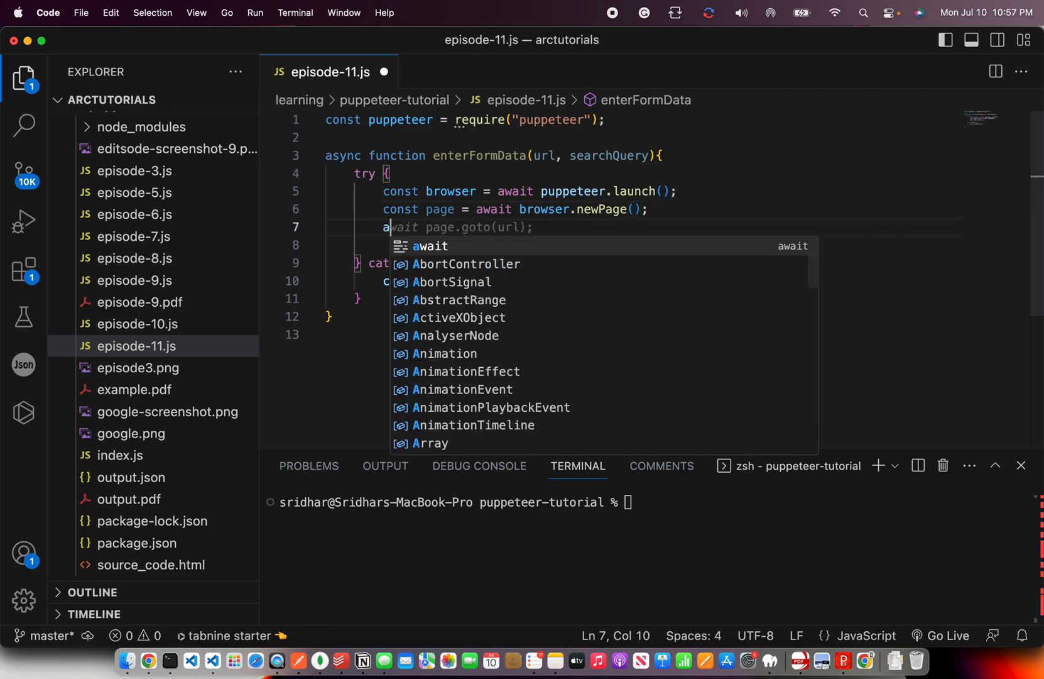
type("wait page.goto(url);")
type("await page.")
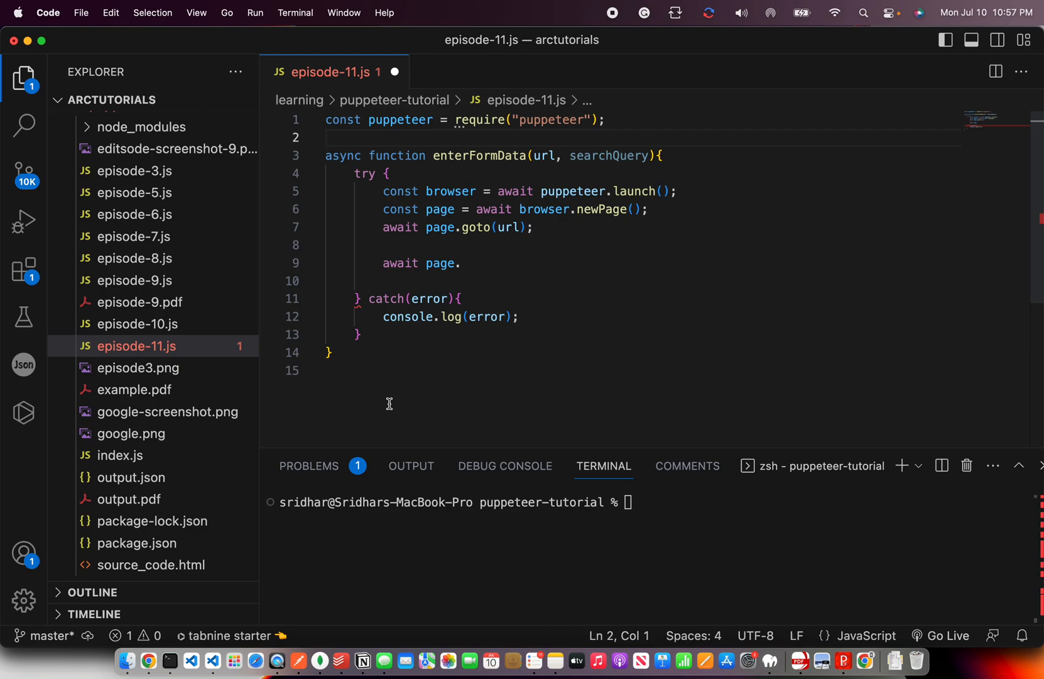
type("c")
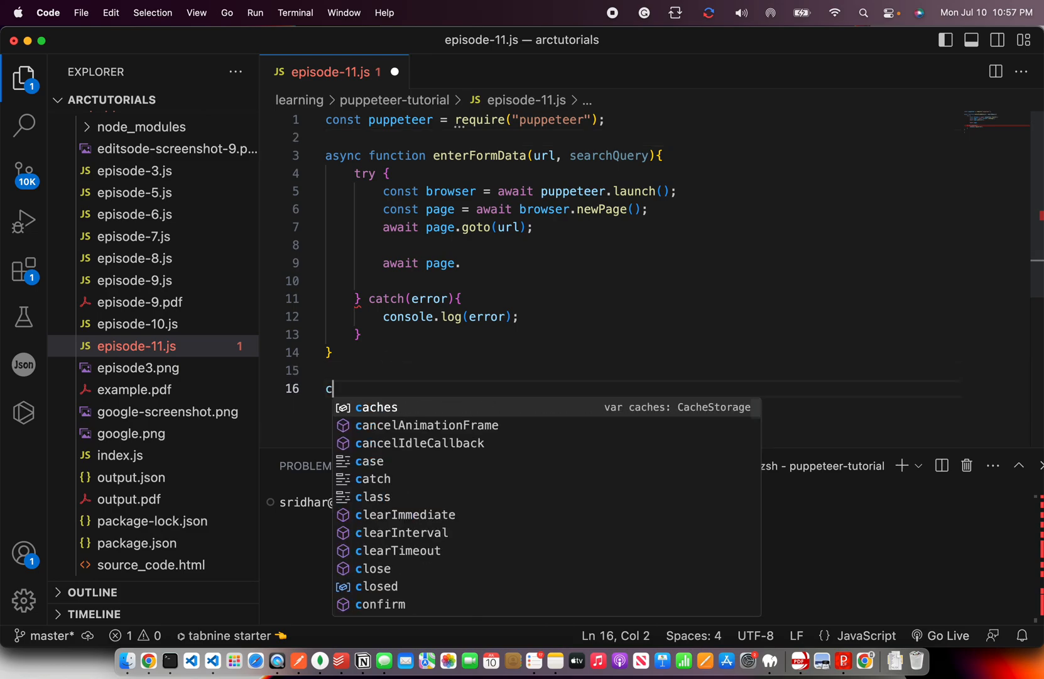
type("onst url = \"https://www.google.com\";")
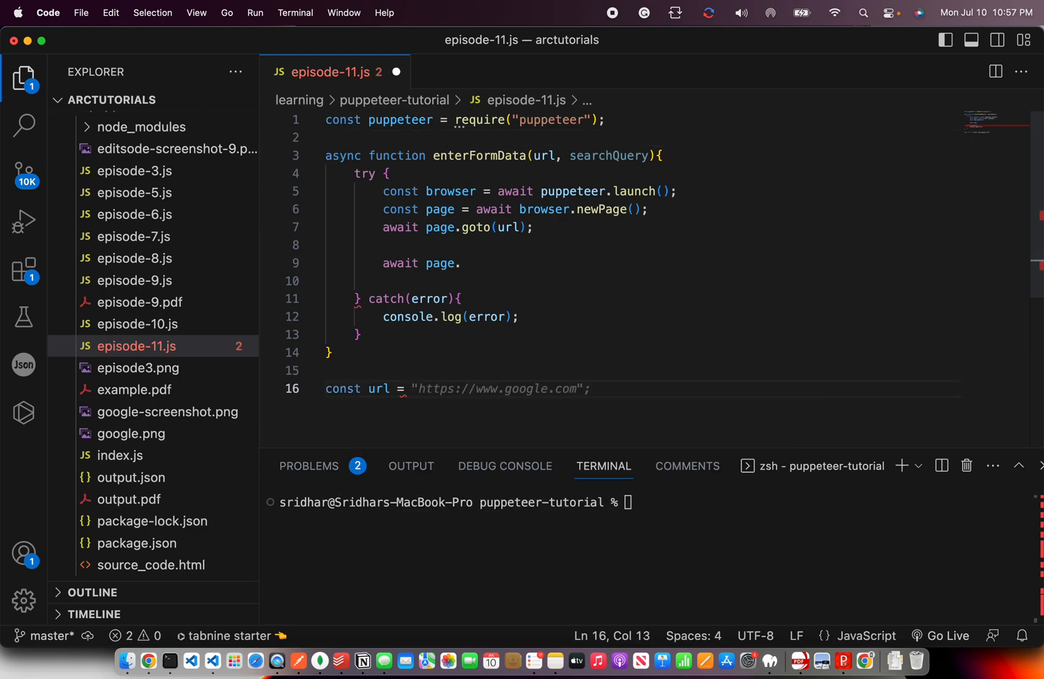
type("api.github.com/")
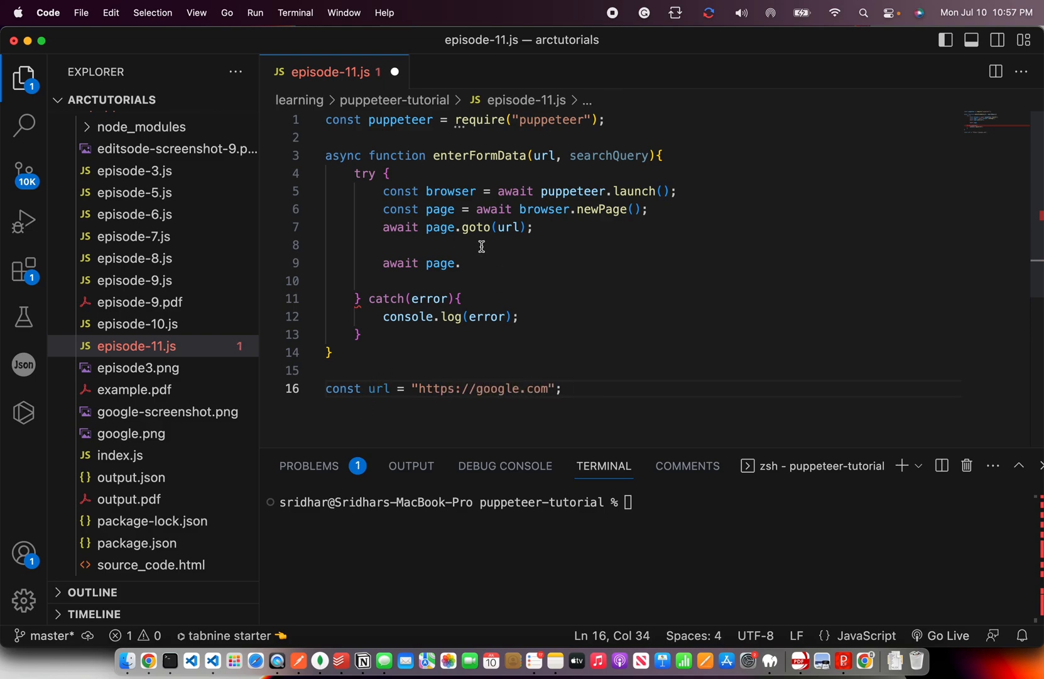
left_click(533, 228)
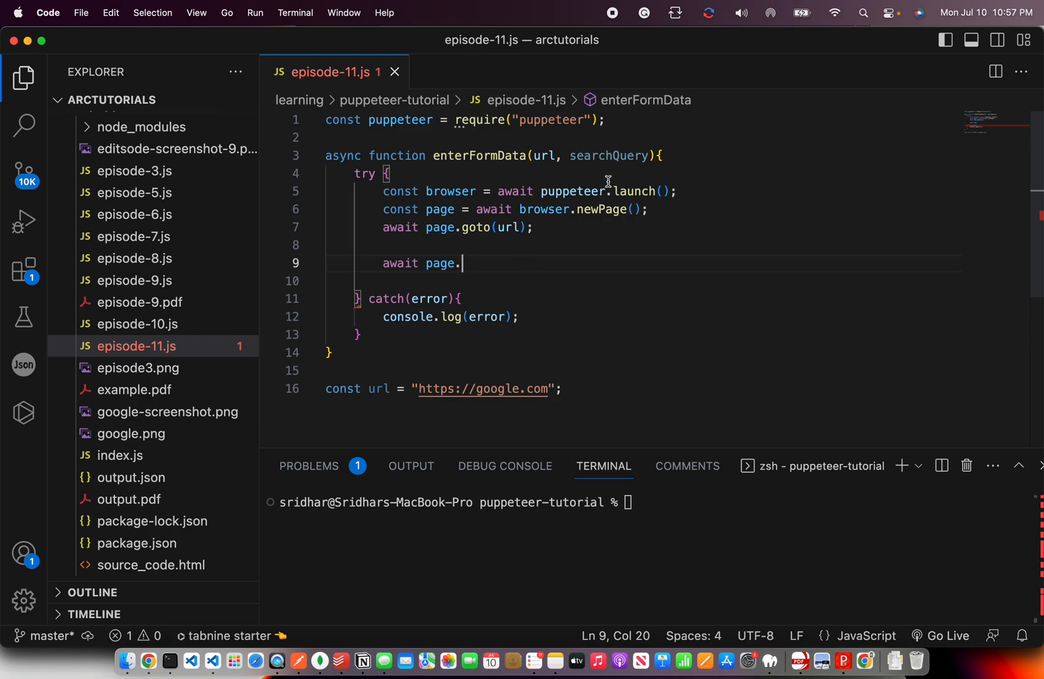
left_click(148, 661)
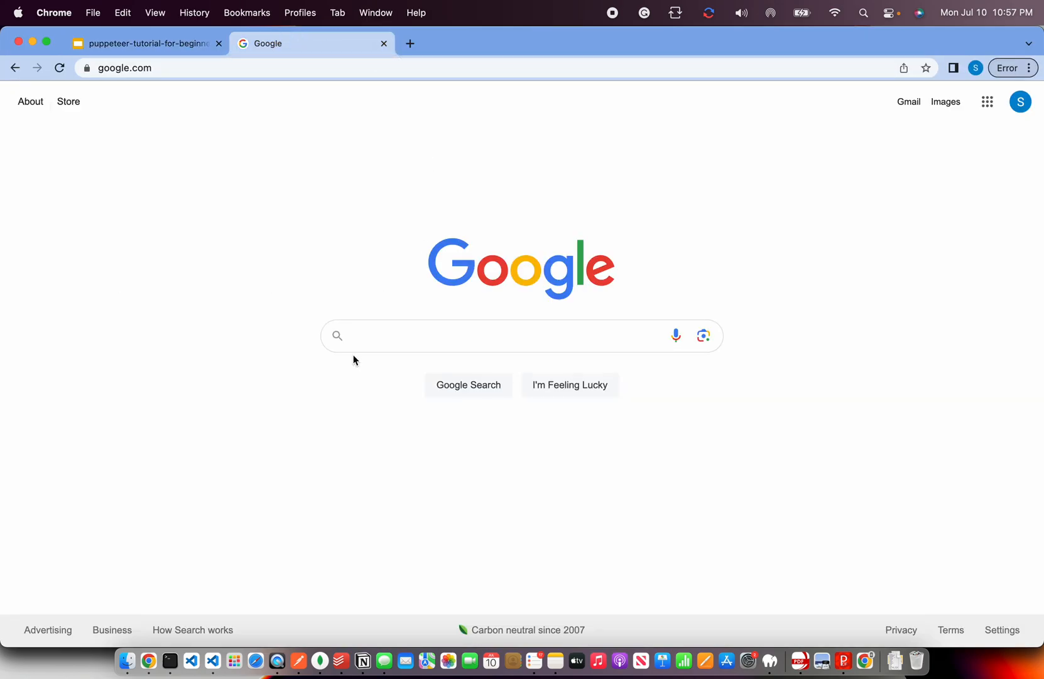
mouse_move(267, 205)
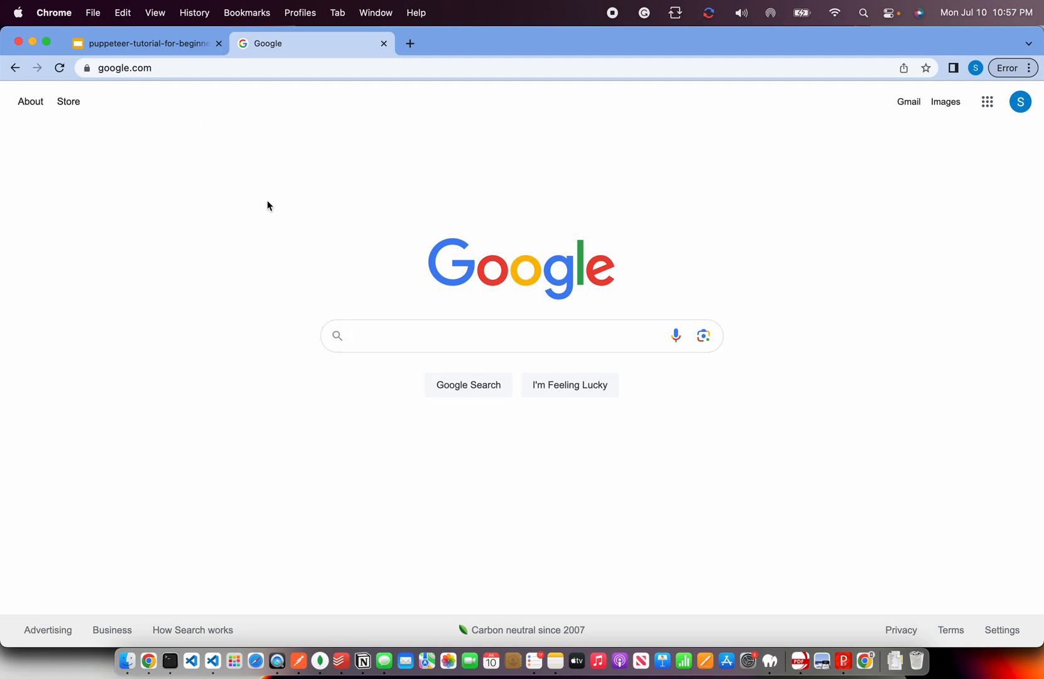
- Inspect Google's search box in DevTools and read its name="q" attribute
right_click(466, 335)
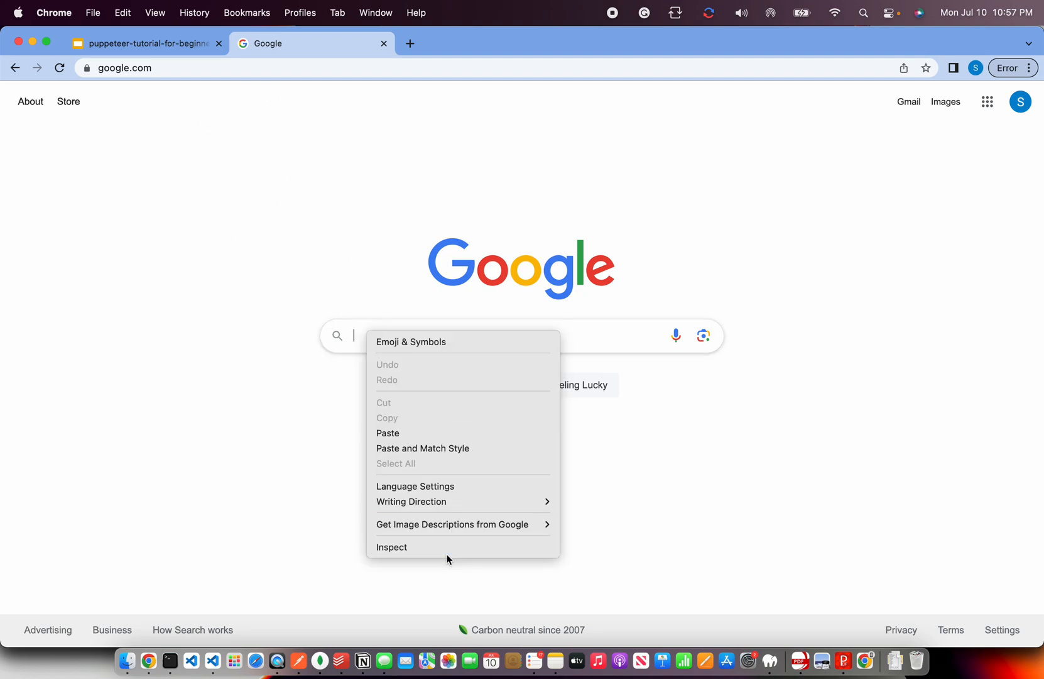
left_click(392, 546)
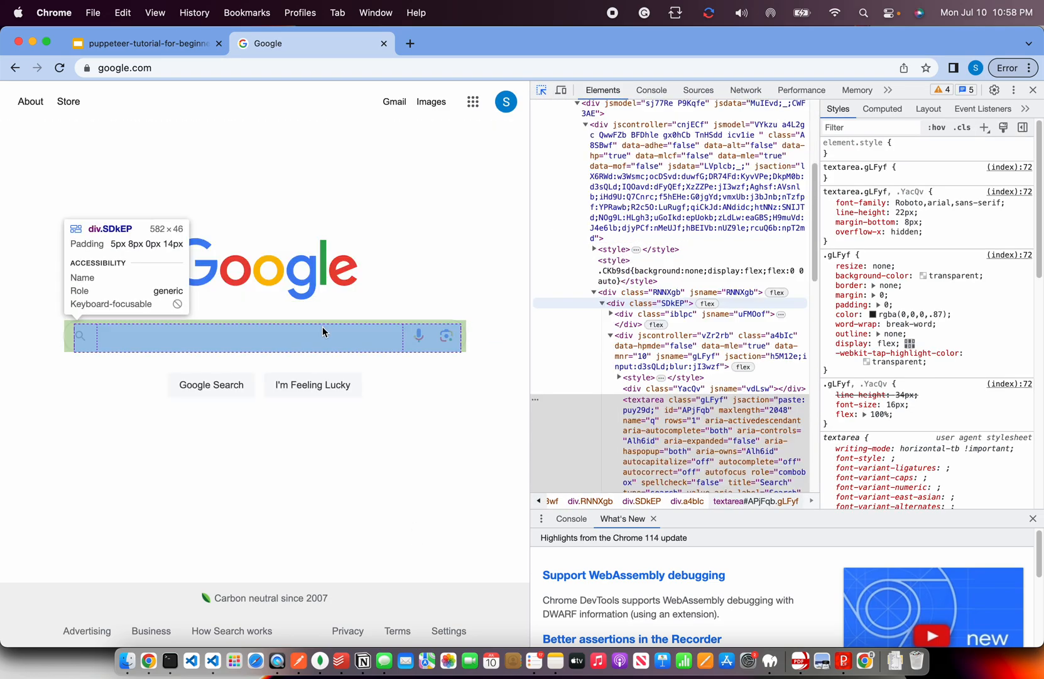
left_click(641, 303)
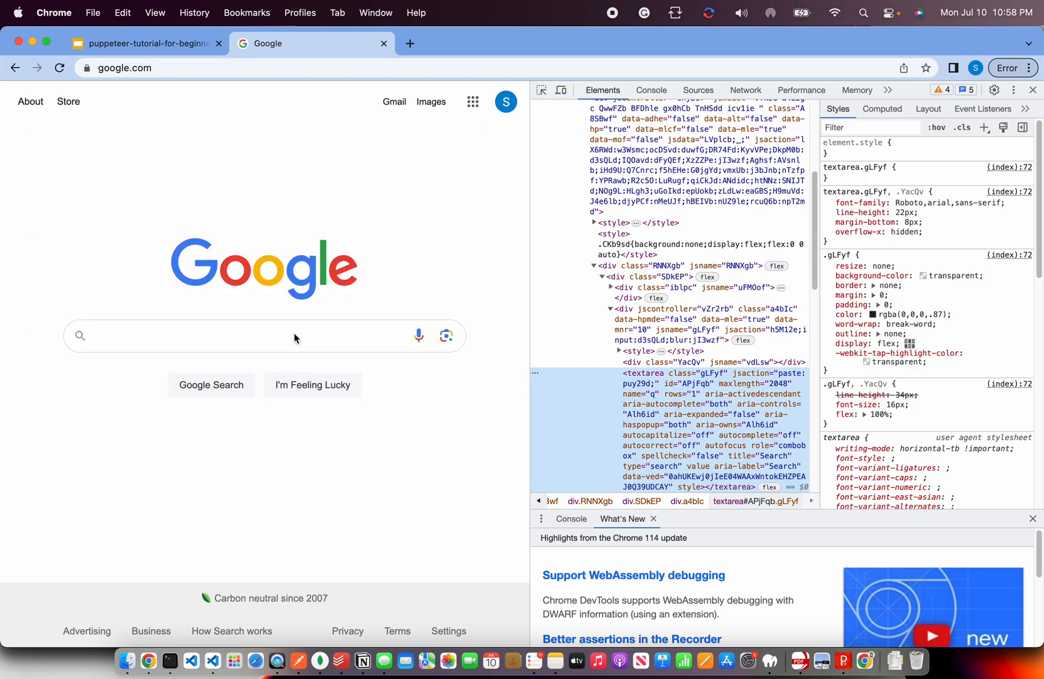
scroll("down", 3)
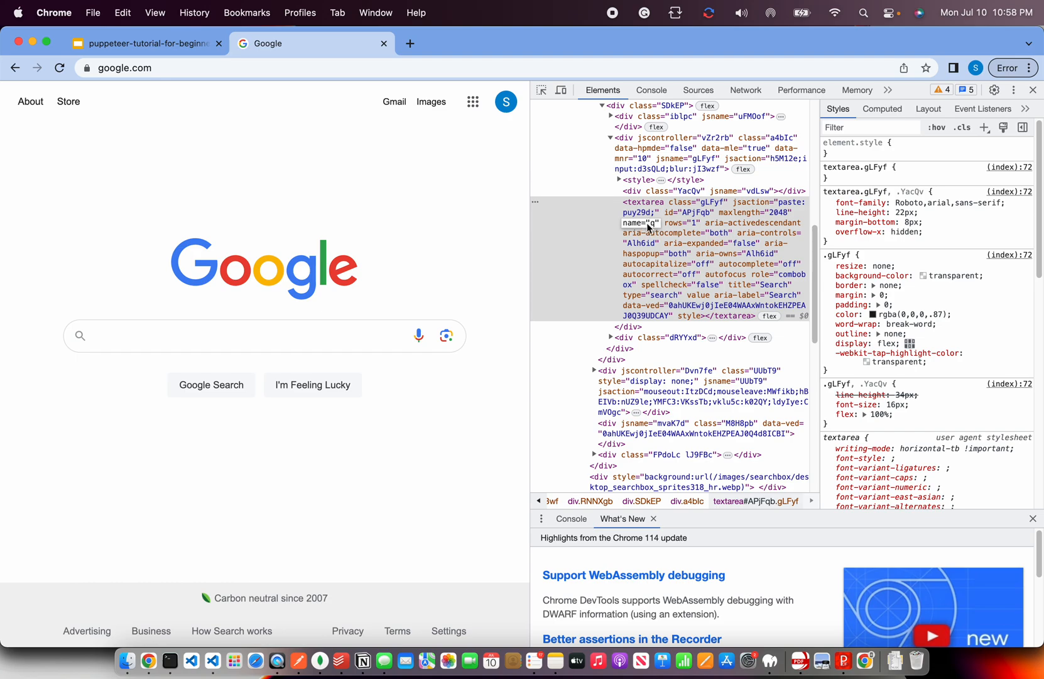
mouse_move(650, 219)
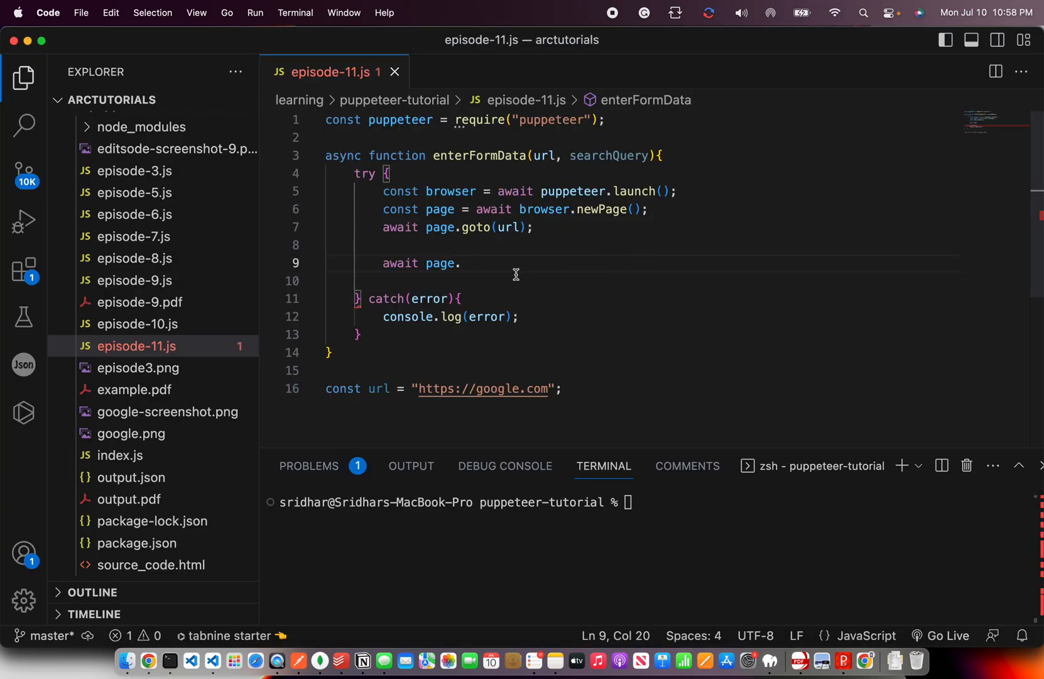
mouse_move(595, 254)
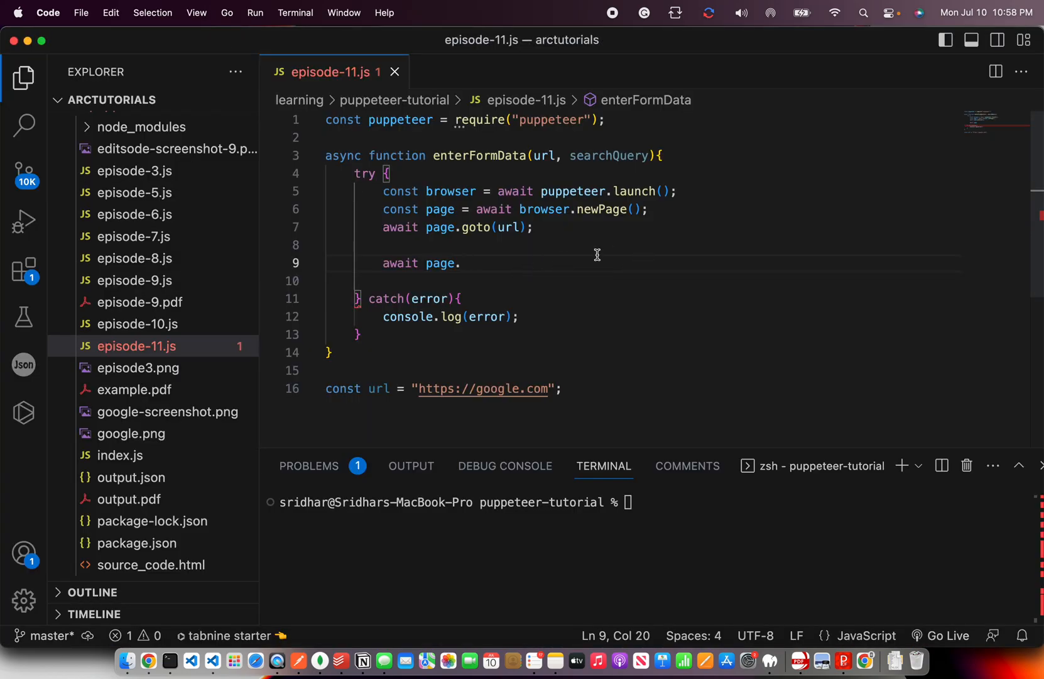
- Add await page.focus('input[name="q"]') and review the selector's parts
type("focus('input[")
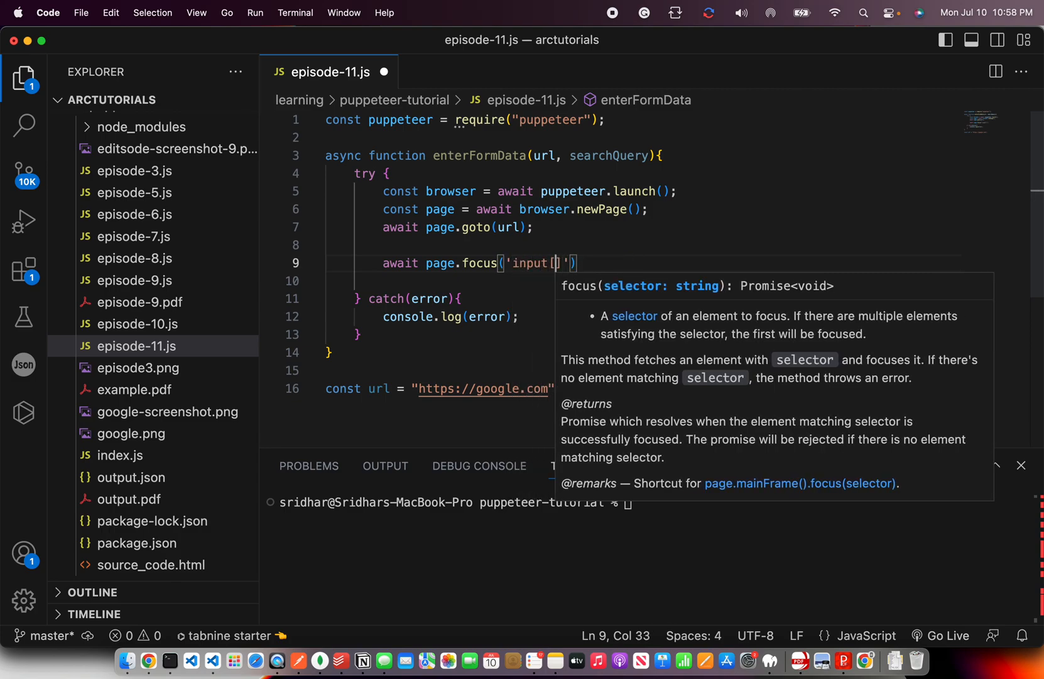
type("name=''")
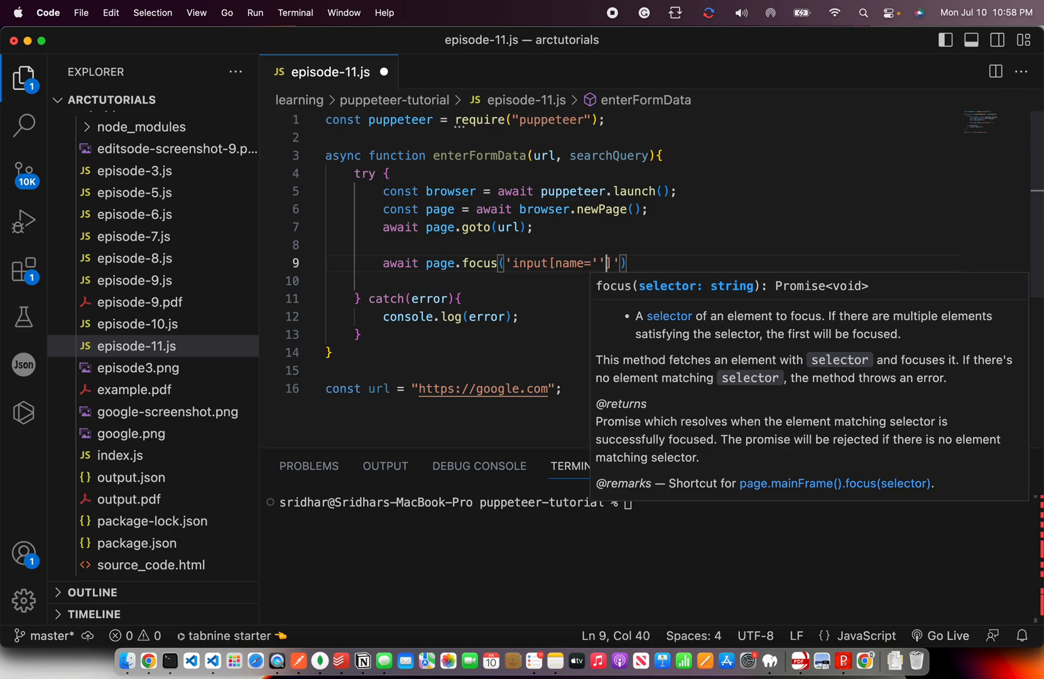
type("q")
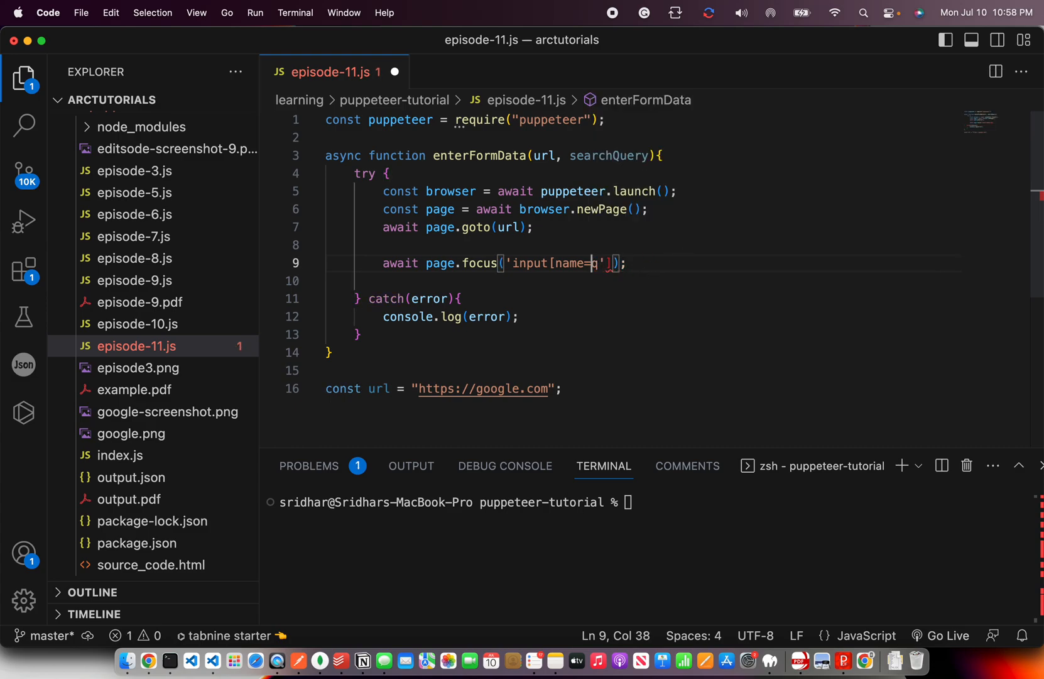
type("\"q\"]")
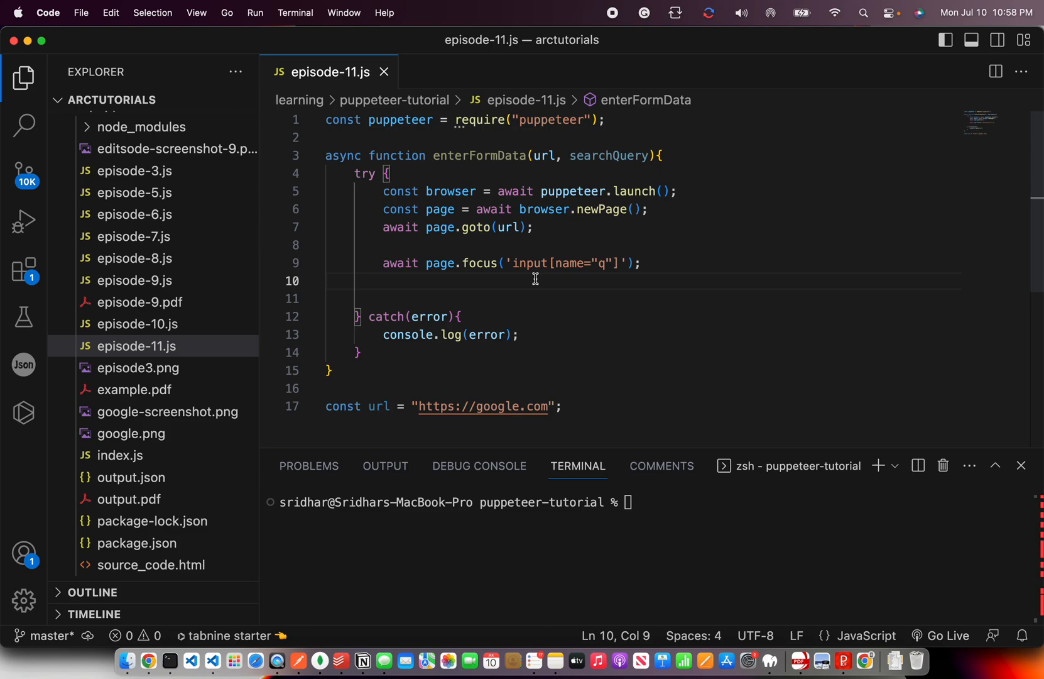
mouse_move(438, 269)
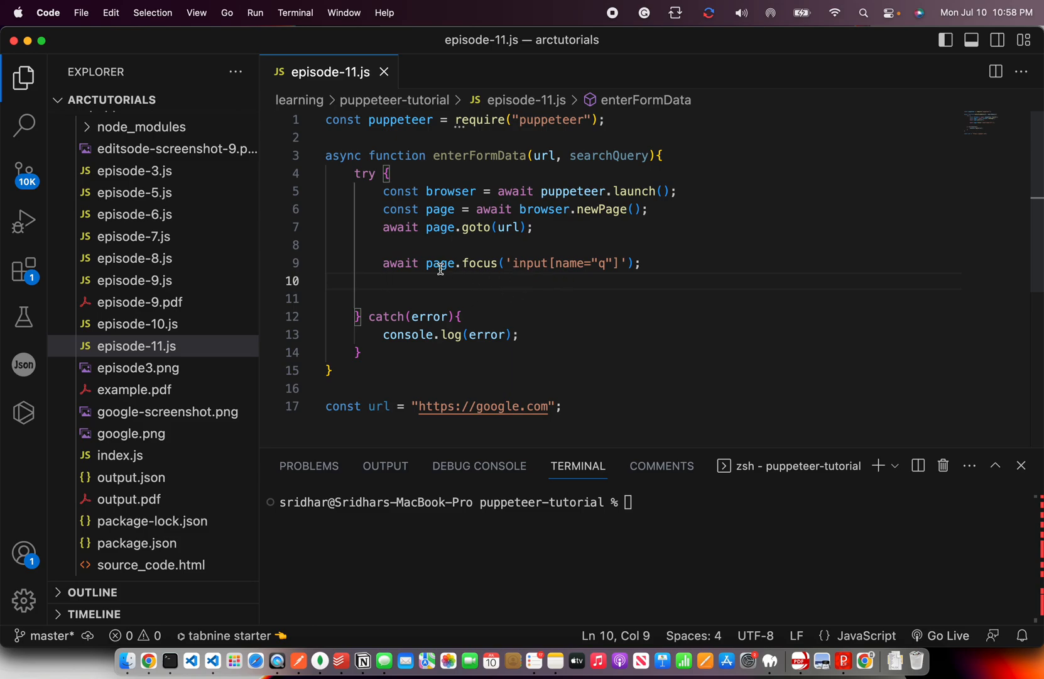
double_click(439, 263)
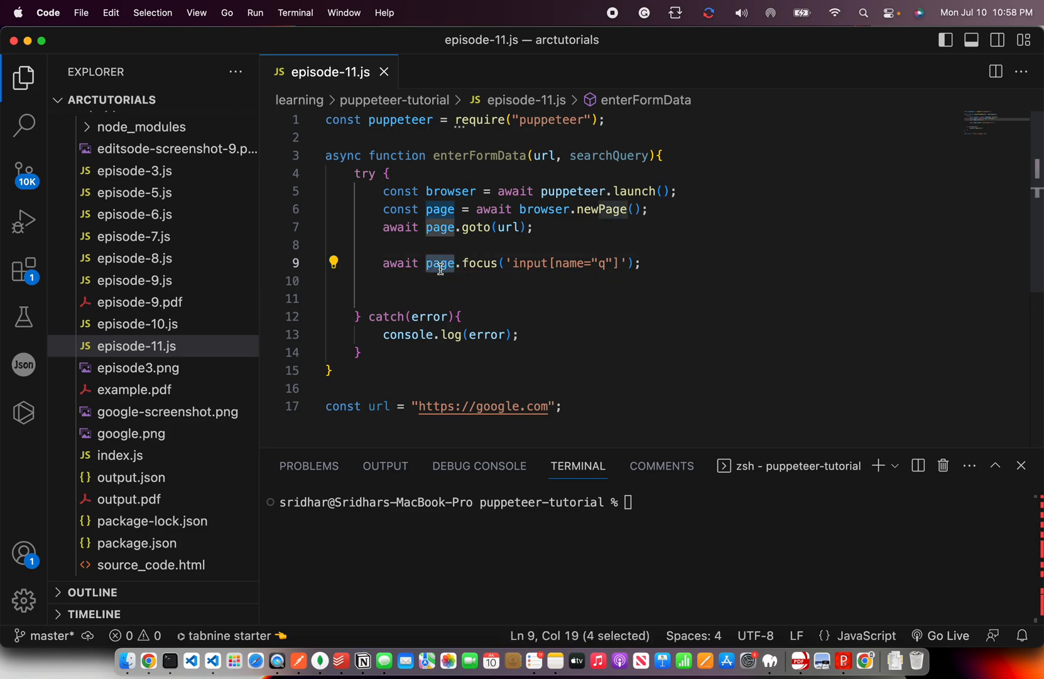
double_click(530, 263)
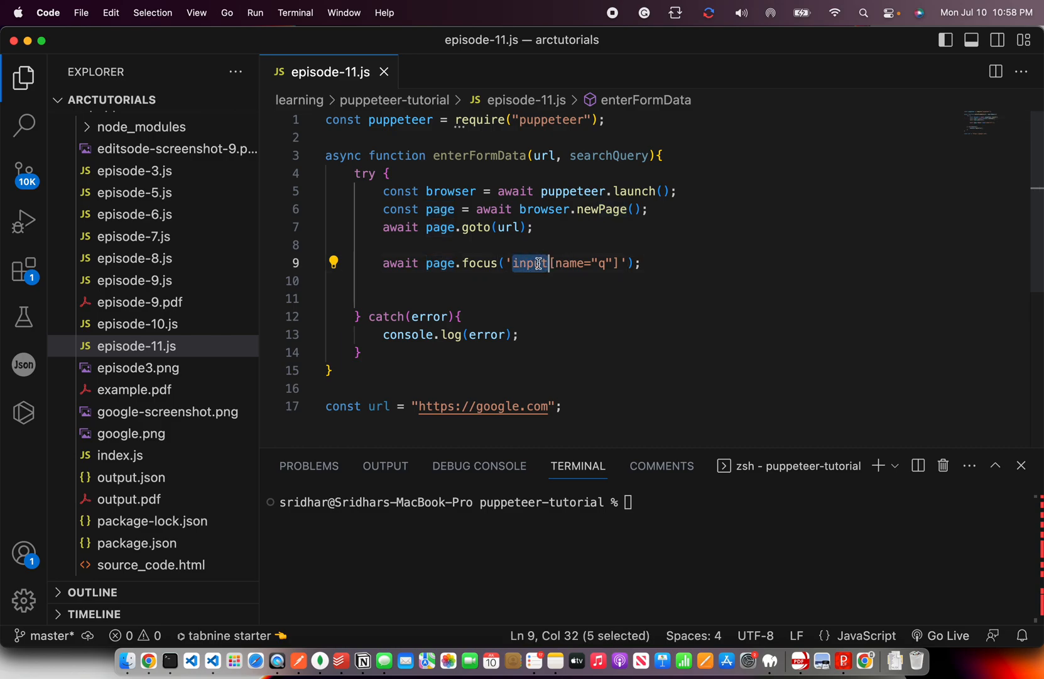
double_click(566, 262)
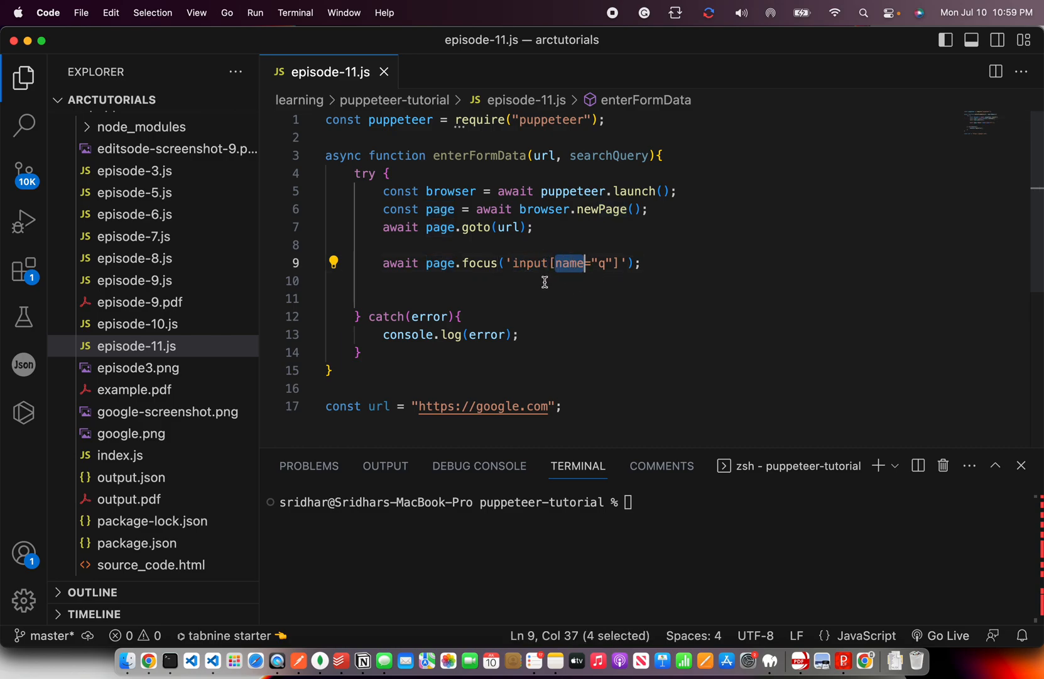
left_click(645, 262)
type("await page.keyboard.type(searchQuery")
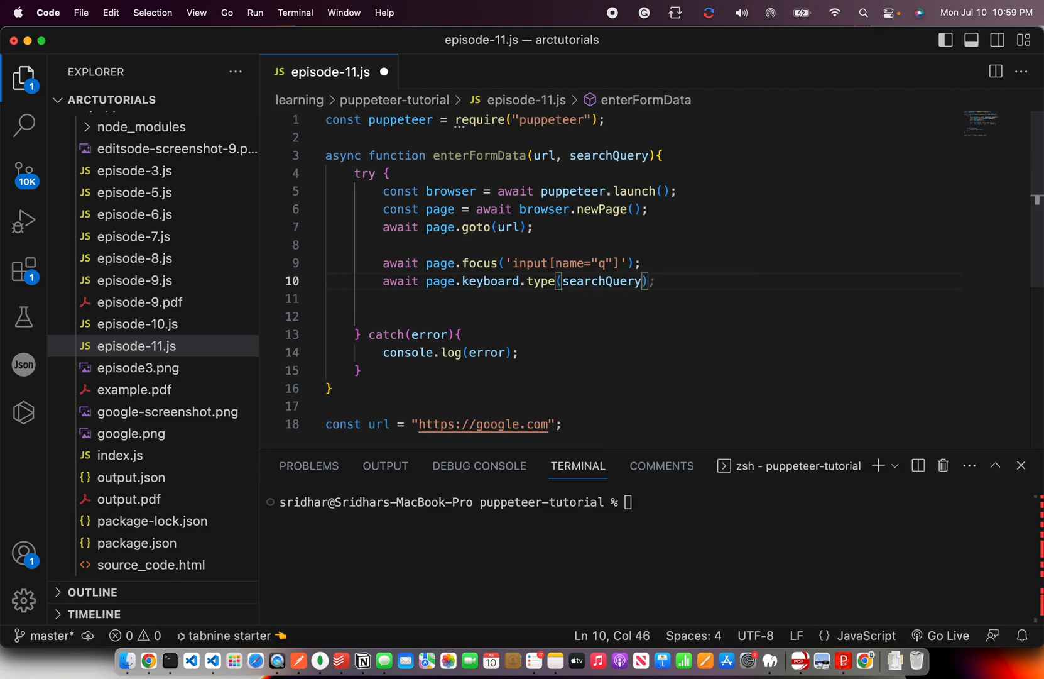
- Type searchQuery via page.keyboard.type and press Enter with page.keyboard.press
type("await page.click('input[type=\"submit\"]');")
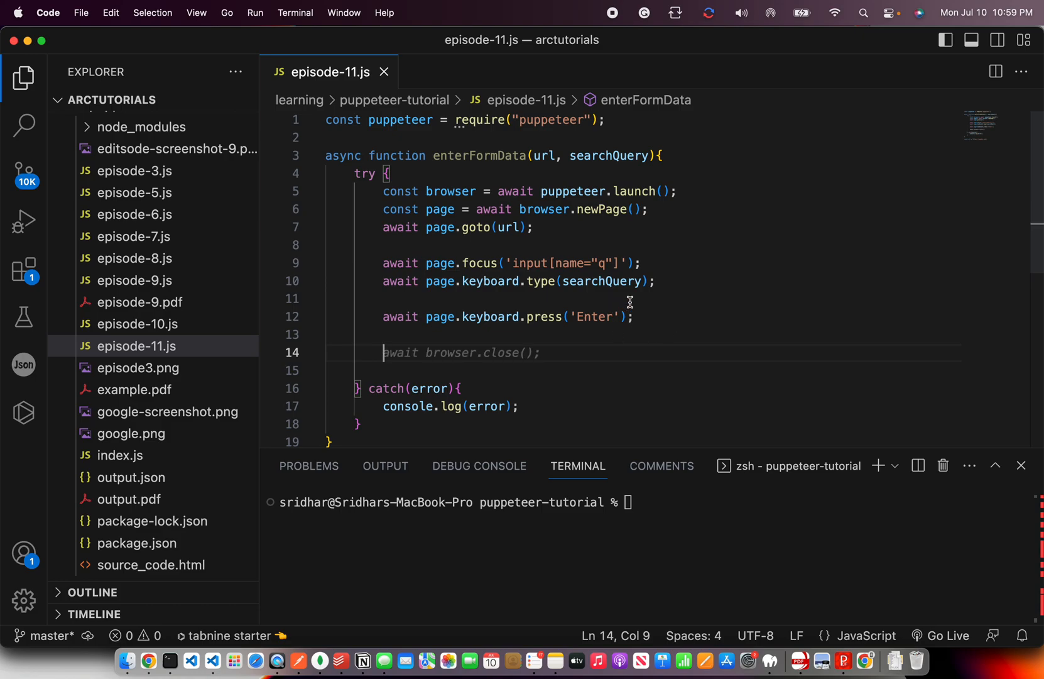
double_click(479, 262)
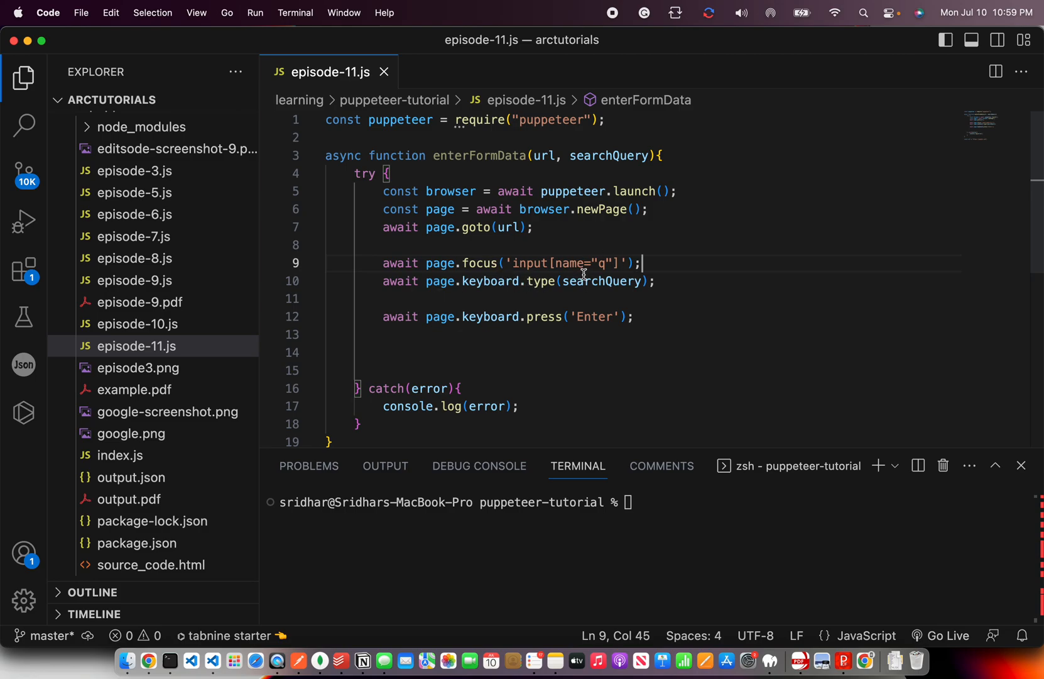
double_click(491, 280)
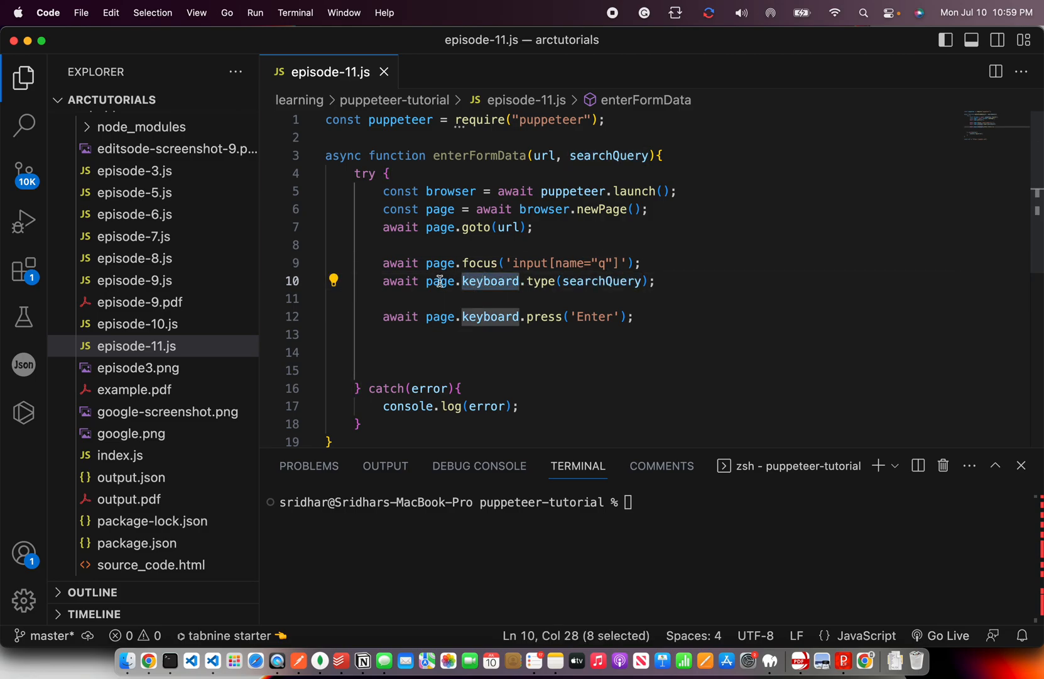
double_click(600, 280)
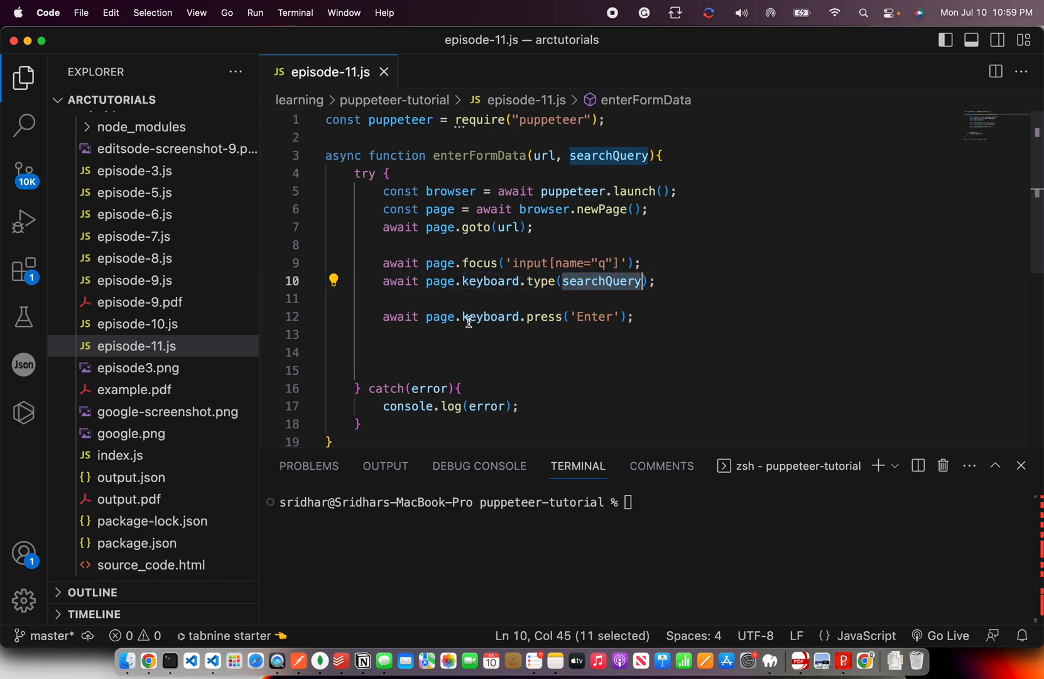
left_click(597, 317)
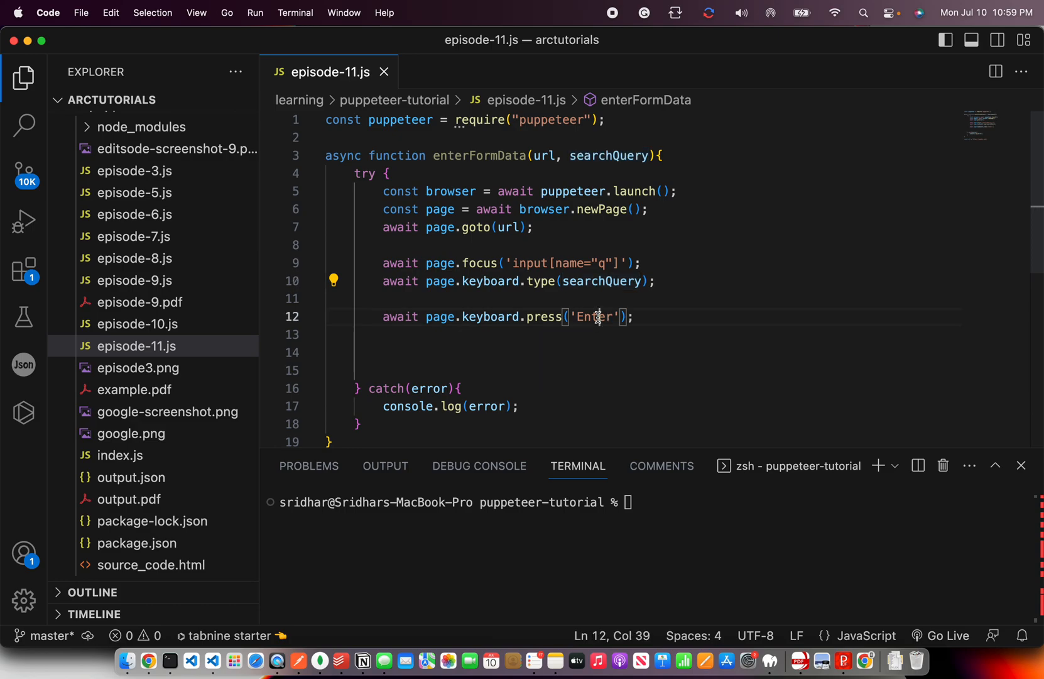
left_click(551, 353)
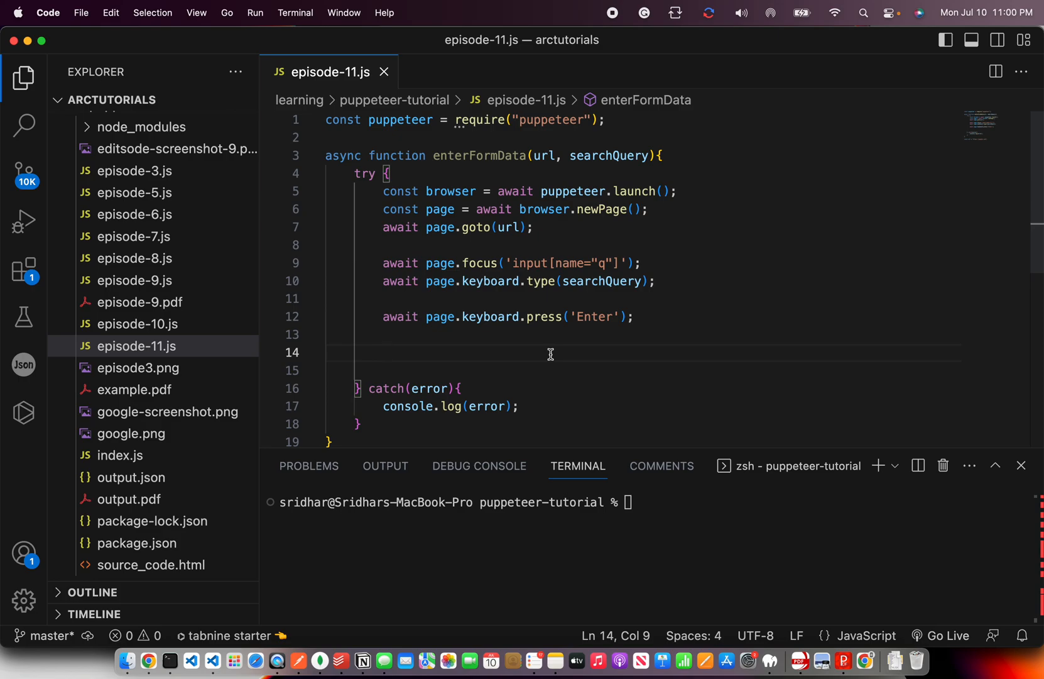
- Add await page.waitForNavigation({waitUntil: 'networkidle2'}) after submitting
type("a")
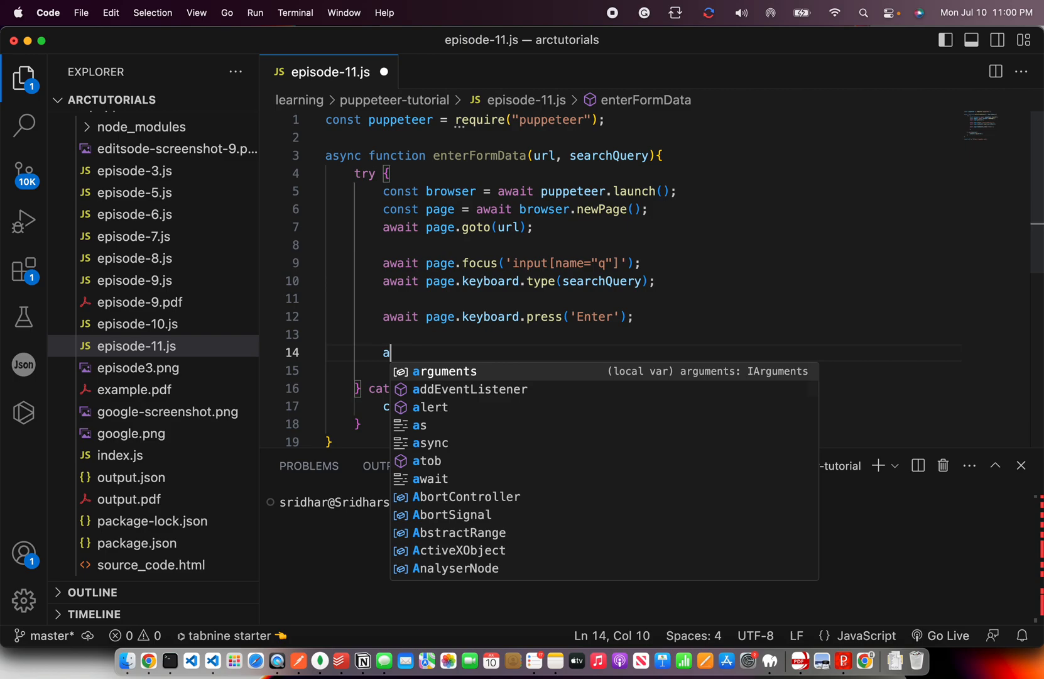
type("wait p")
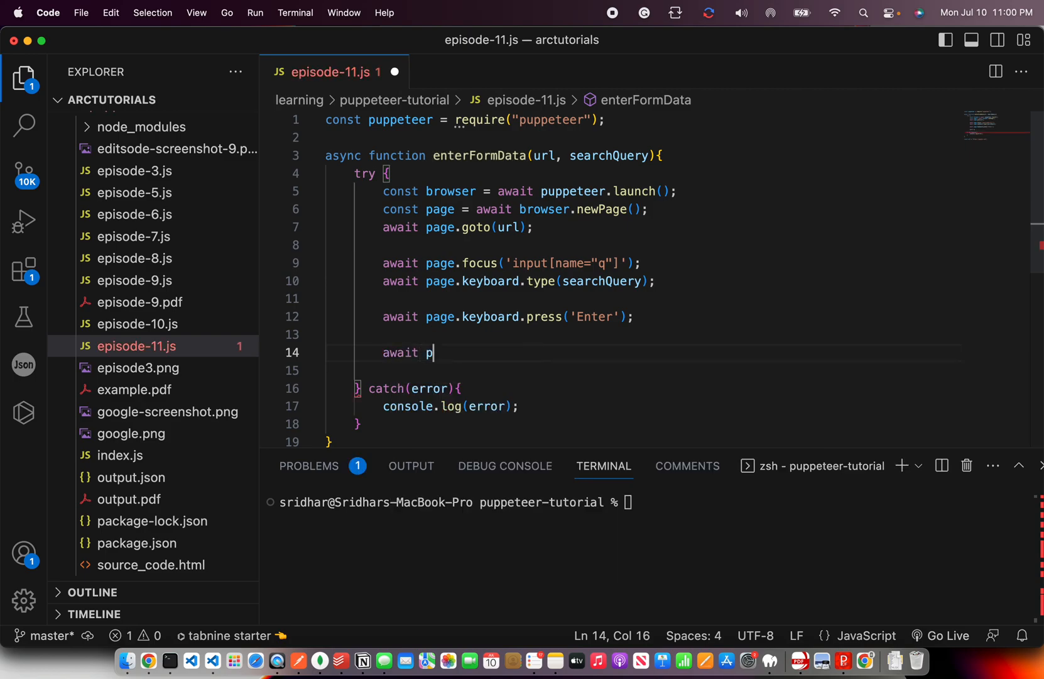
type("age.waitForNavigation();")
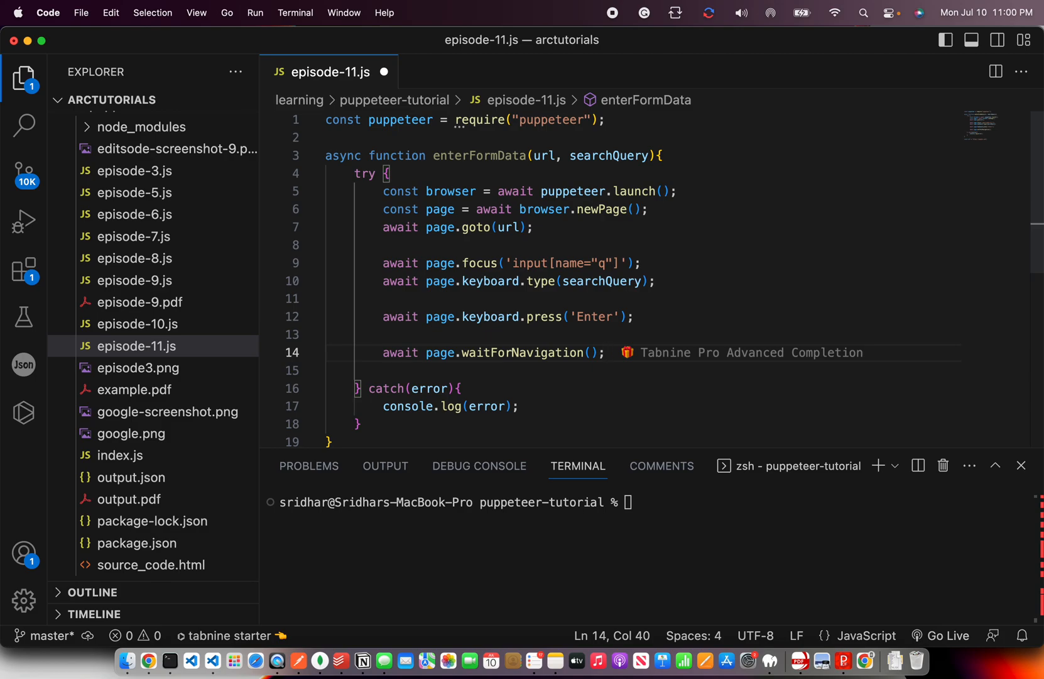
type("{}")
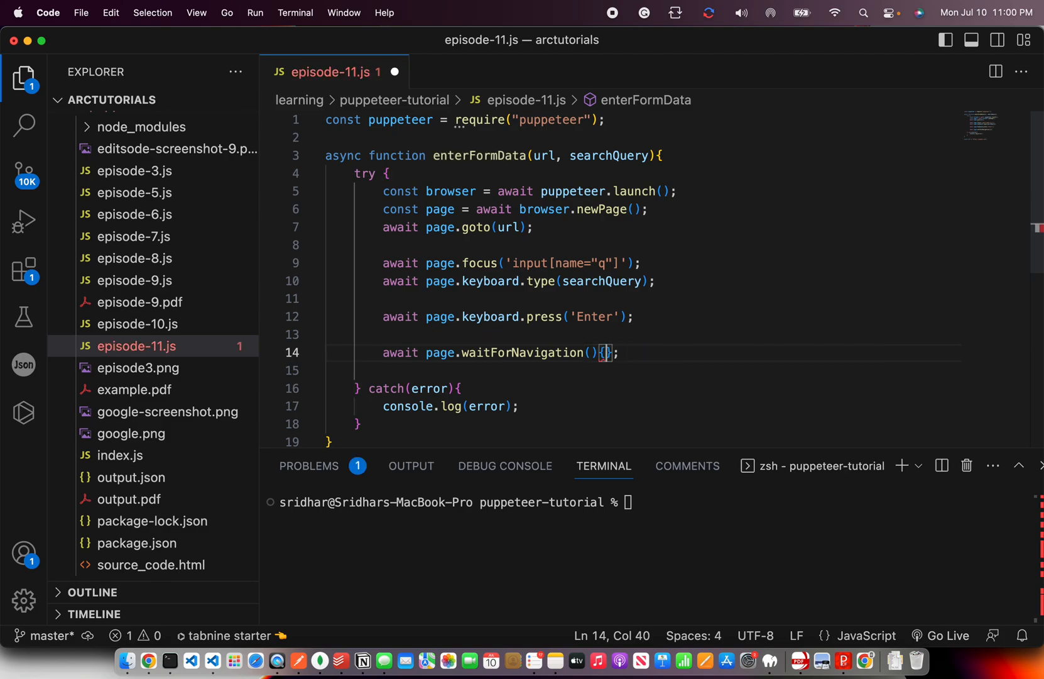
type("w")
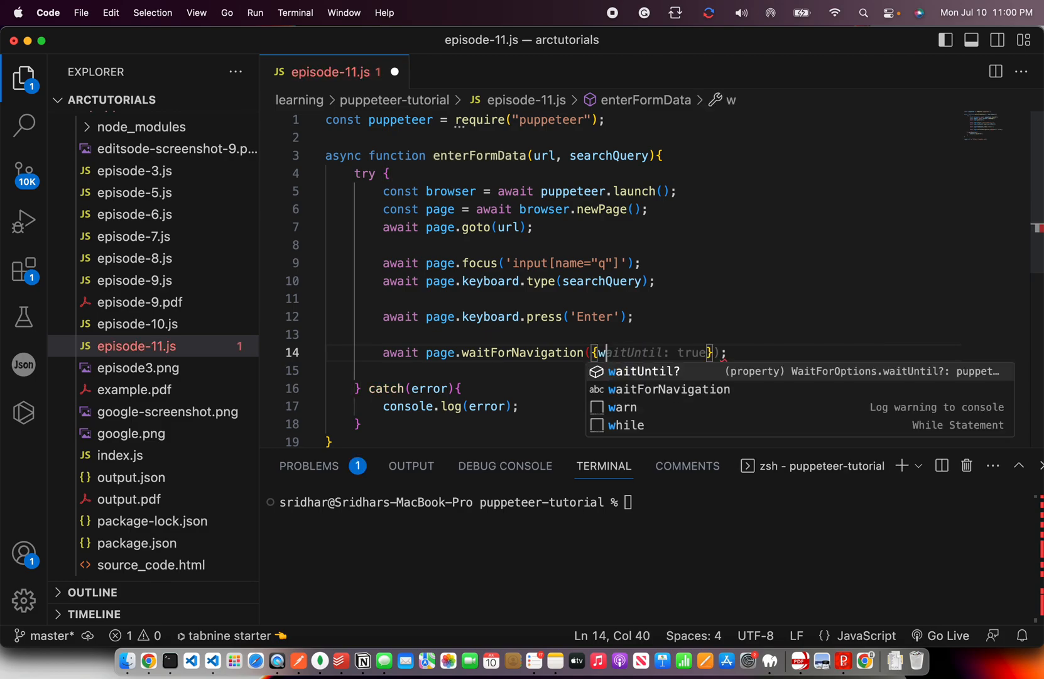
type("'networkidle2'")
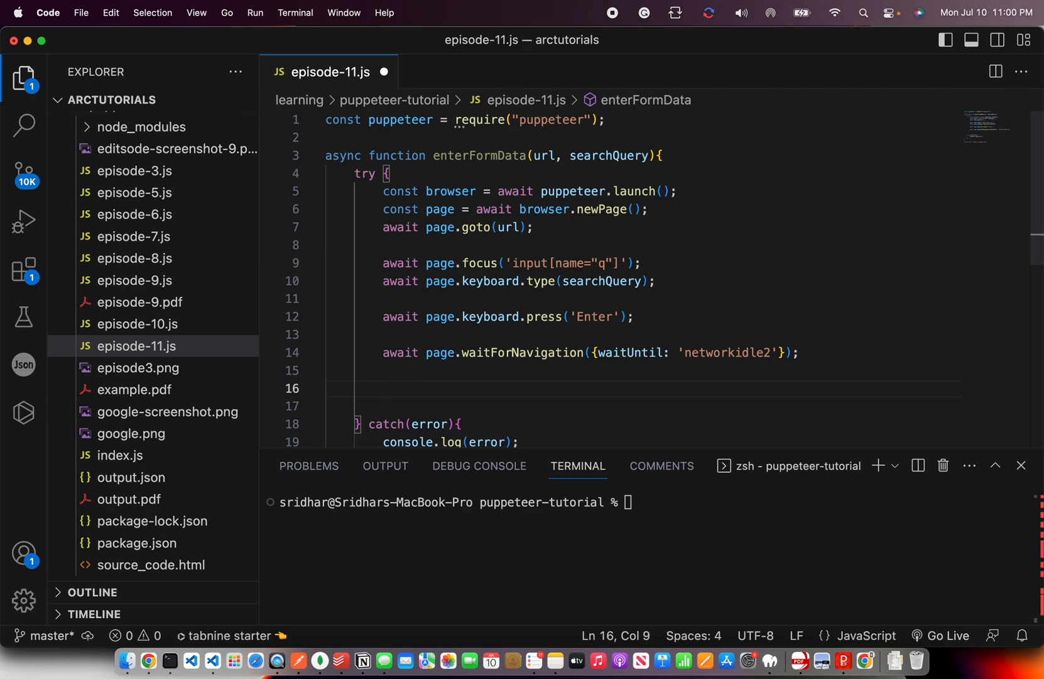
type("await page.waitForNavigation({waitUntil: '")
type("await page.screenshot")
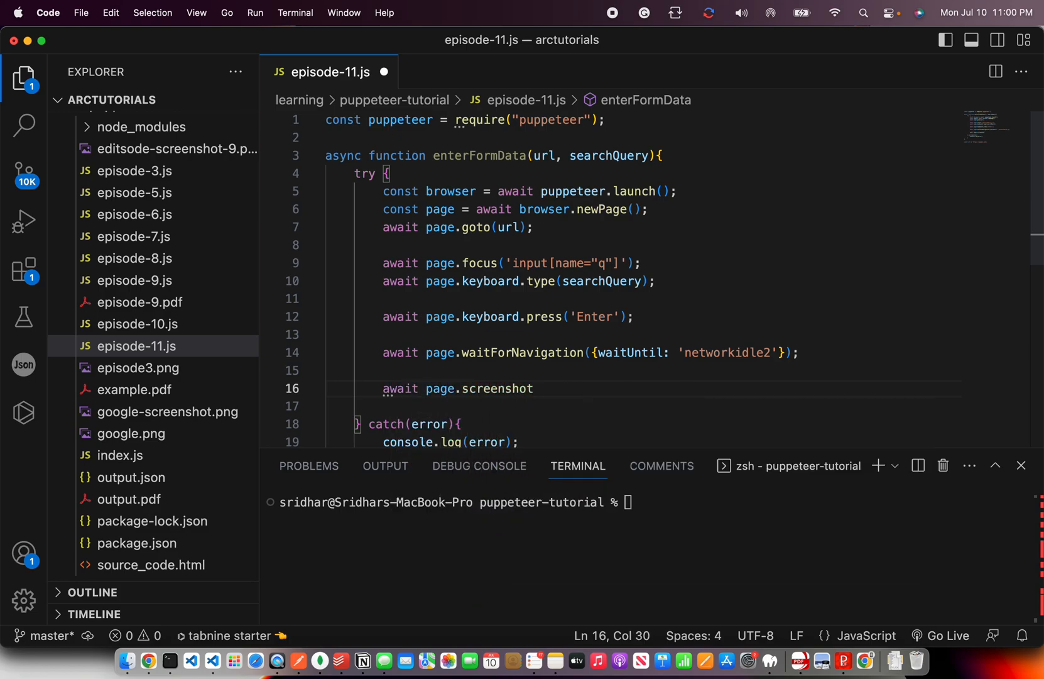
- Save a query.png screenshot and close the browser with await browser.close()
type("({path:")
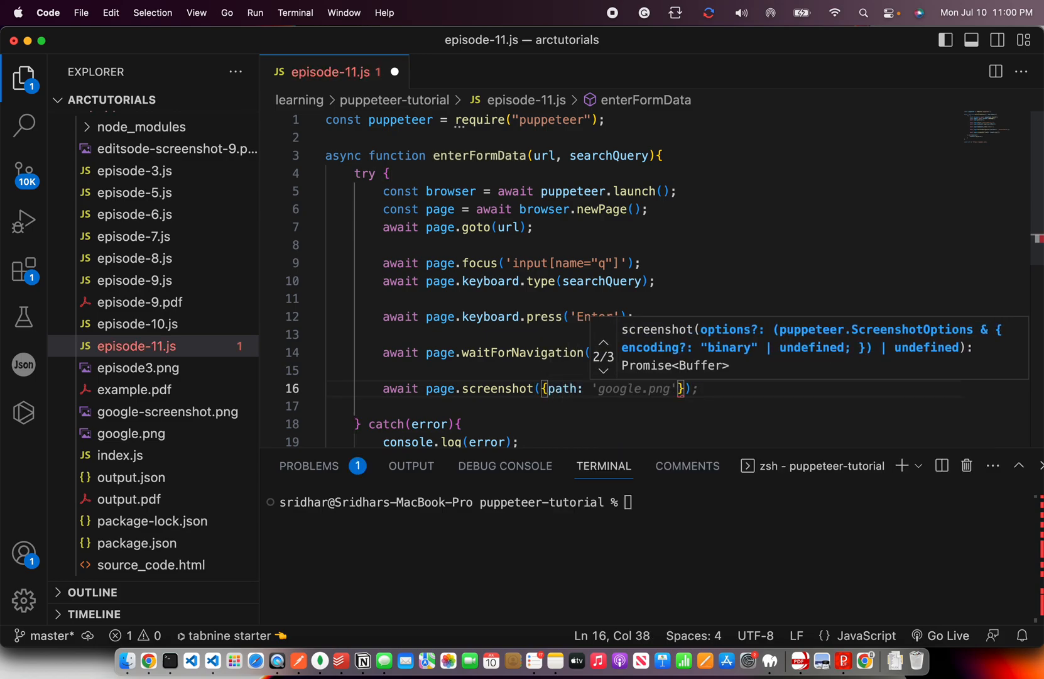
type("screenshot")
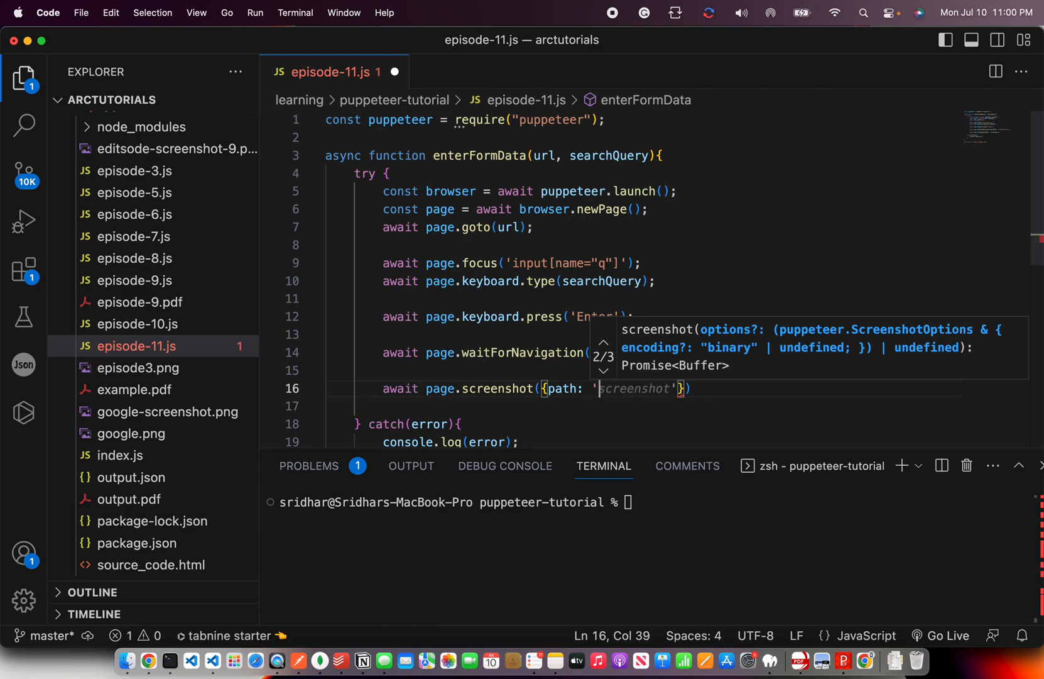
type("query.png")
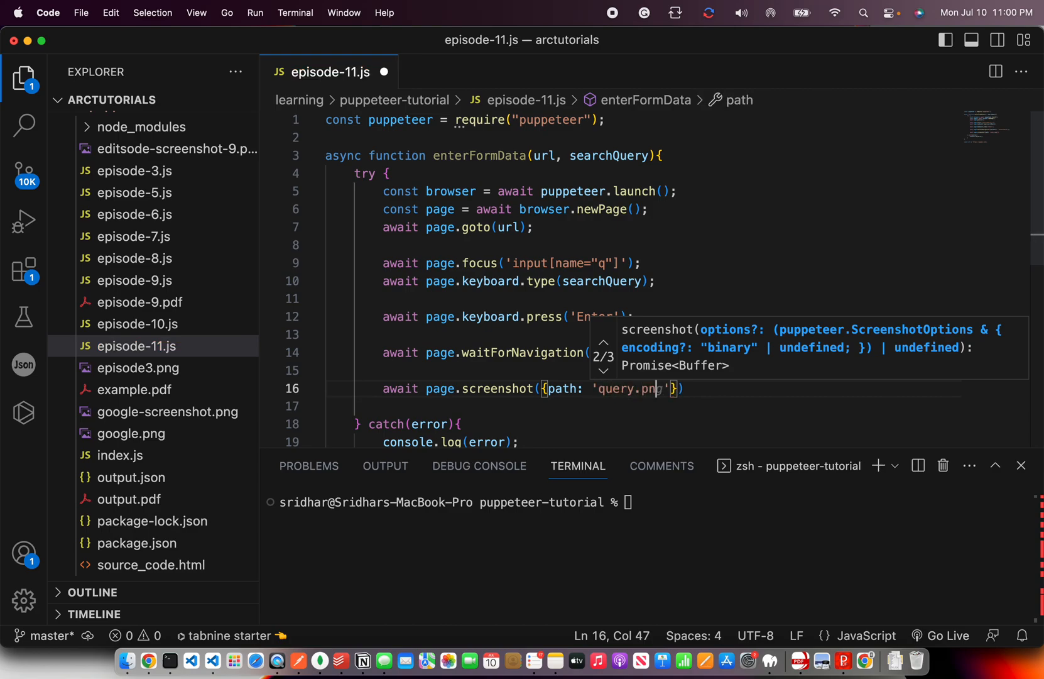
key("Enter")
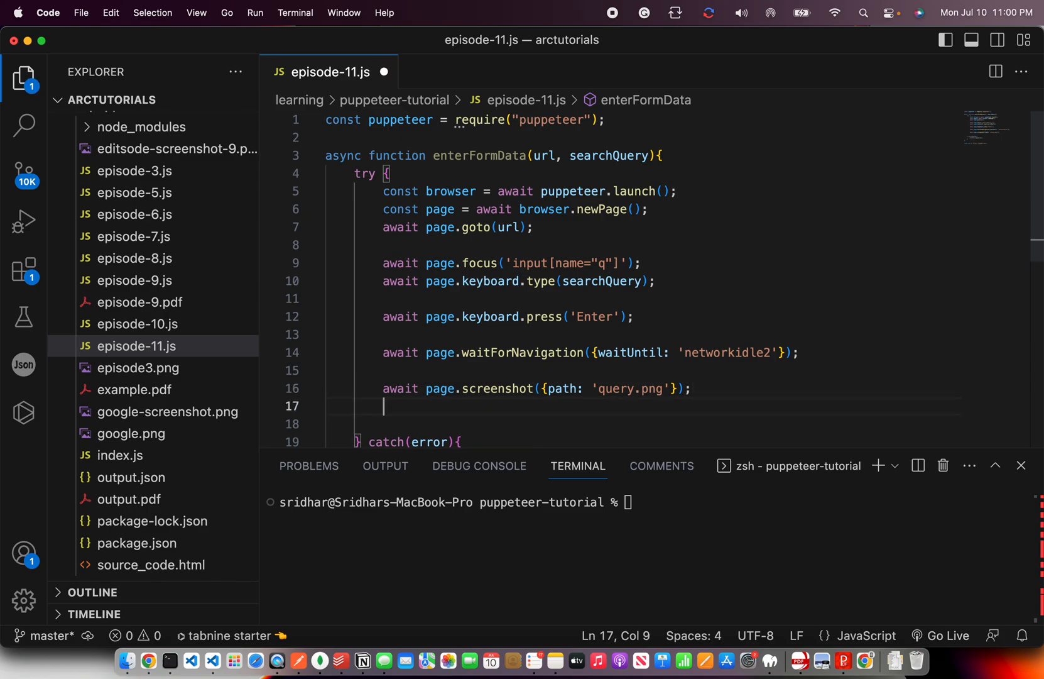
type("a")
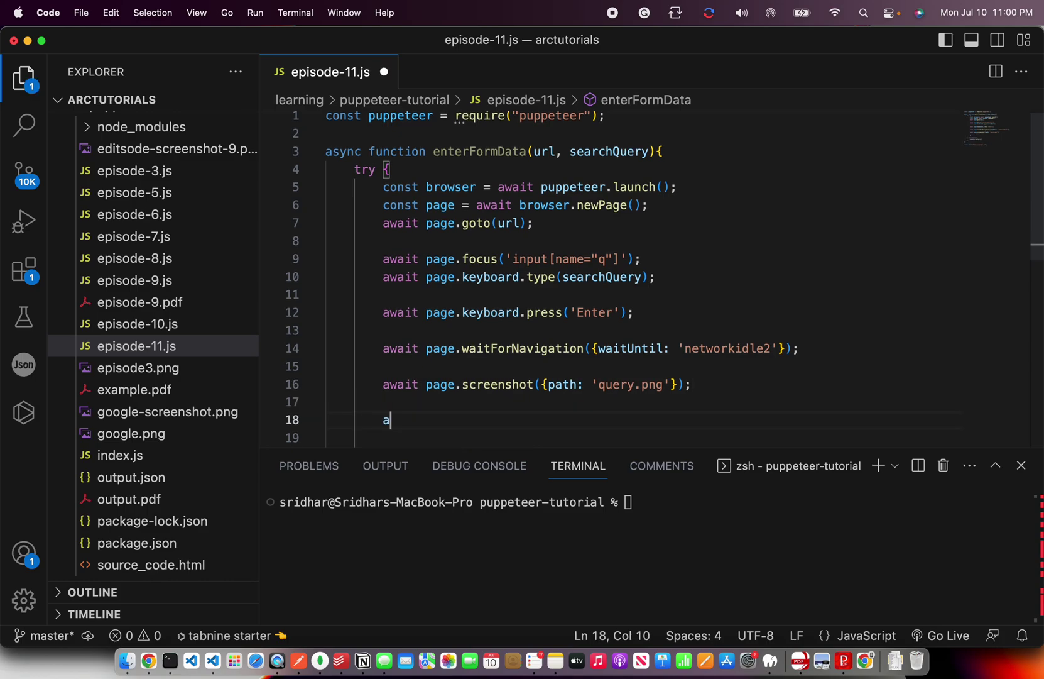
type("wait browser.close();")
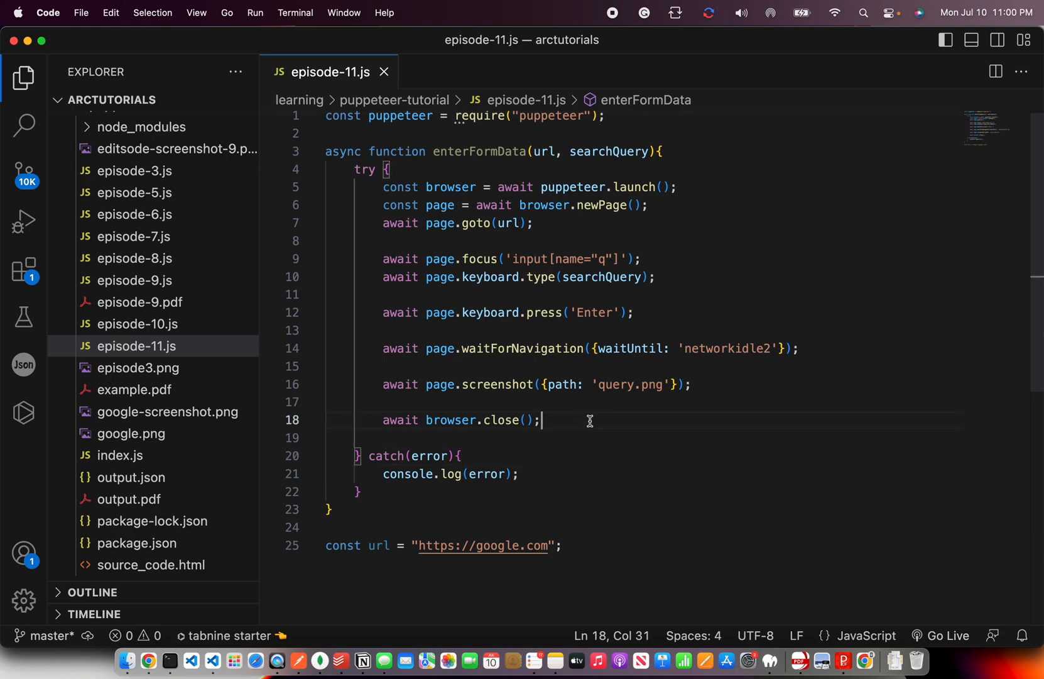
- Separate the launch, goto, focus, type, Enter and waitForNavigation lines with blank lines
left_click(447, 193)
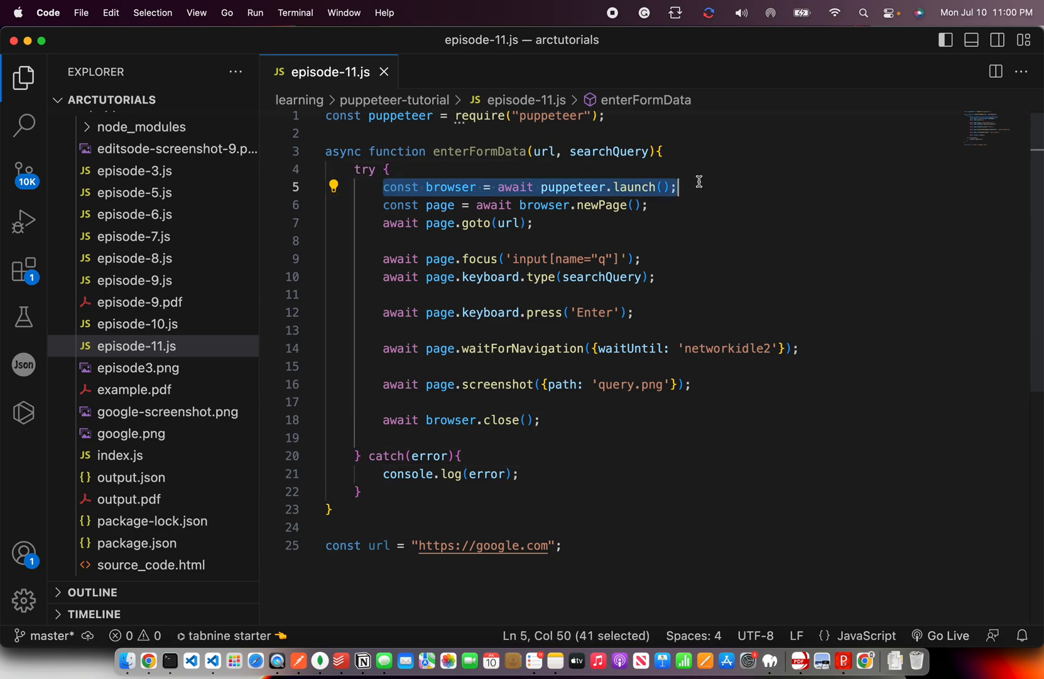
left_click(652, 205)
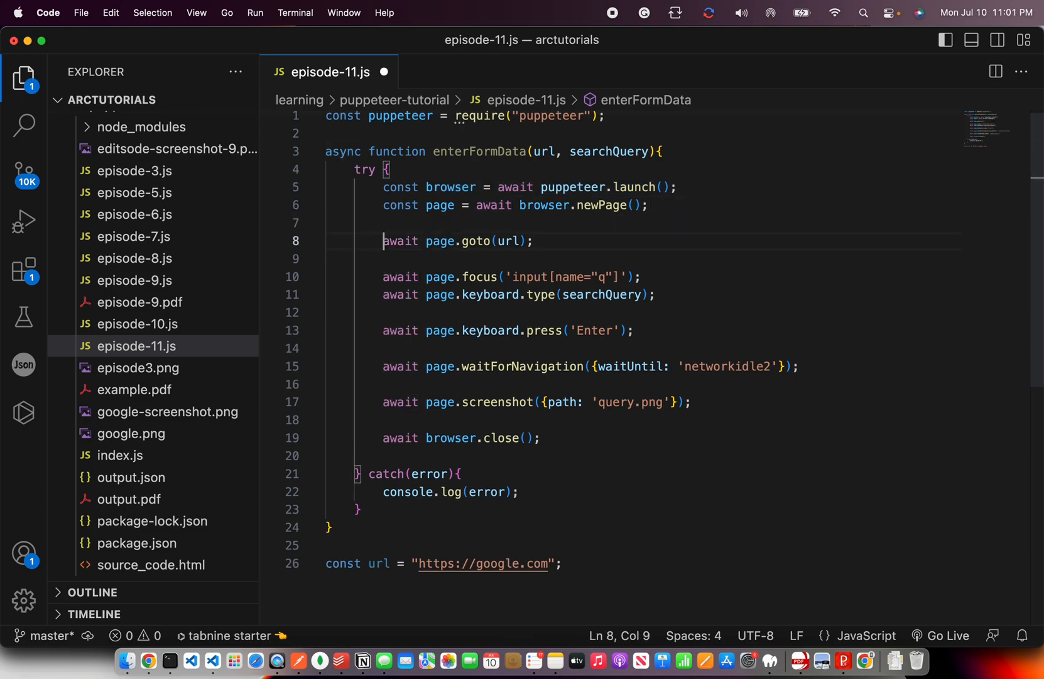
left_click(618, 241)
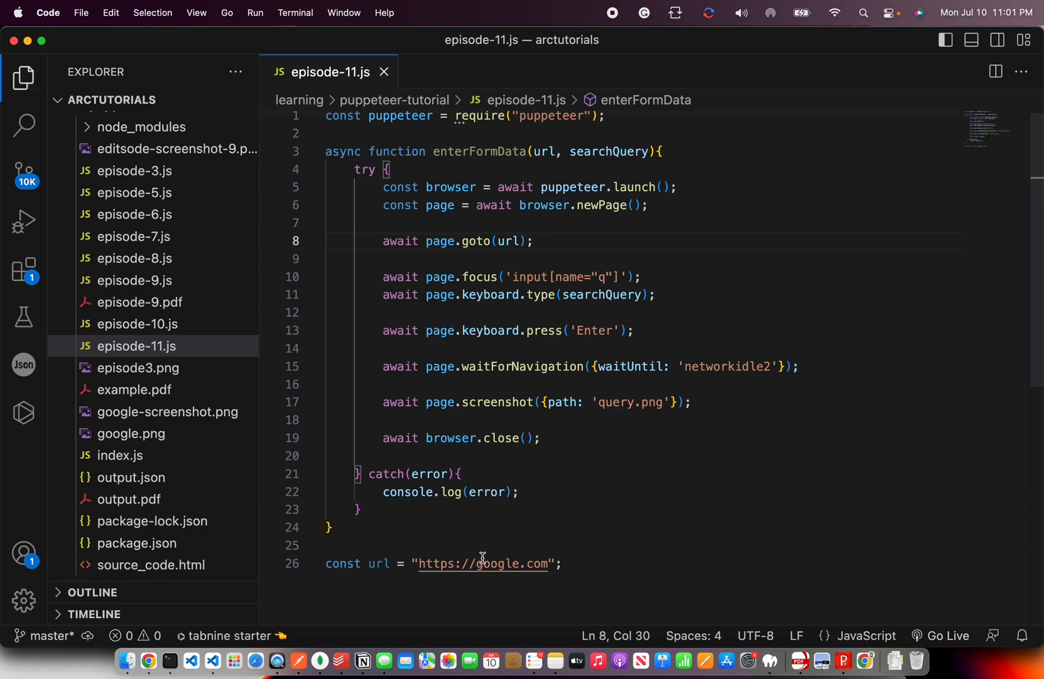
mouse_move(408, 276)
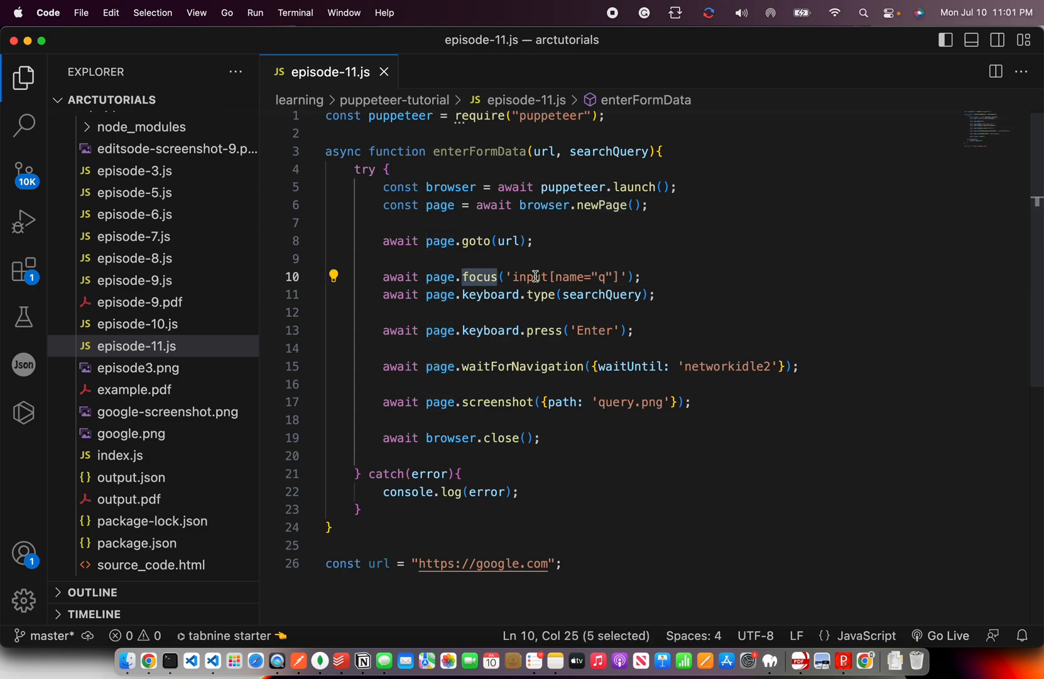
left_click(641, 277)
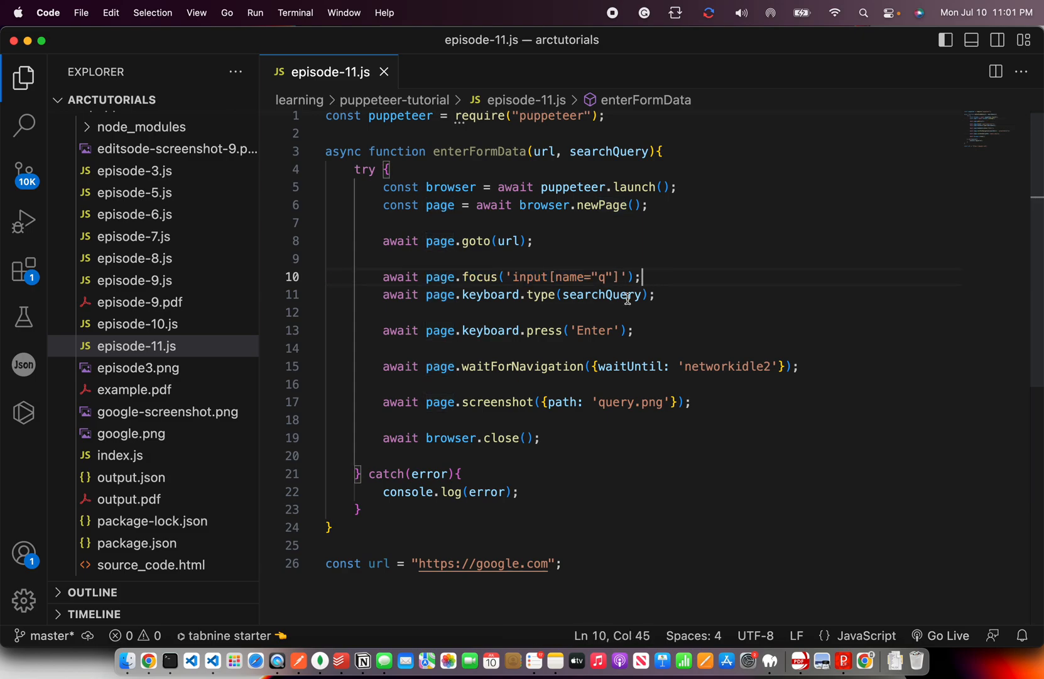
mouse_move(597, 294)
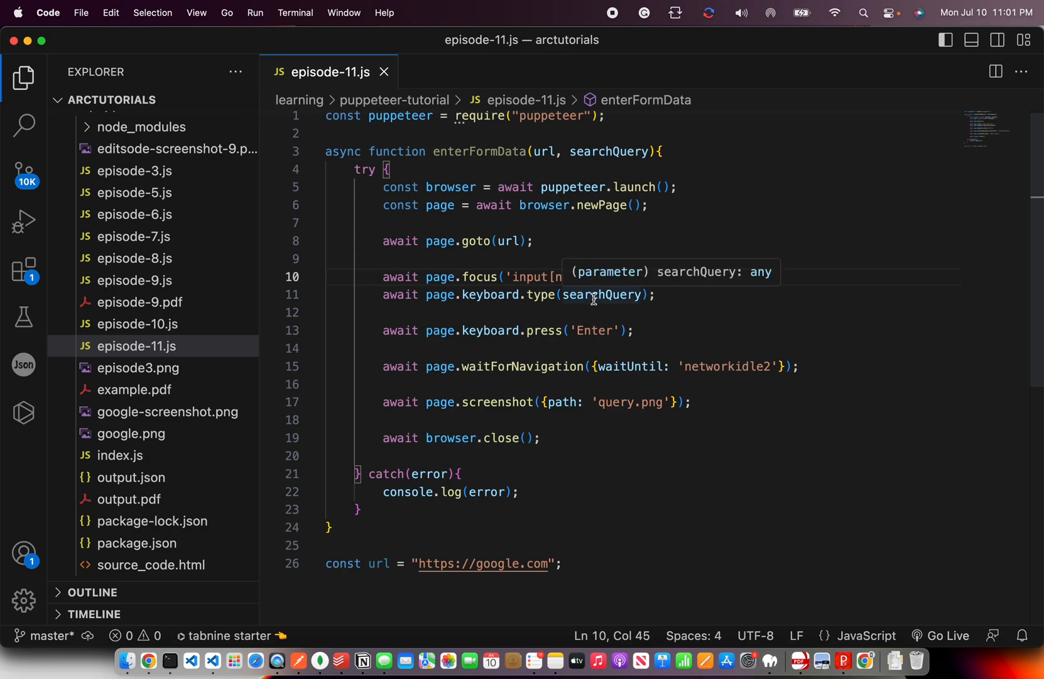
left_click(659, 295)
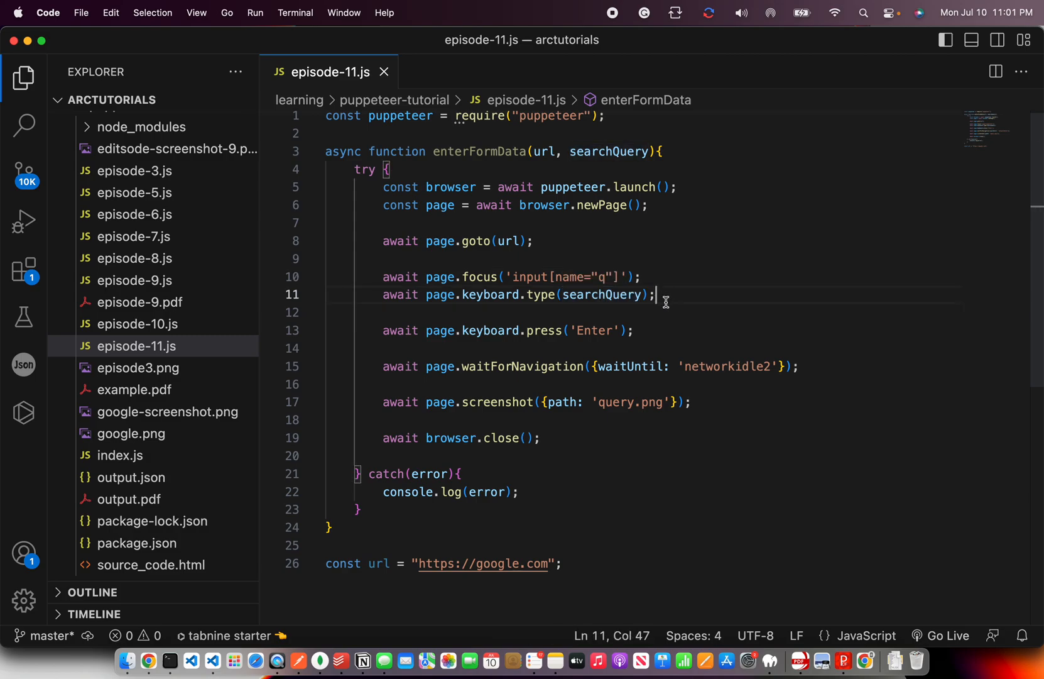
mouse_move(527, 337)
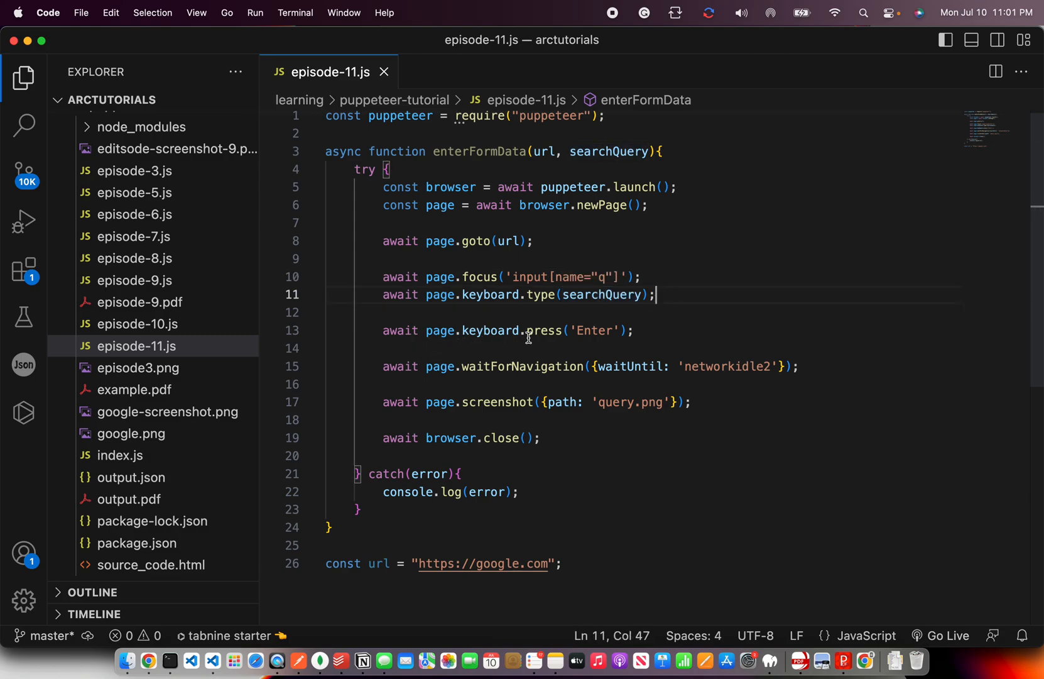
left_click(637, 331)
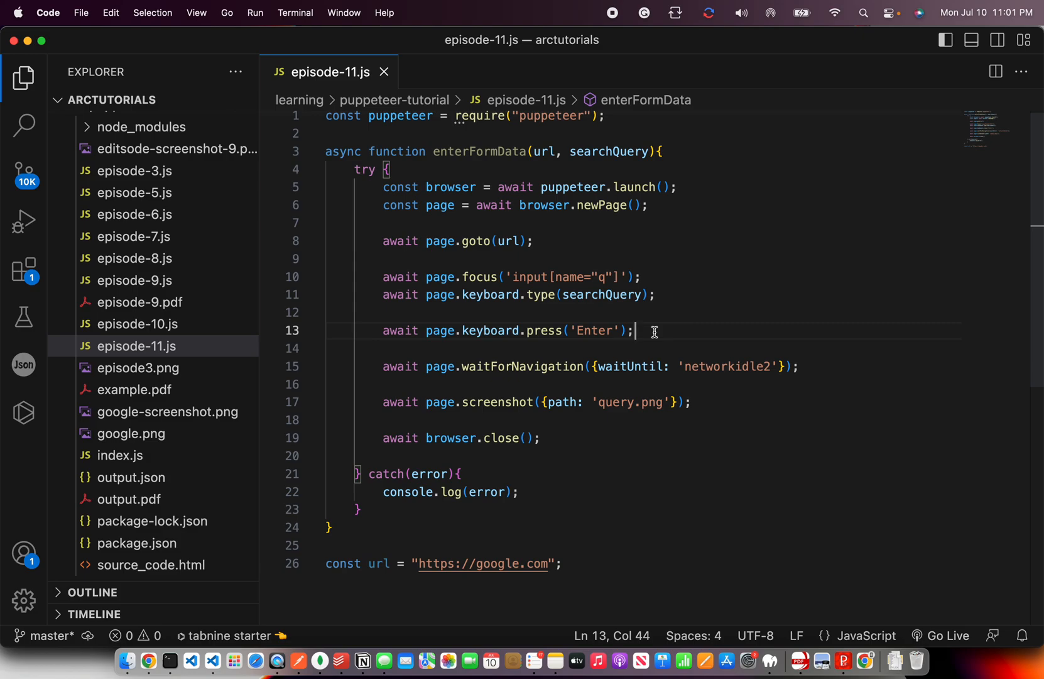
left_click(512, 366)
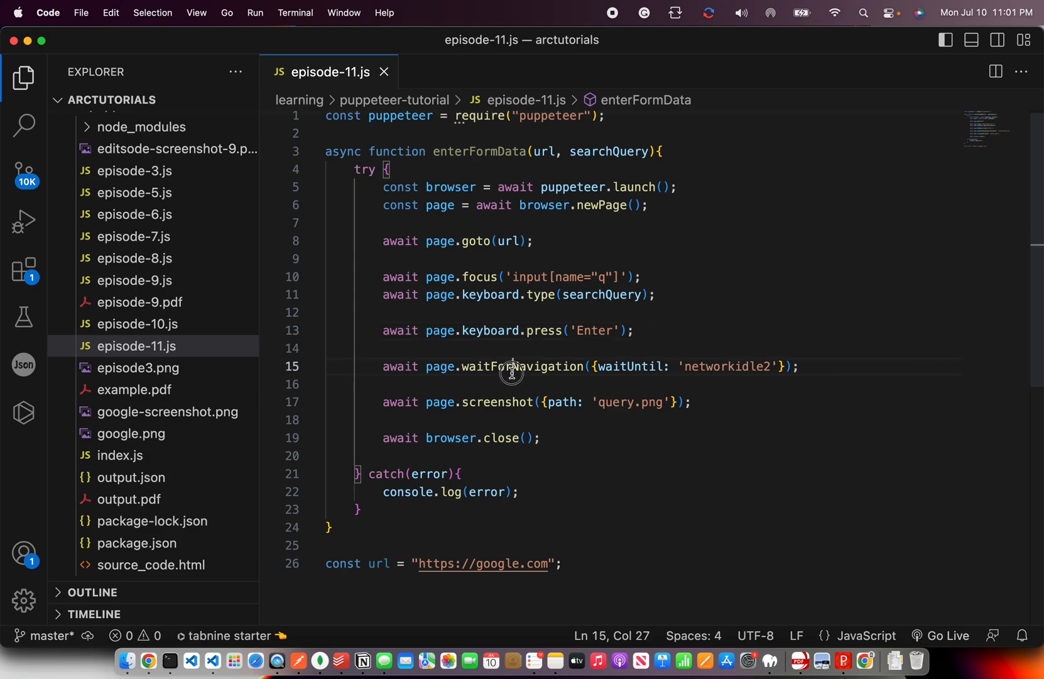
double_click(520, 365)
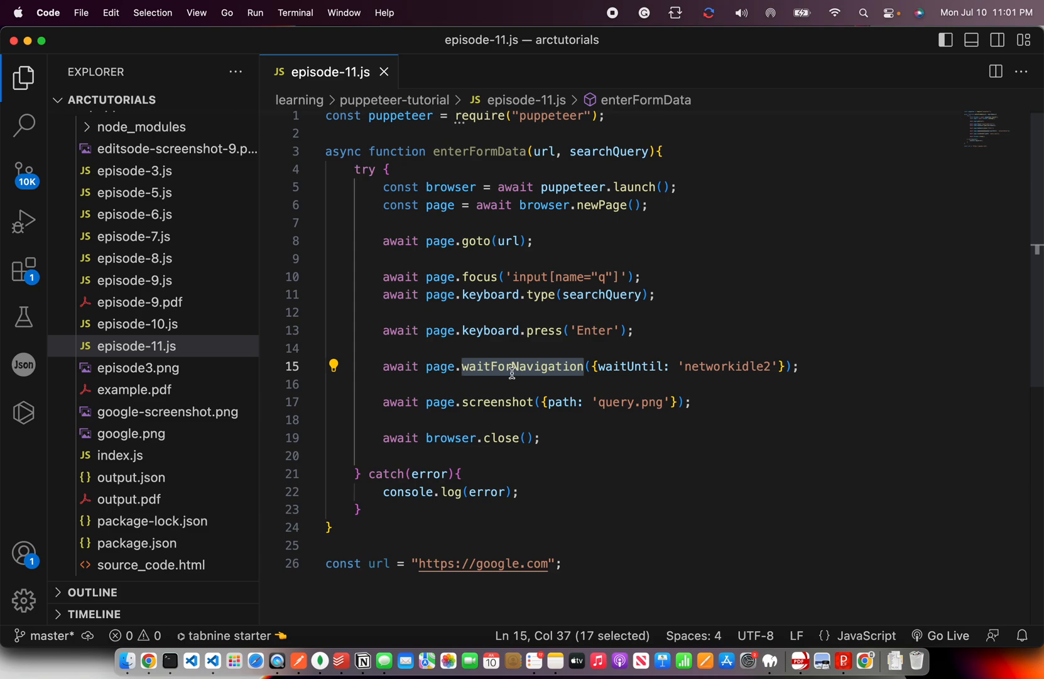
mouse_move(409, 402)
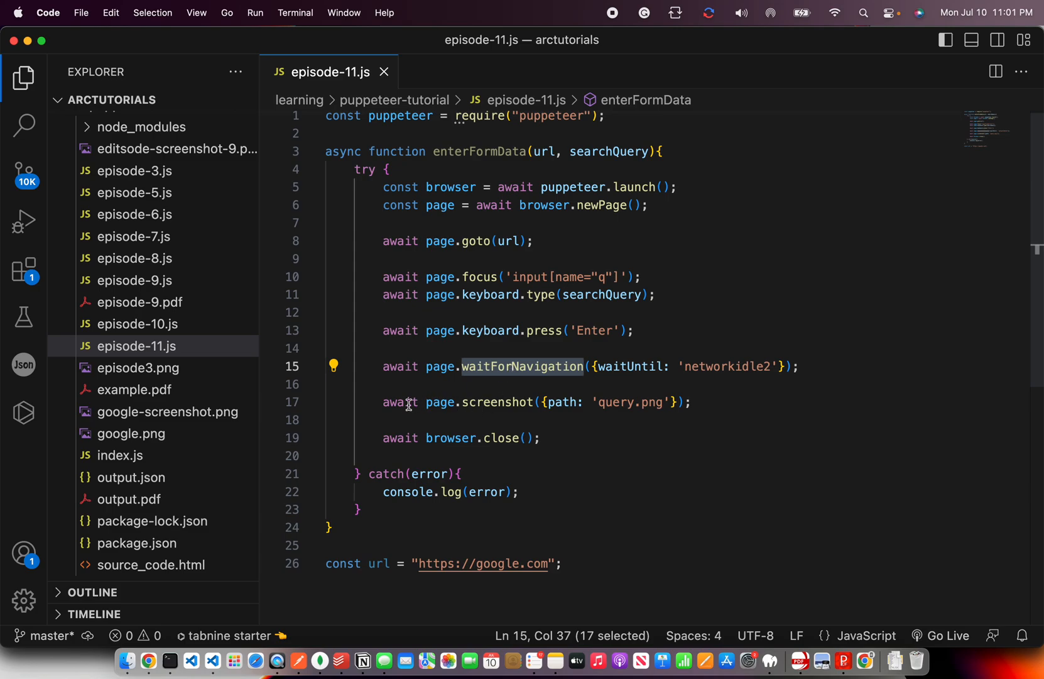
- Rename the screenshot file to query-results.png and start a line before catch
double_click(496, 402)
type("-results")
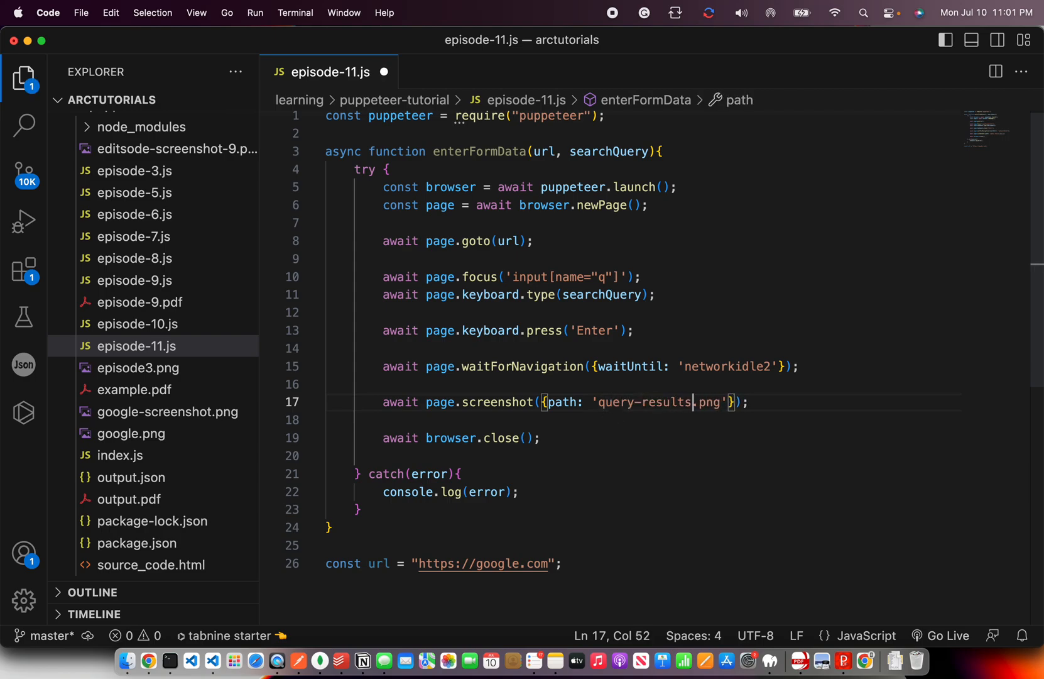
mouse_move(256, 308)
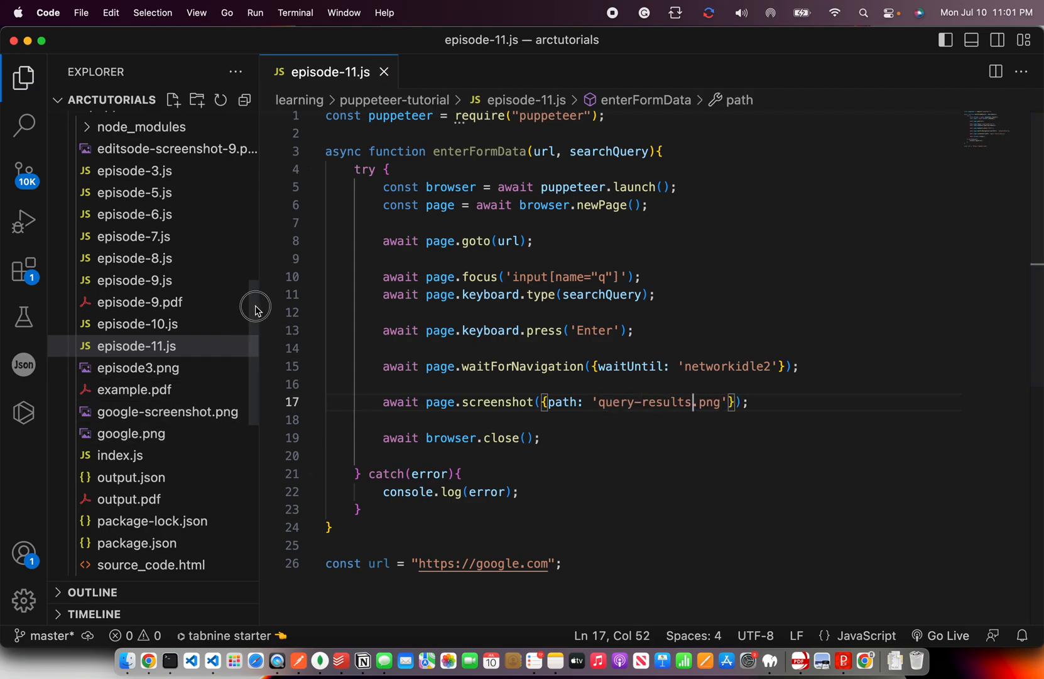
scroll("up", 3)
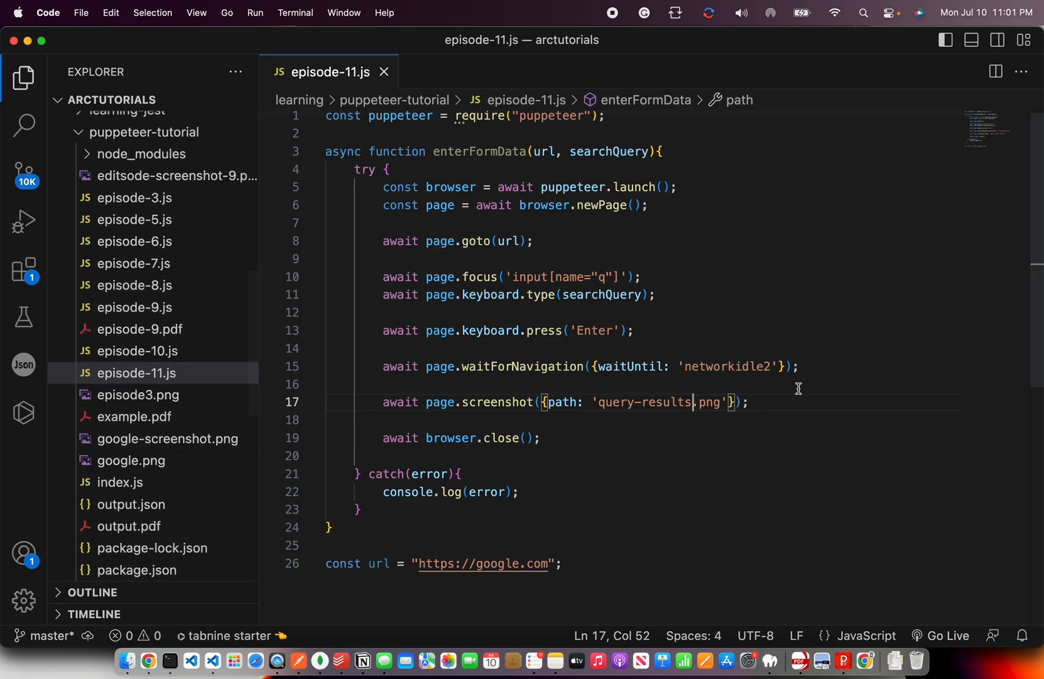
left_click(542, 438)
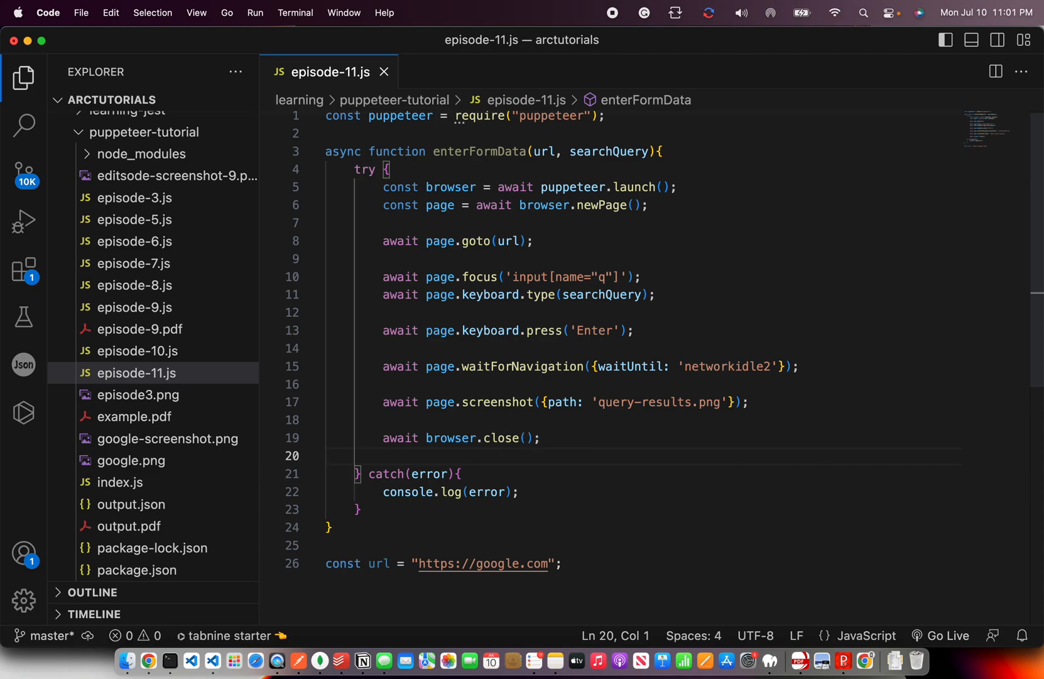
- Log a success message after browser.close and move below the url constant for the call
type("console.log(\"Success!\");")
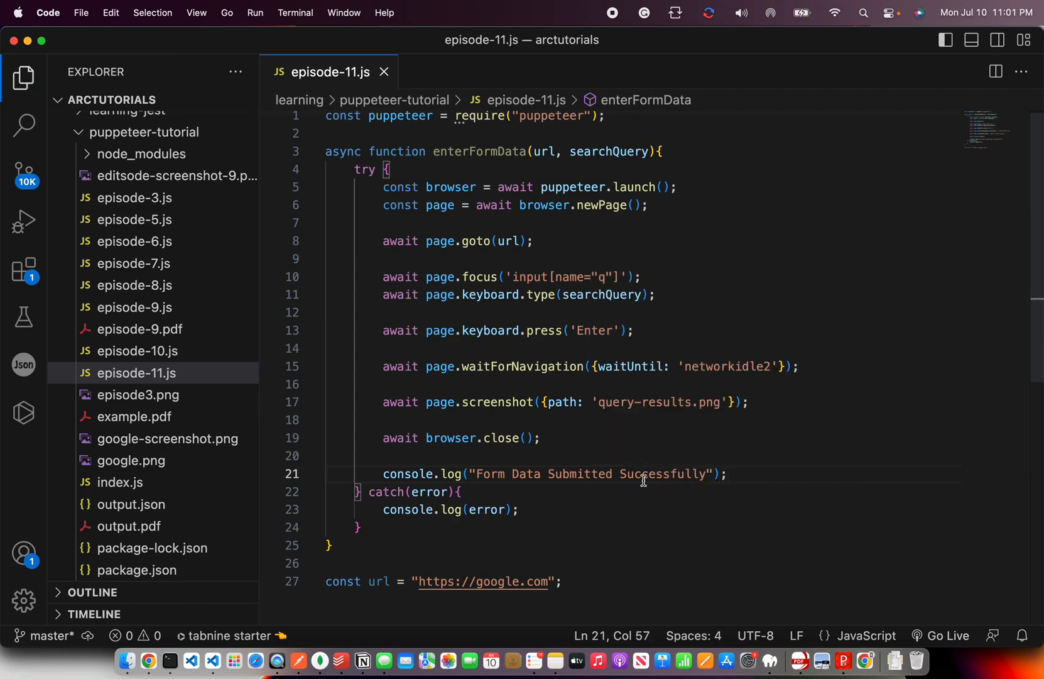
left_click(519, 151)
type("enterFormData(url, \"sun")
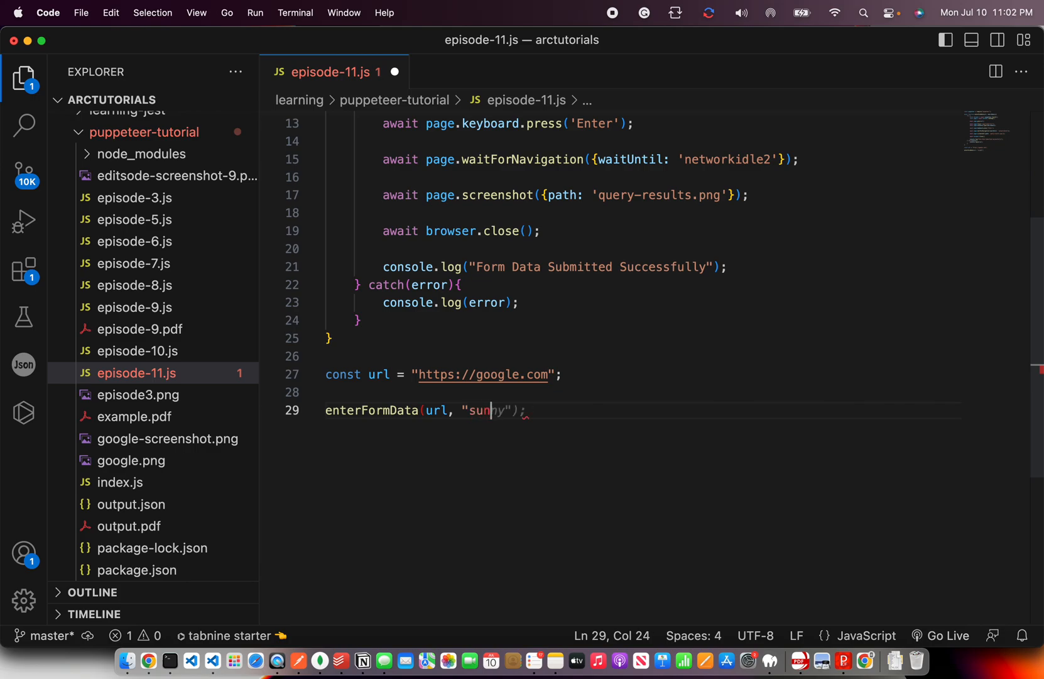
type("rise\");")
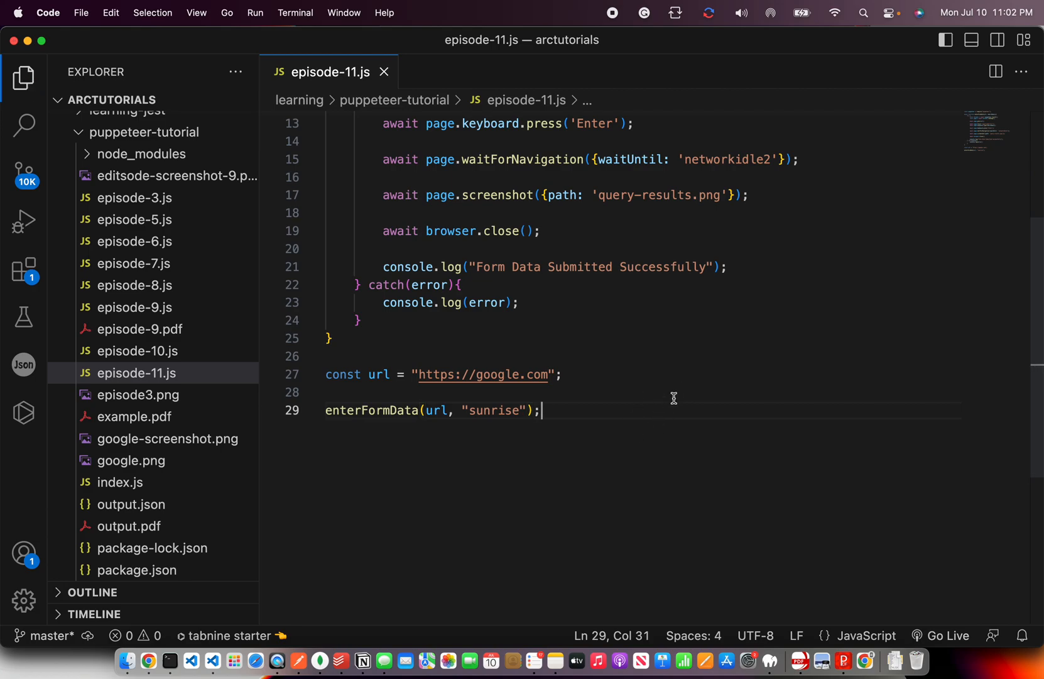
scroll("up", 3)
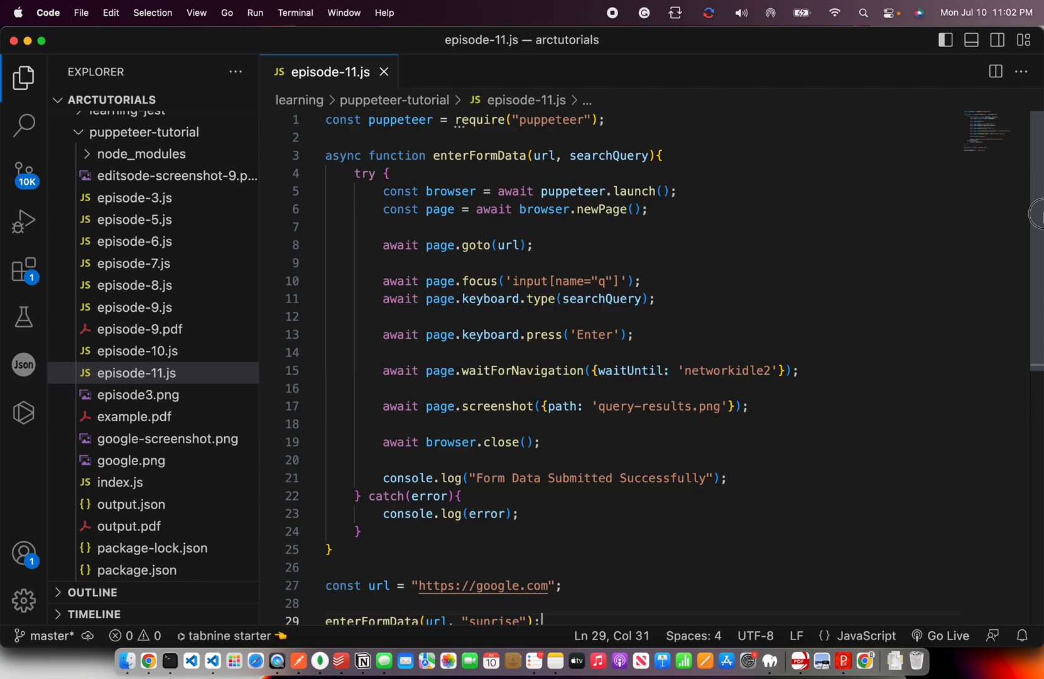
scroll("down", 3)
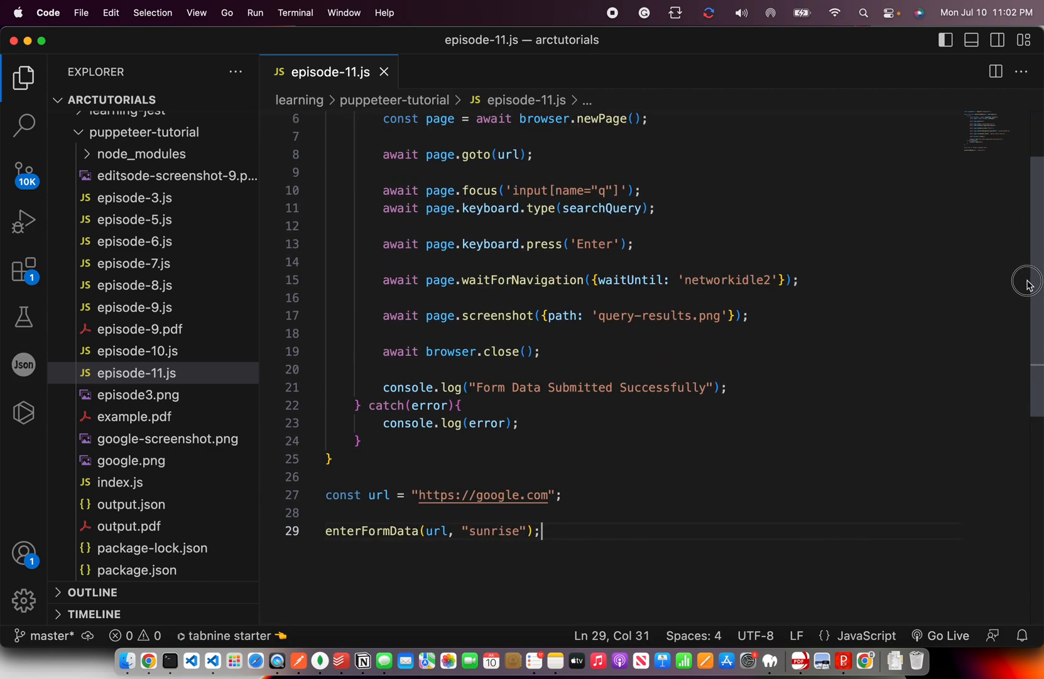
left_click(583, 443)
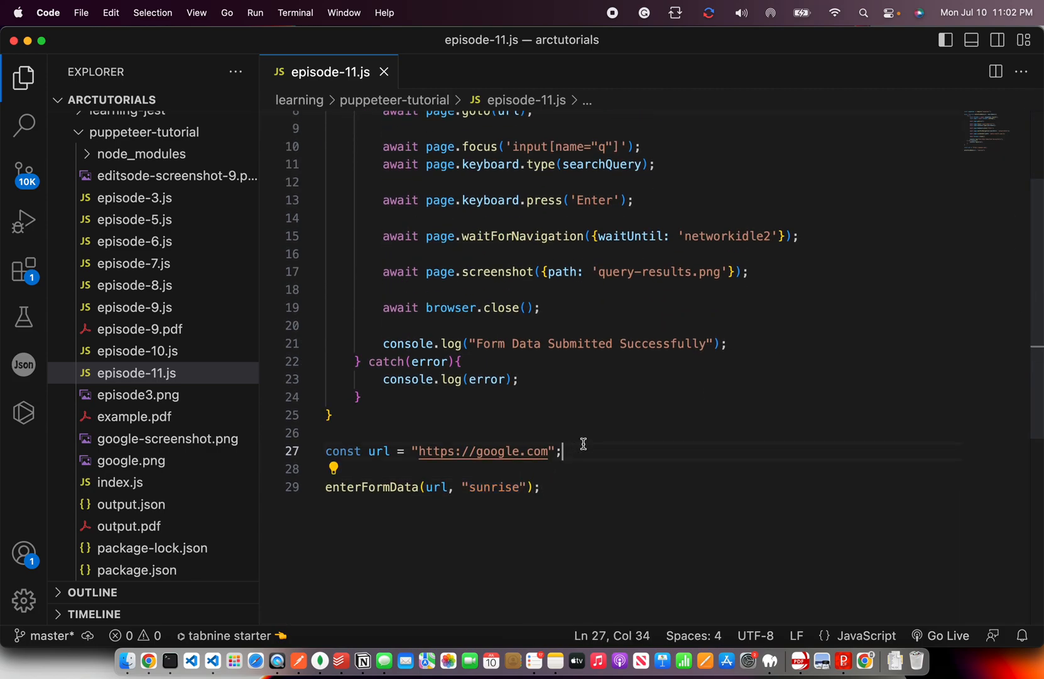
type("const query = \"sunrise\";")
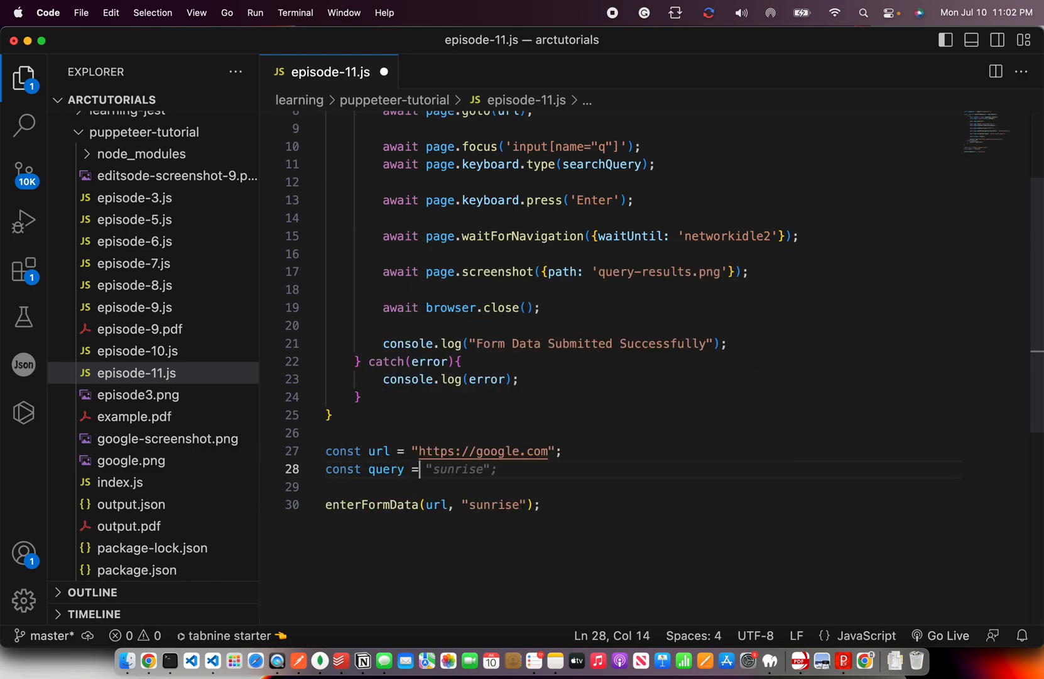
key("backspace")
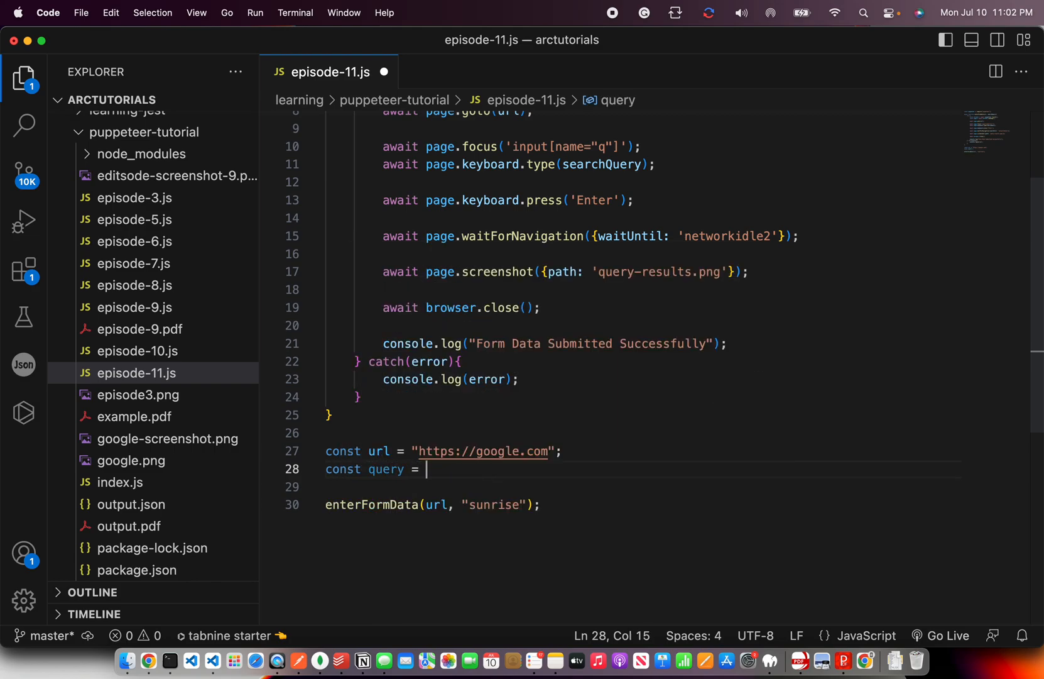
type("\"sunrise\";")
left_click(642, 505)
type("query")
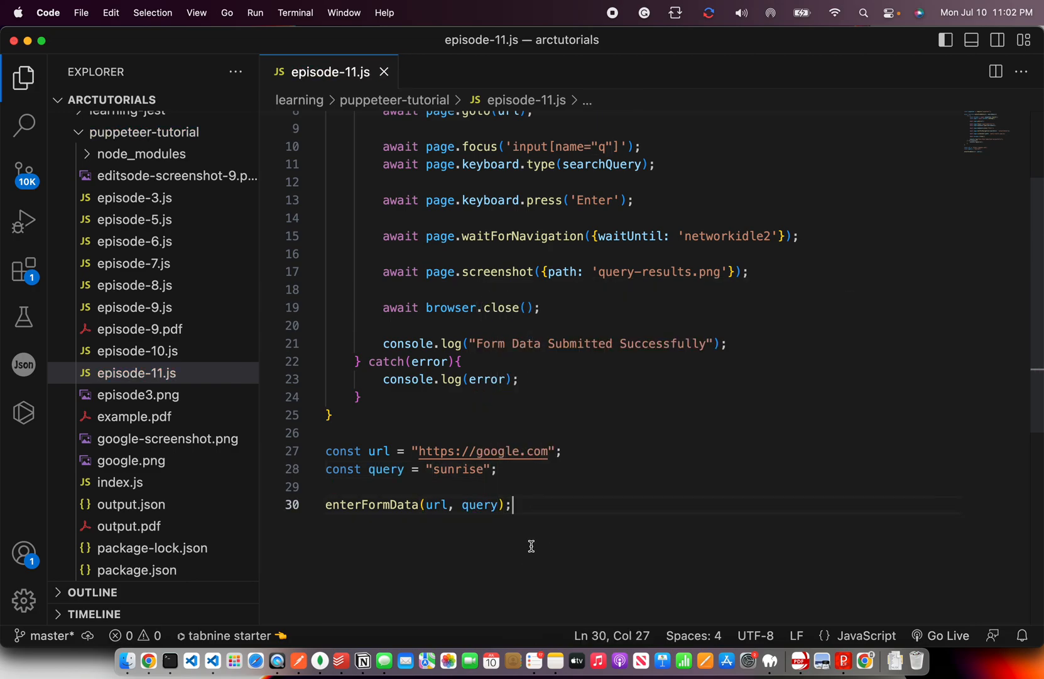
mouse_move(1036, 358)
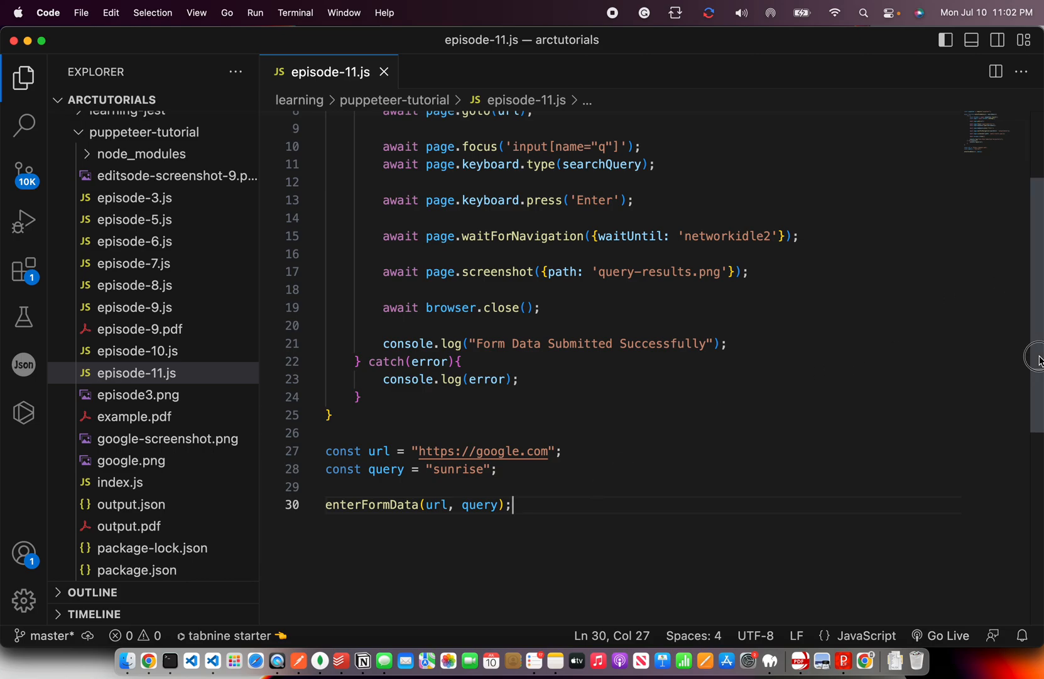
scroll("up", 3)
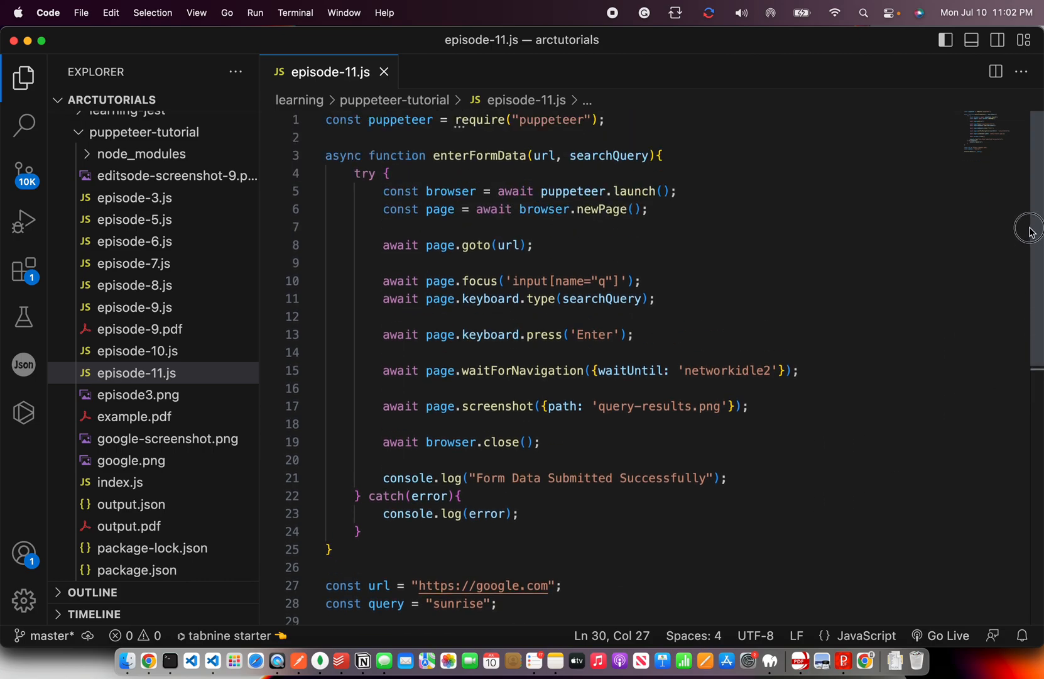
scroll("down", 3)
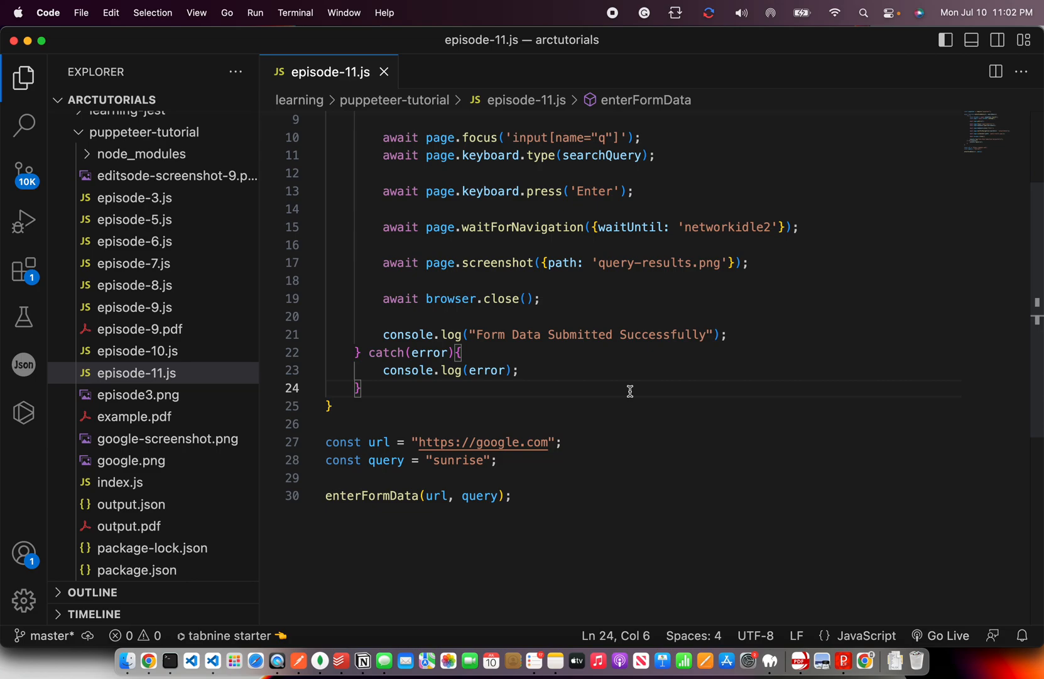
mouse_move(690, 466)
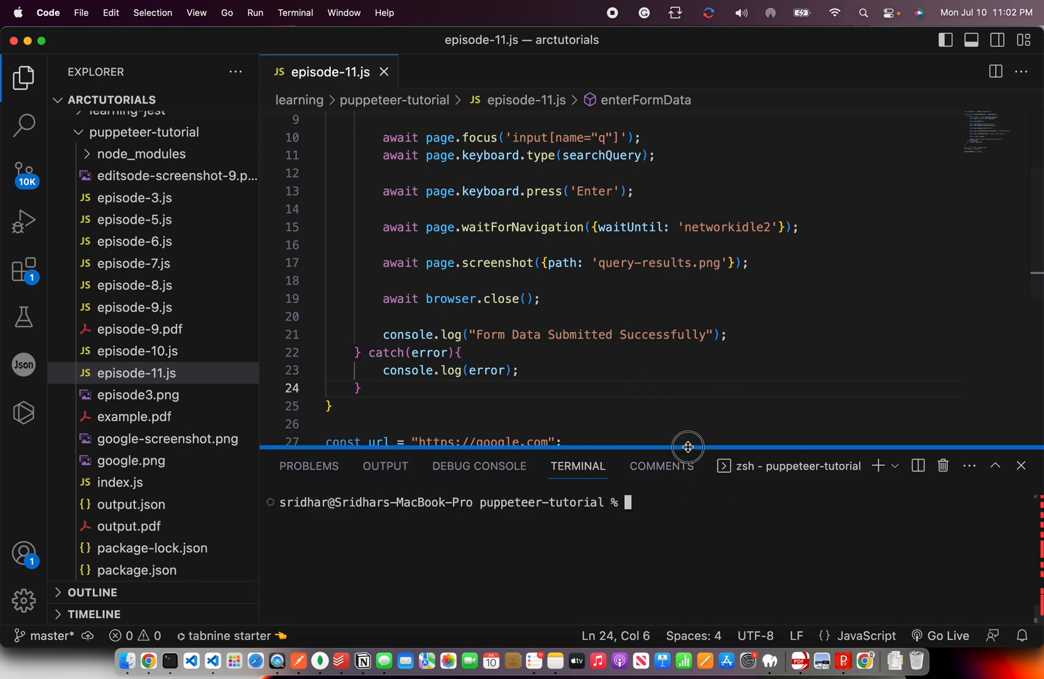
- Run node episode-11.js, hit the input[name="q"] selector error, and switch to Chrome
type("node e")
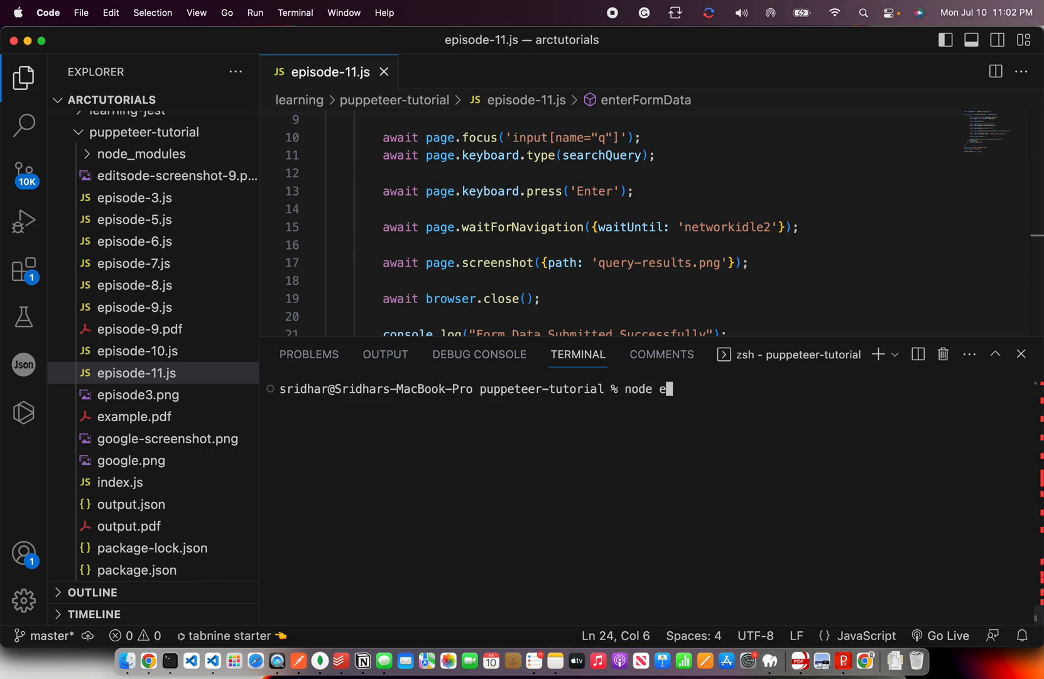
type("pisode-11.js")
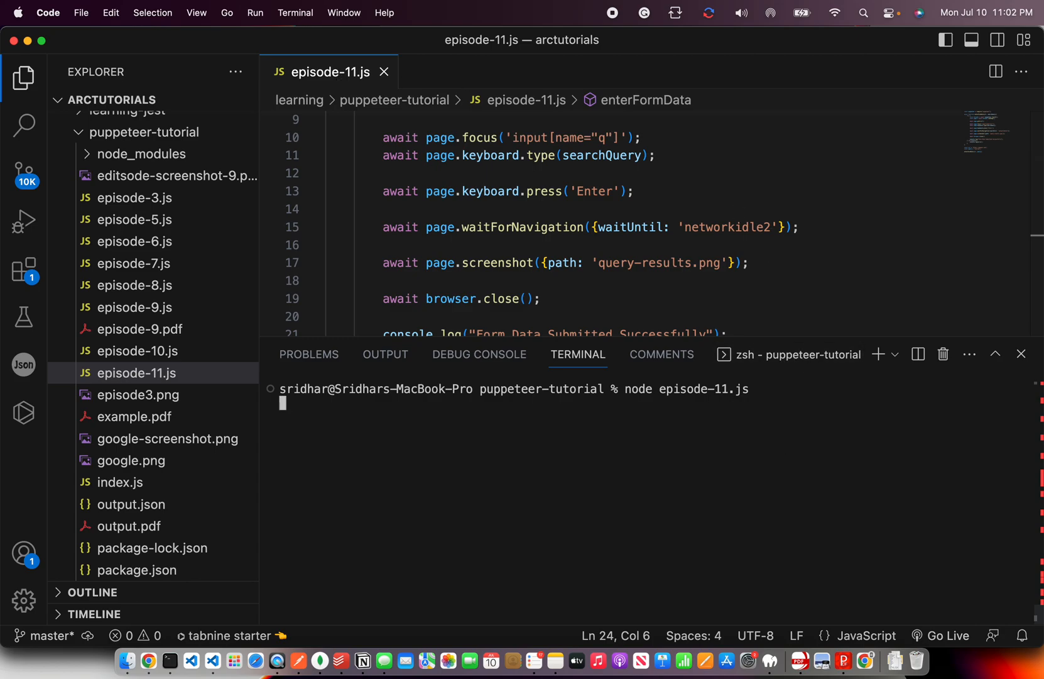
key("Return")
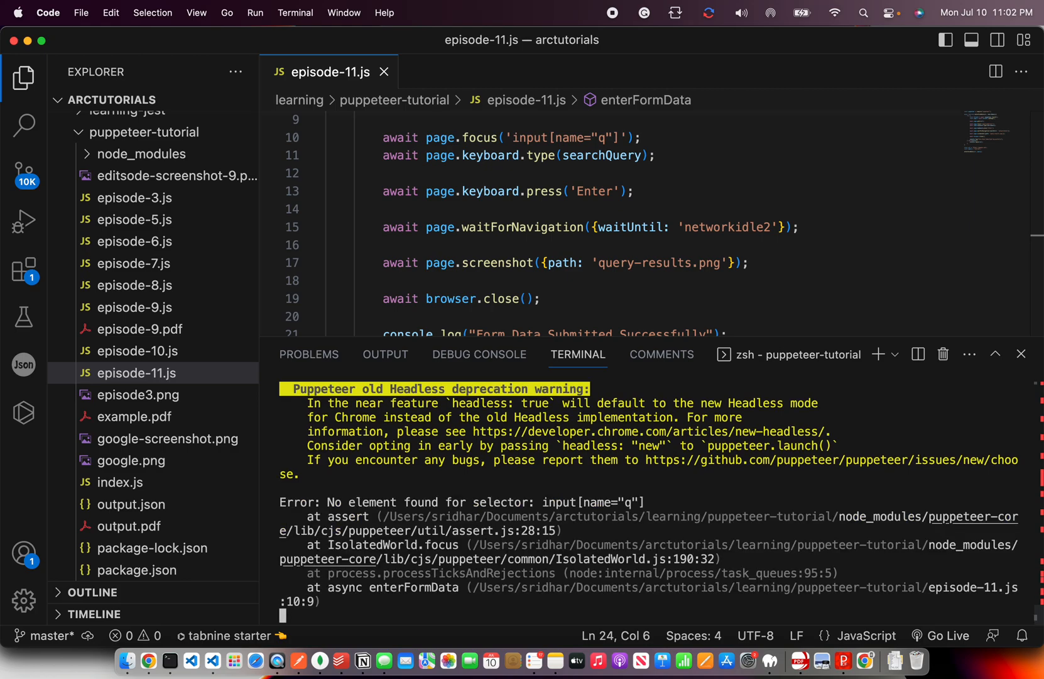
mouse_move(151, 661)
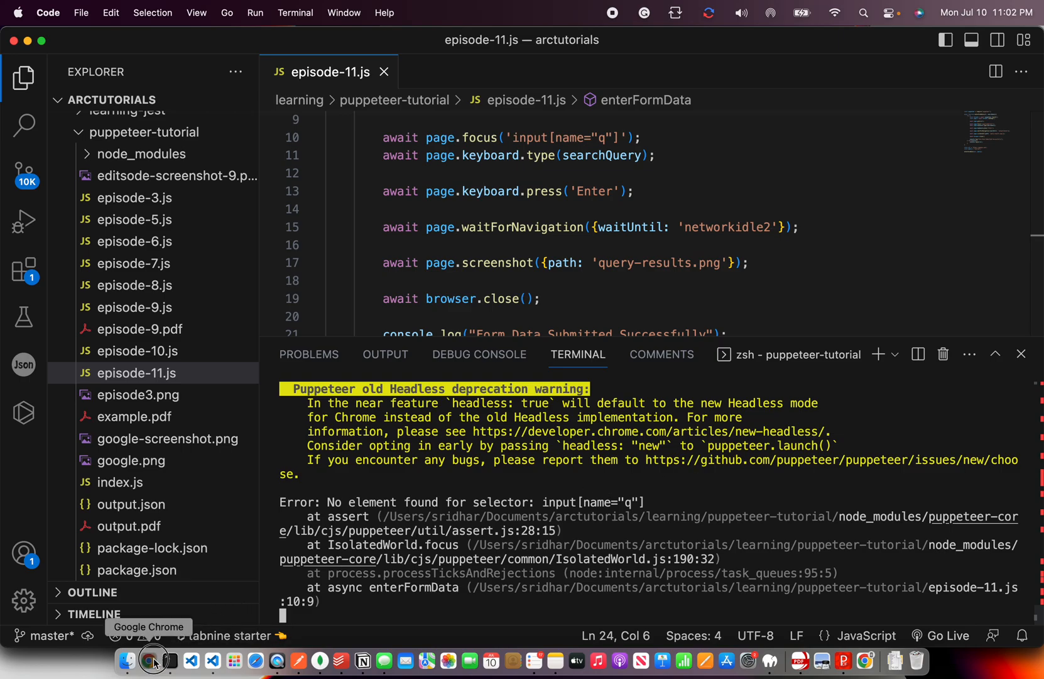
left_click(153, 659)
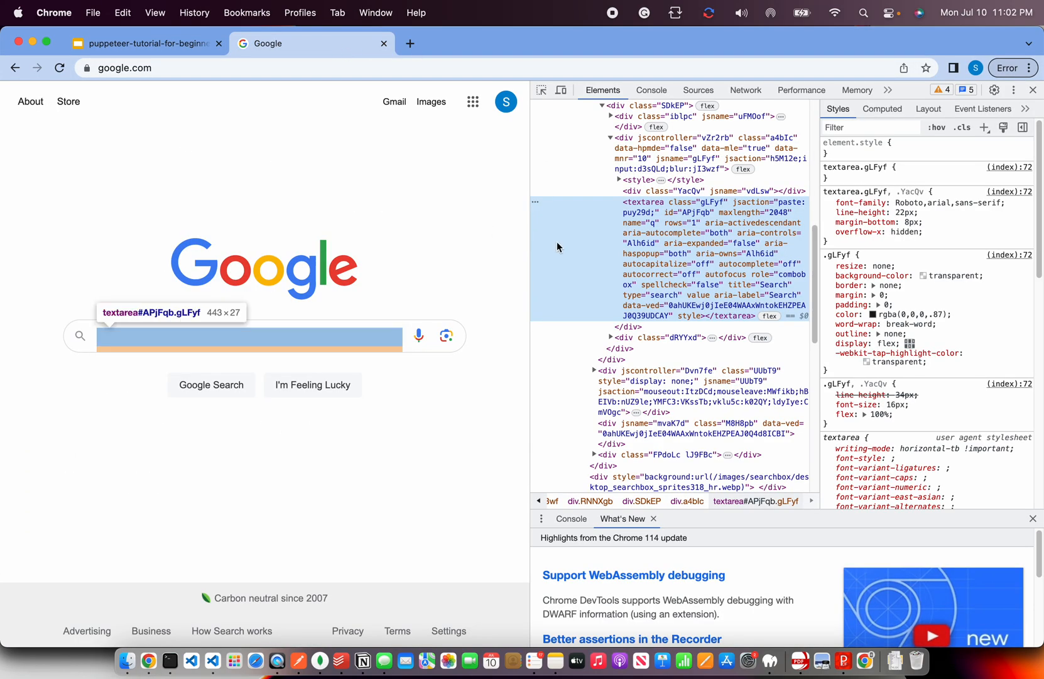
mouse_move(663, 213)
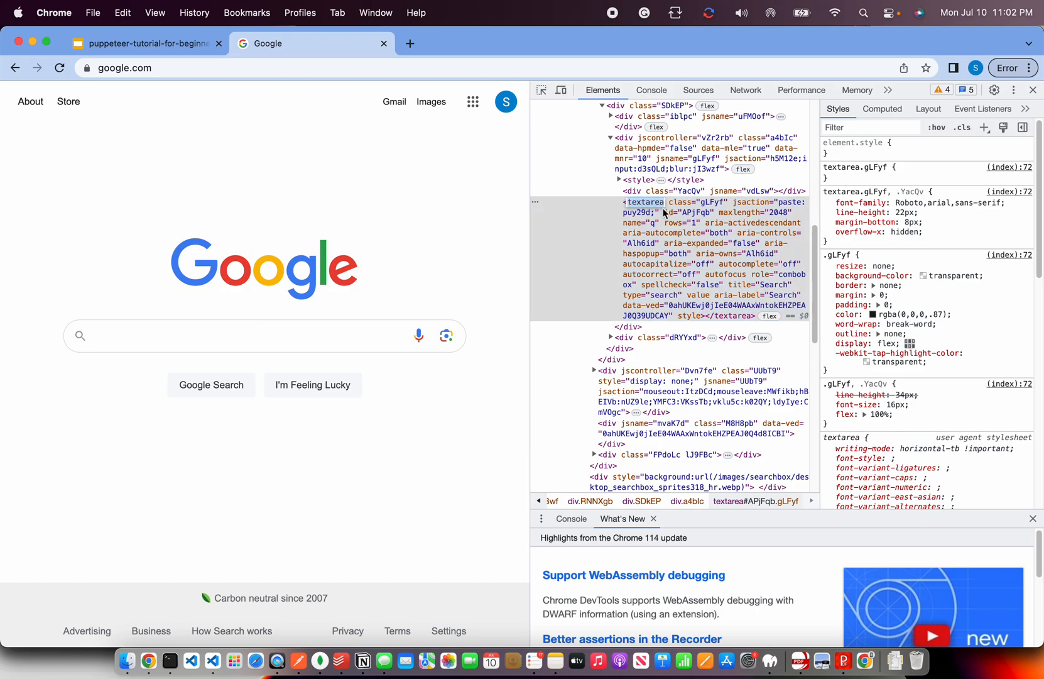
mouse_move(173, 614)
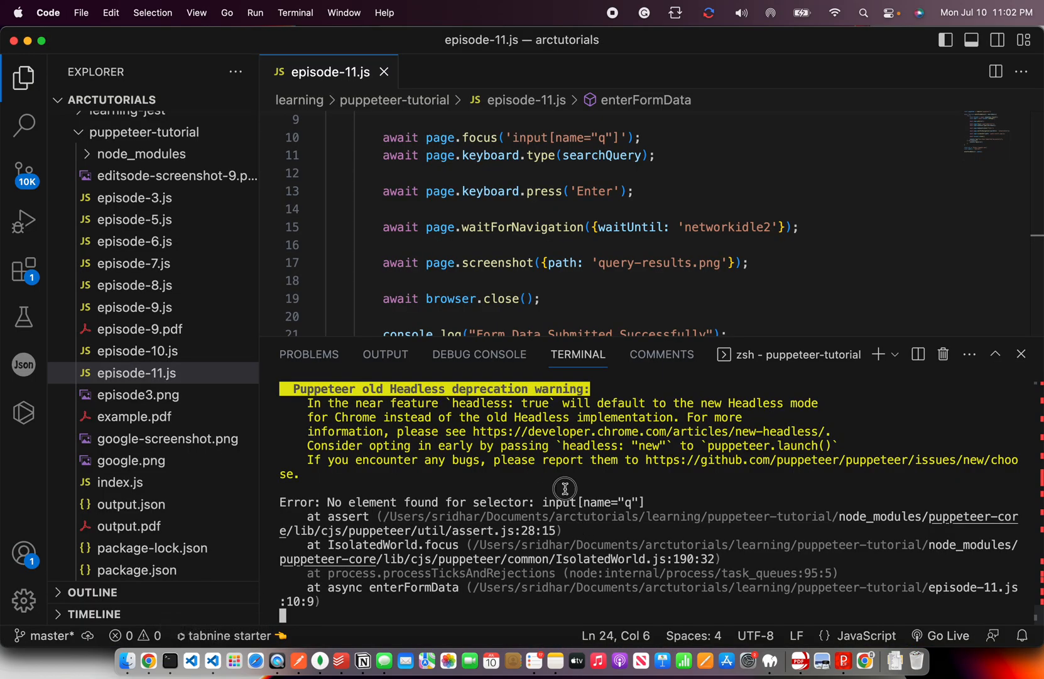
mouse_move(690, 231)
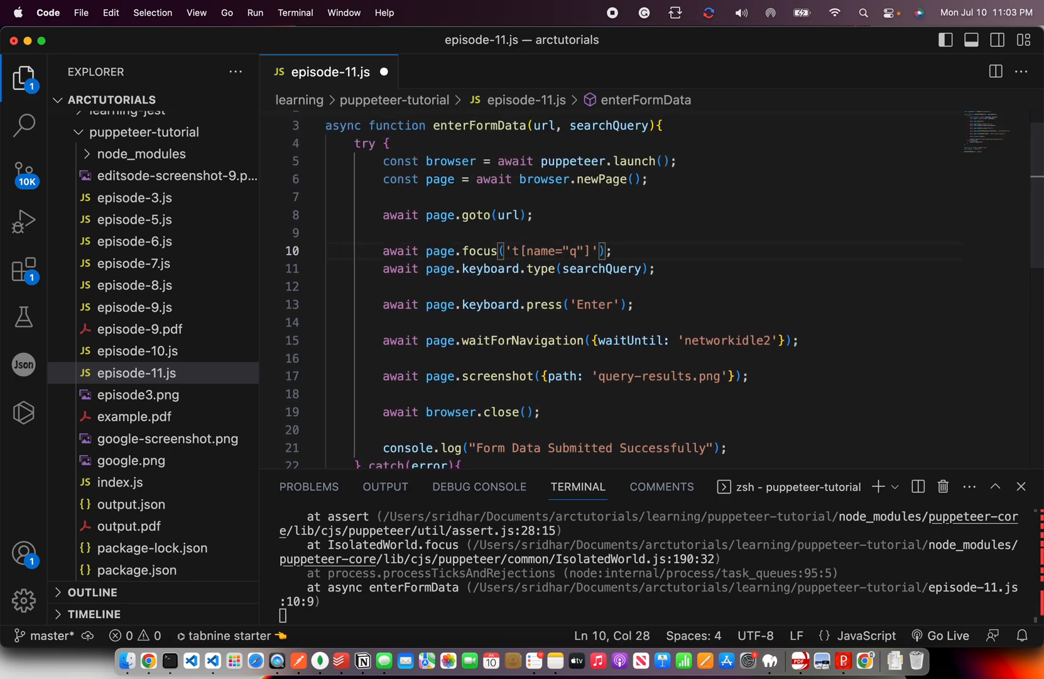
- Change the selector to textarea[name="q"] and rerun node episode-11.js without the error
type("textarea")
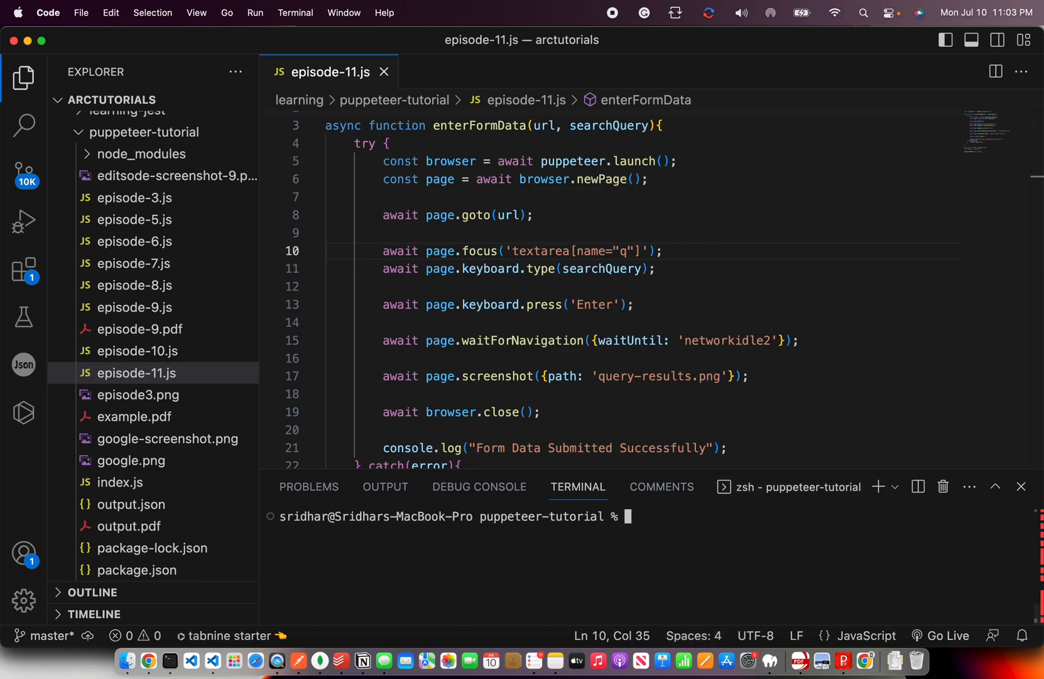
key("Return")
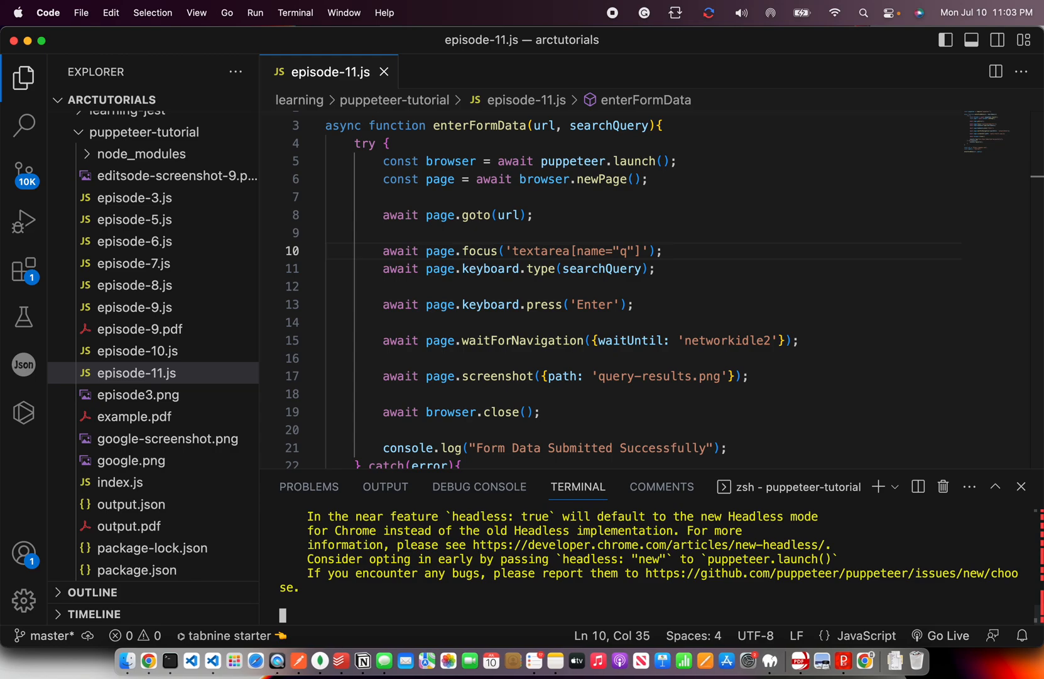
mouse_move(784, 469)
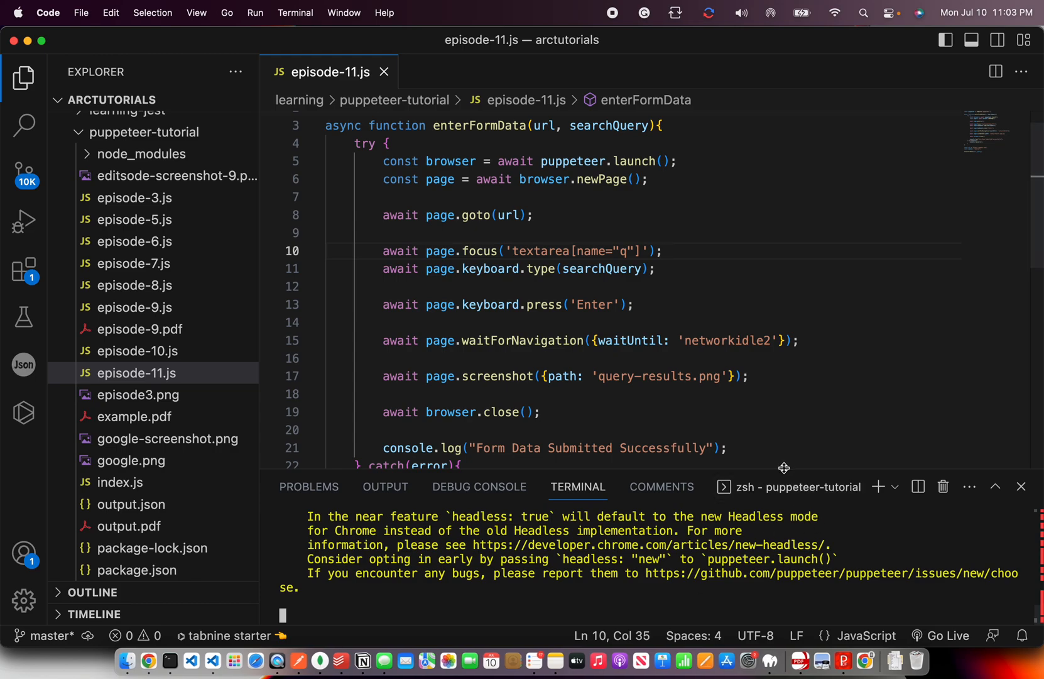
mouse_move(658, 194)
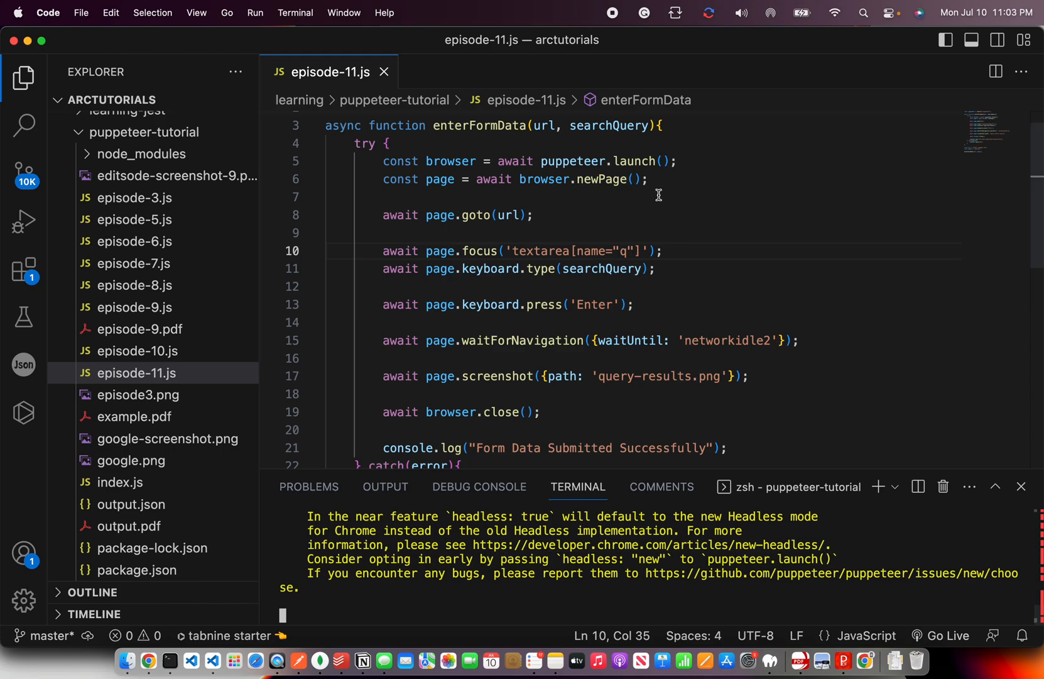
left_click(660, 161)
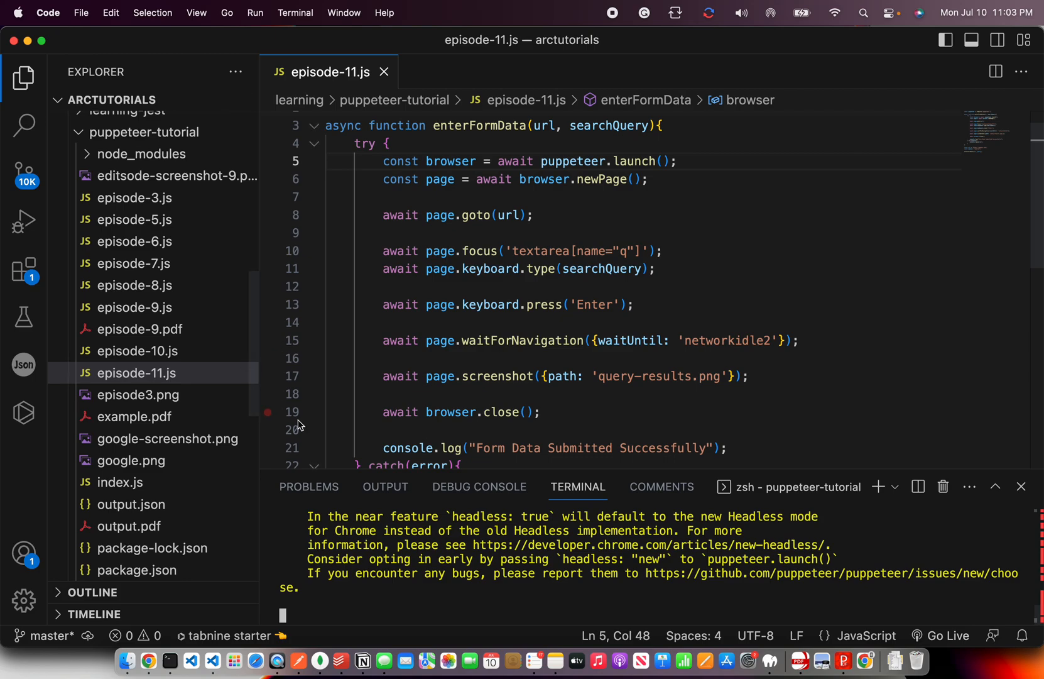
mouse_move(253, 318)
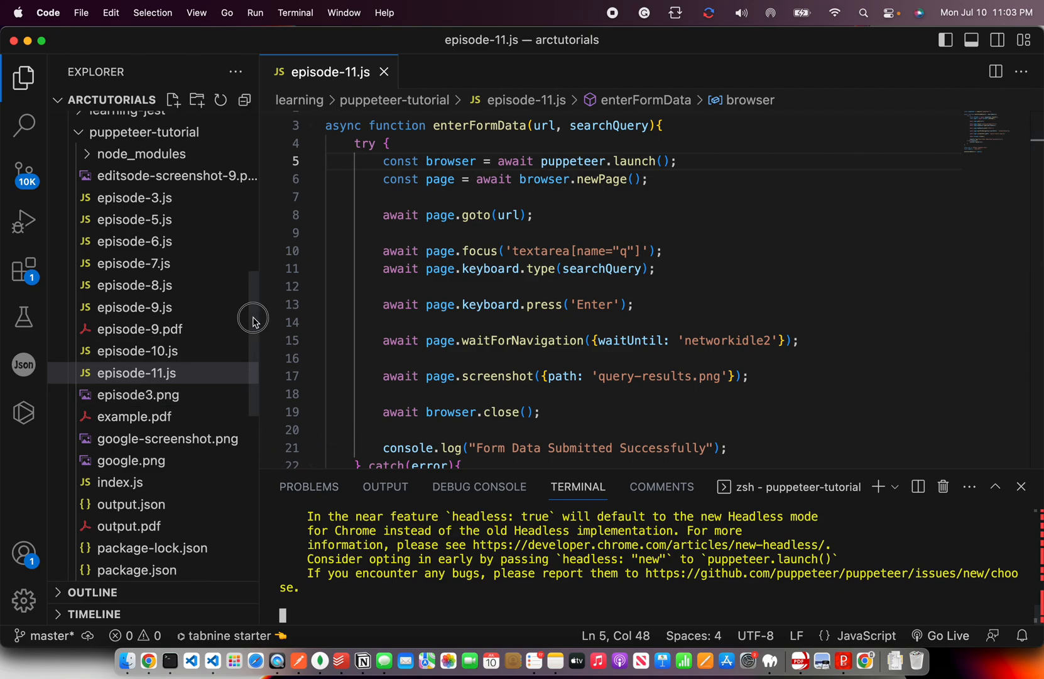
scroll("down", 3)
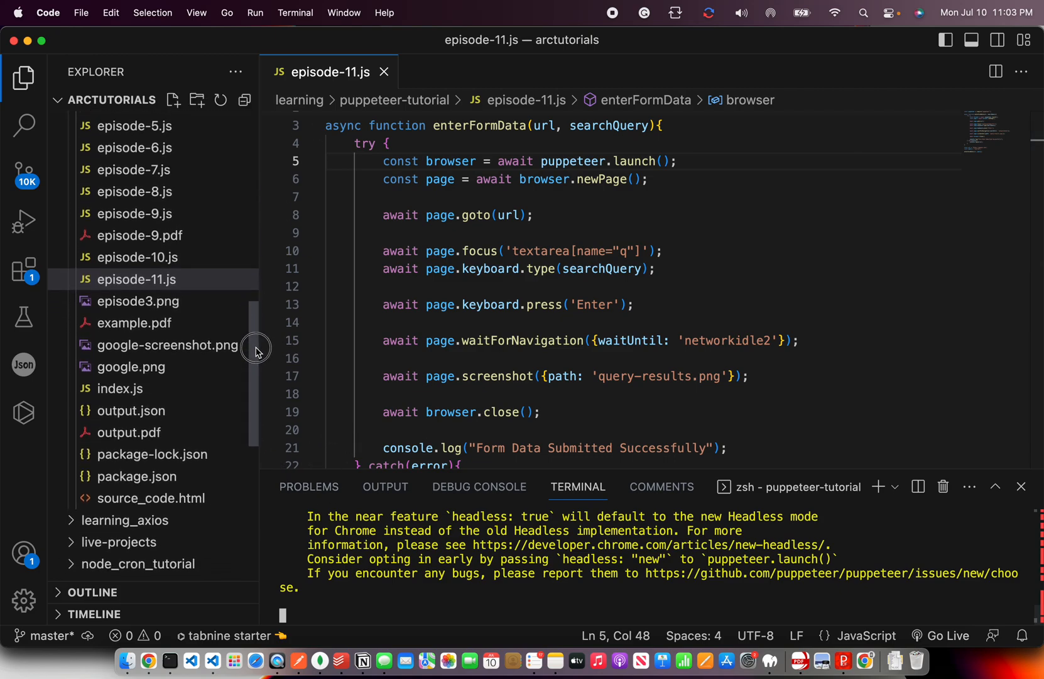
scroll("up", 3)
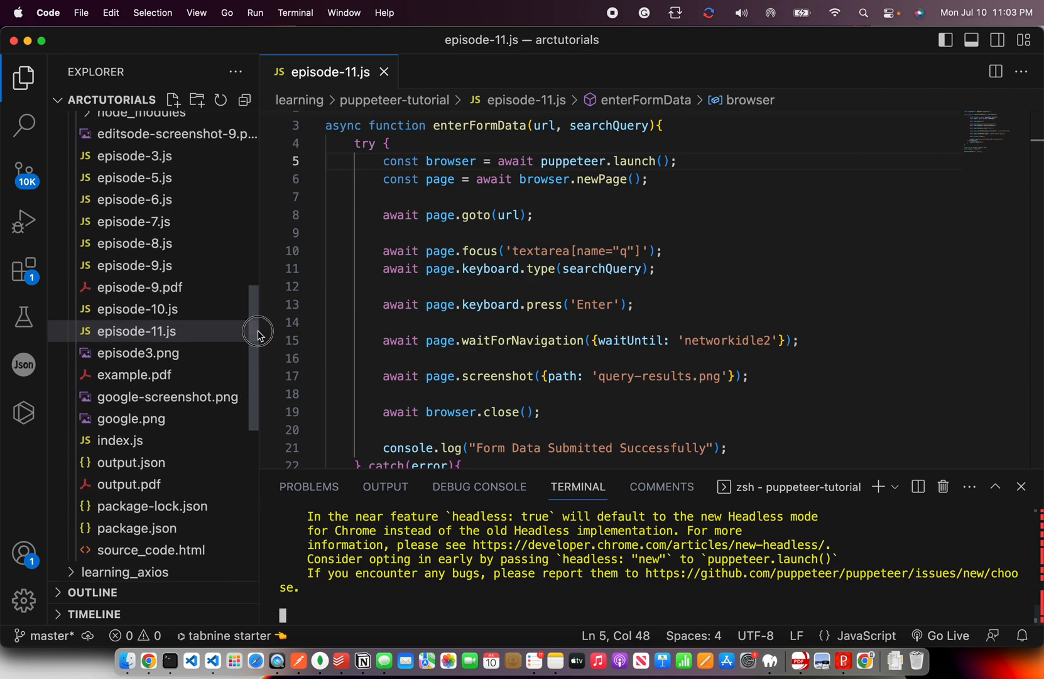
scroll("up", 3)
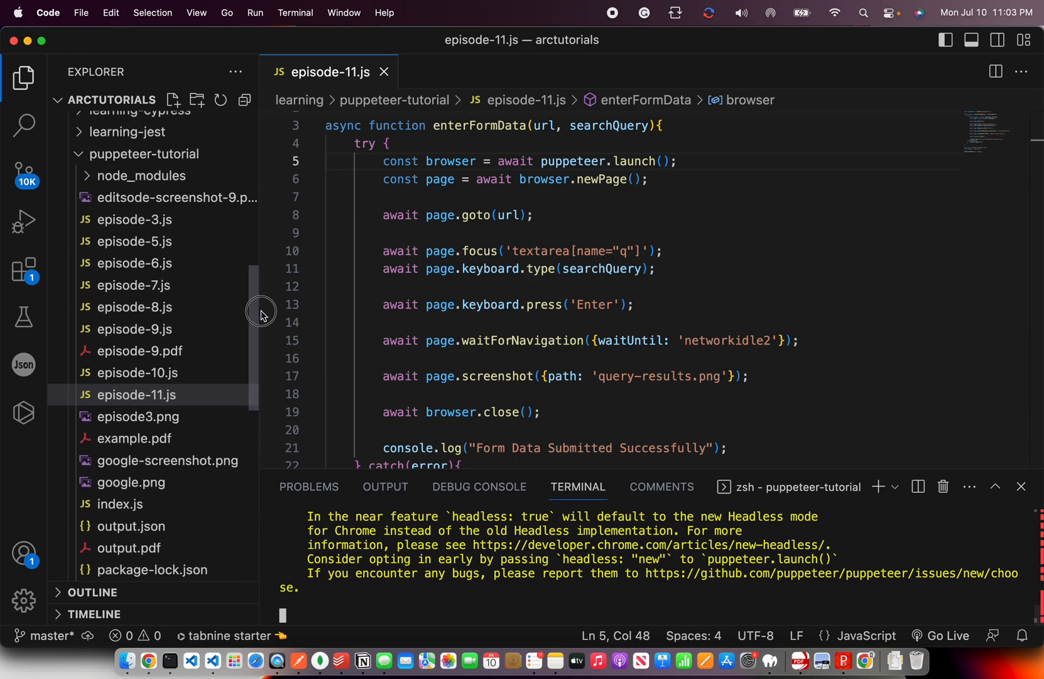
scroll("down", 3)
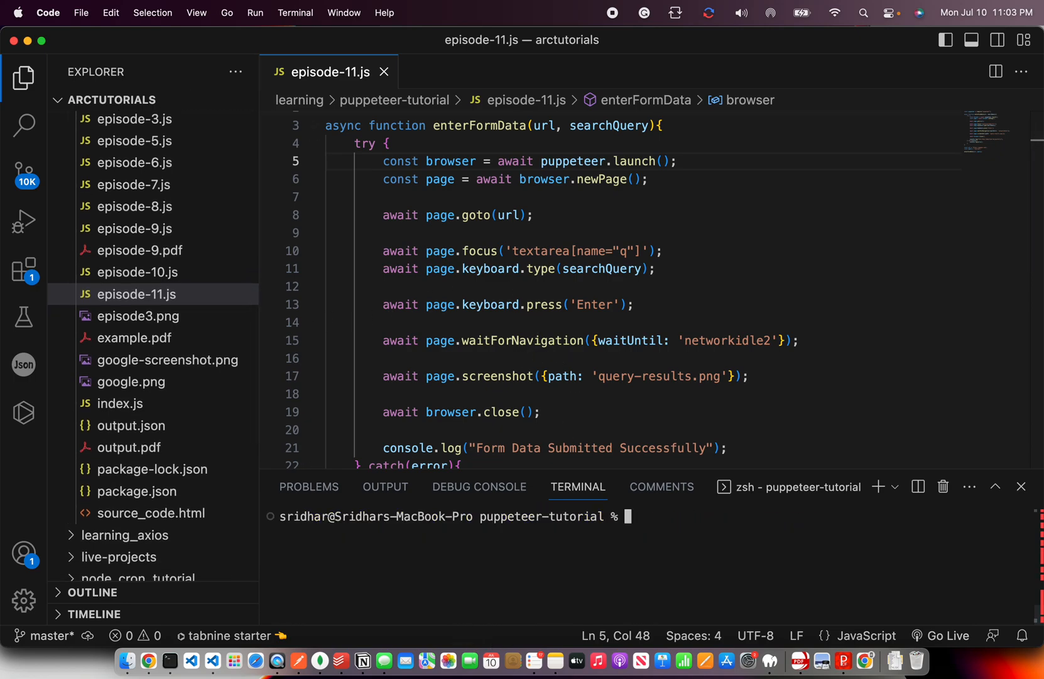
- Pass {headless: false} to puppeteer.launch() so the browser runs visibly
type("{}")
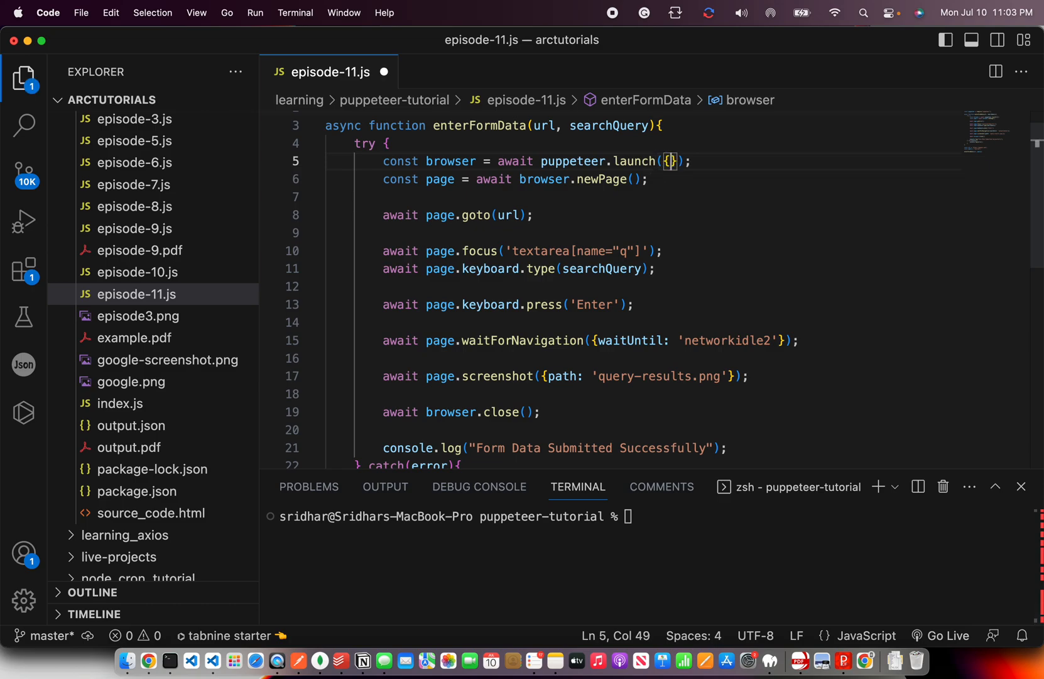
type("headless: false")
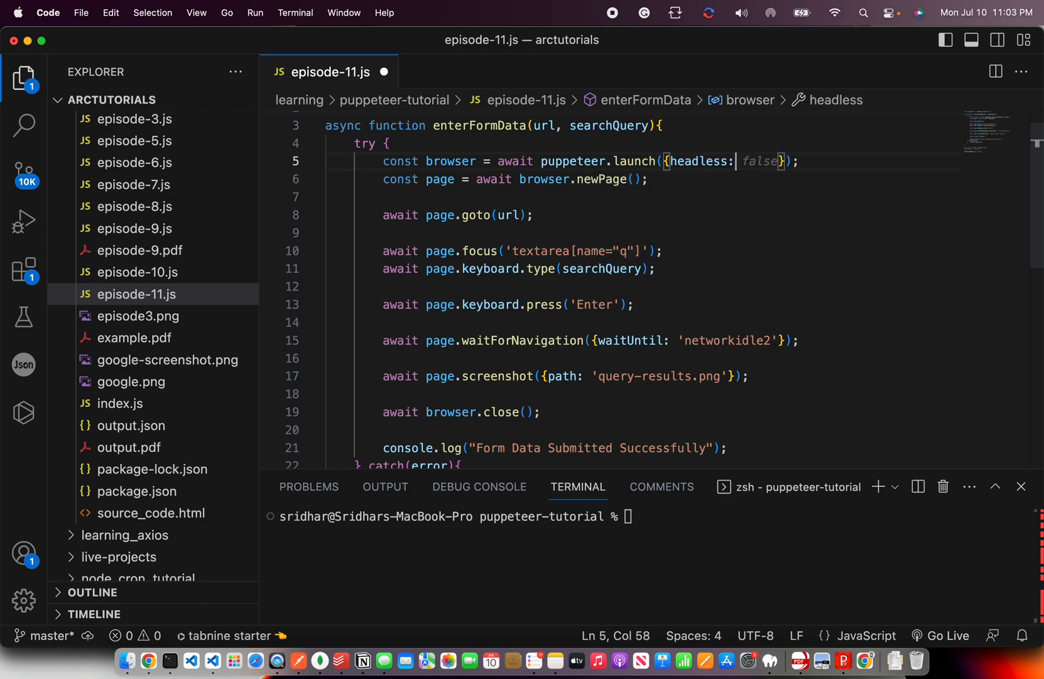
type("false")
left_click(652, 516)
type("node episode-11.js")
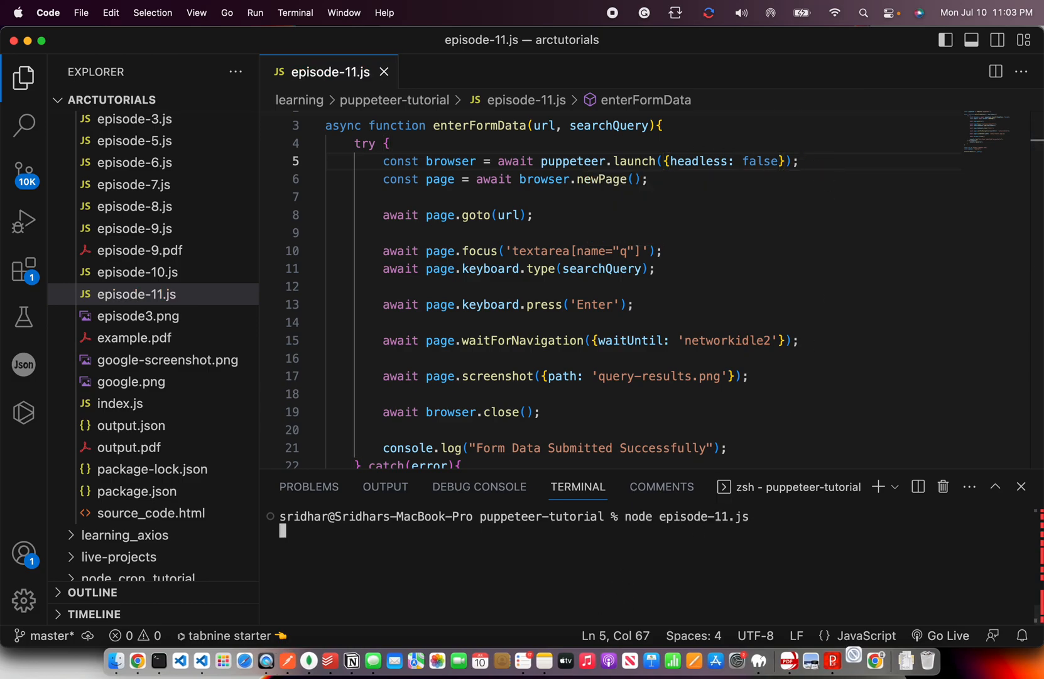
mouse_move(855, 660)
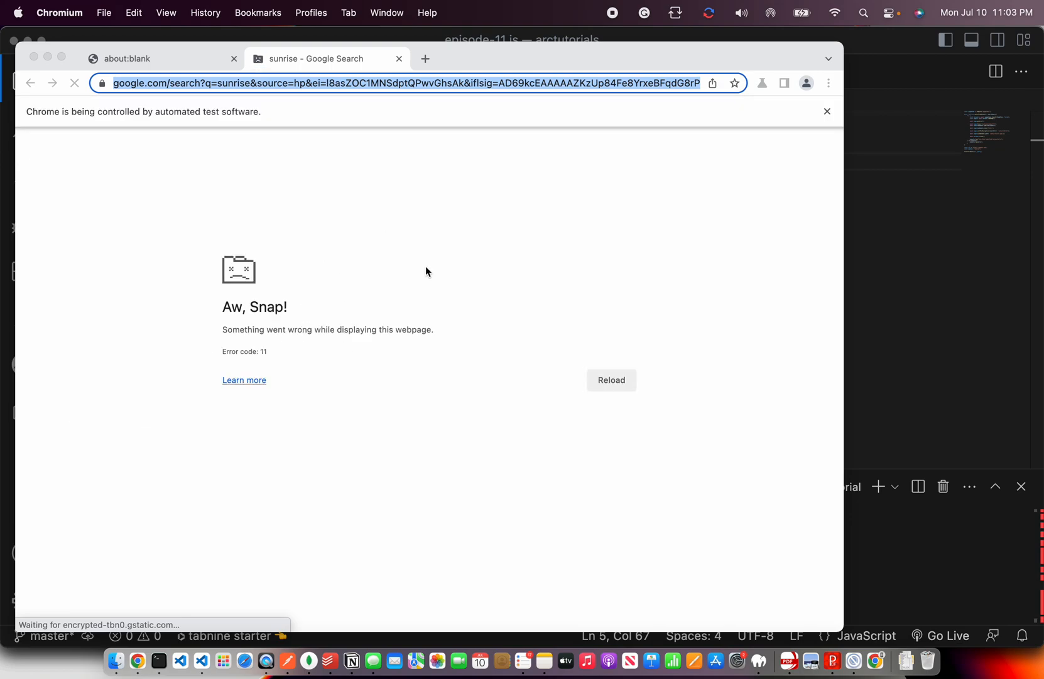
mouse_move(300, 184)
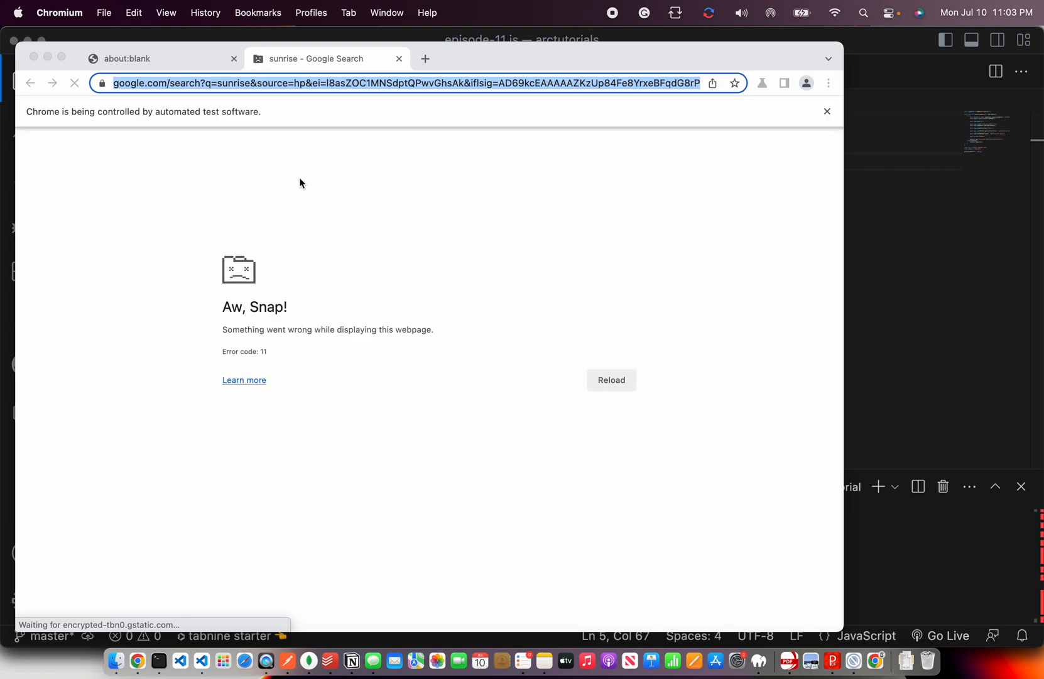
mouse_move(225, 215)
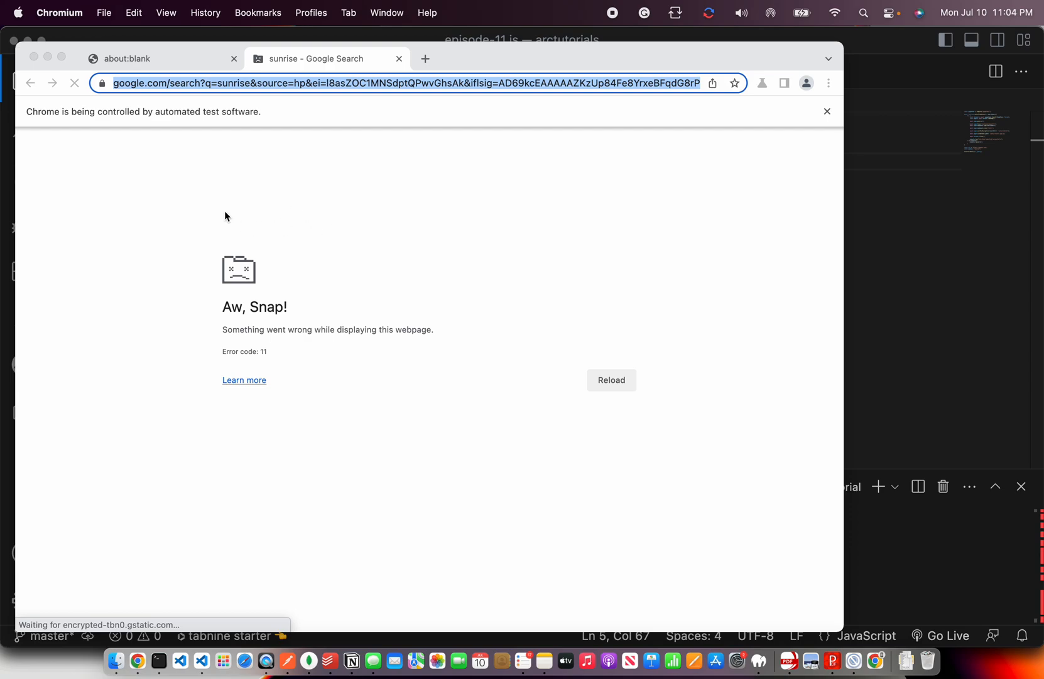
mouse_move(35, 56)
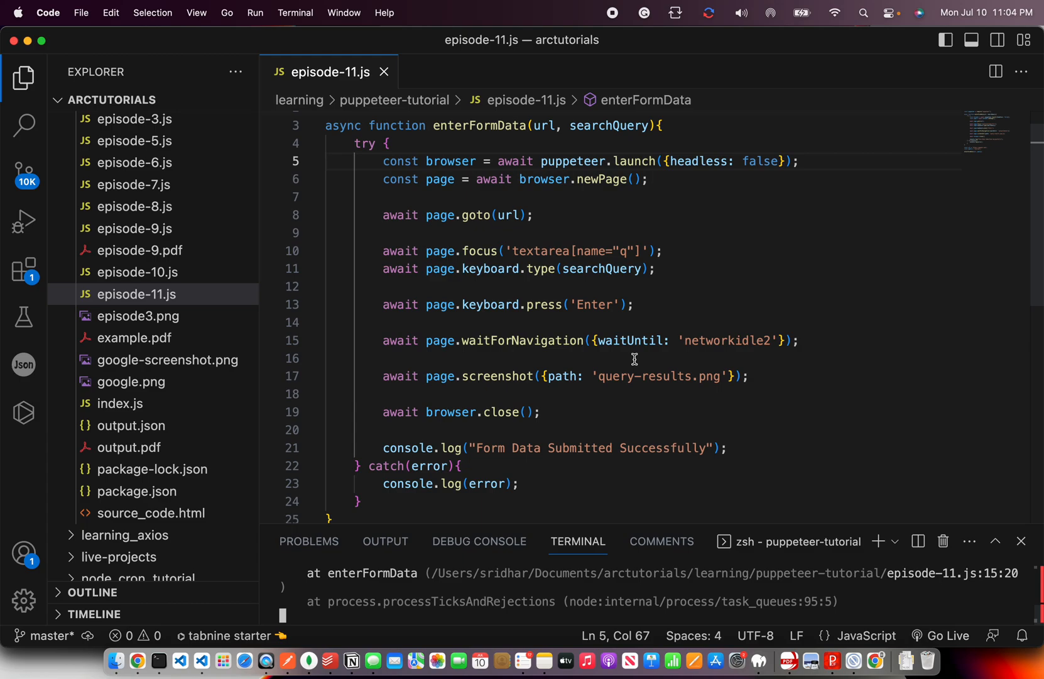
mouse_move(661, 341)
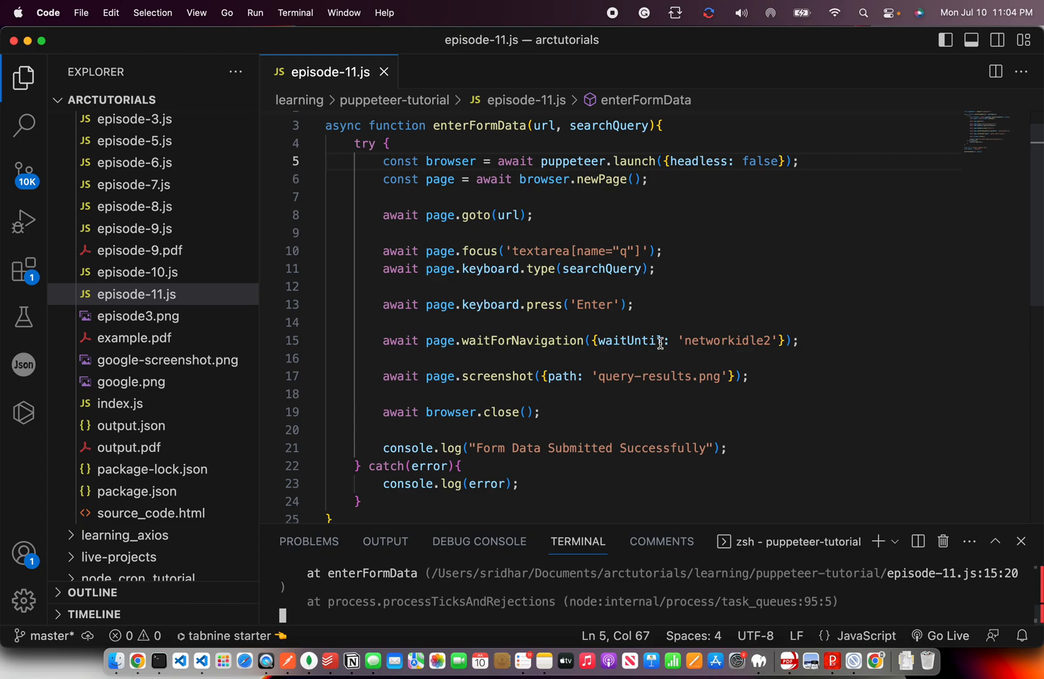
mouse_move(585, 390)
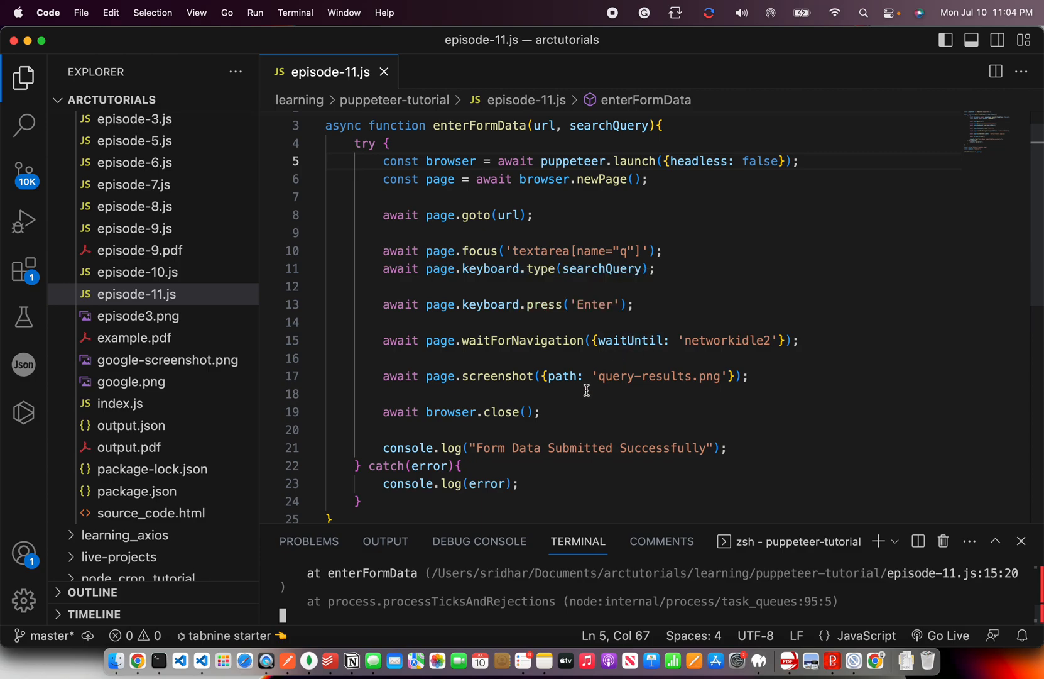
mouse_move(680, 279)
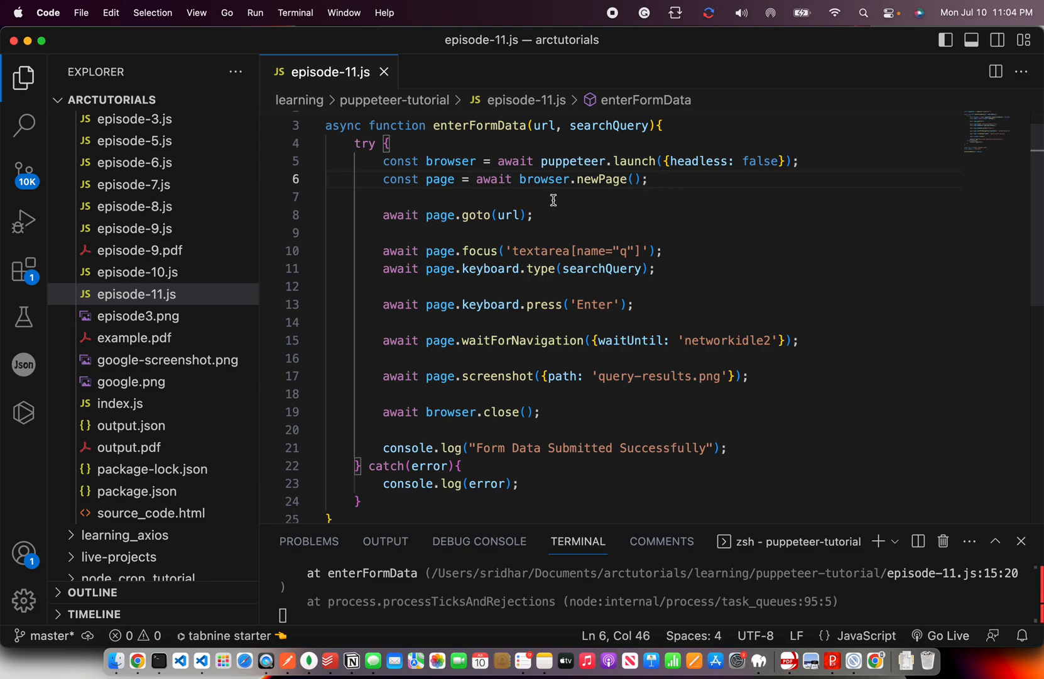
left_click(644, 269)
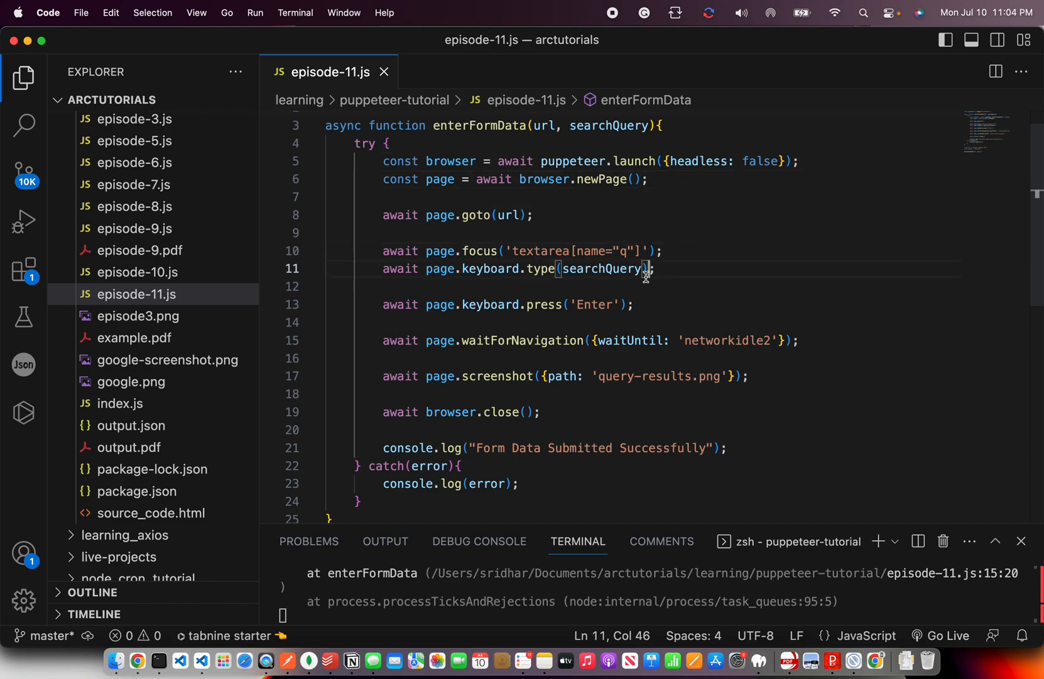
left_click(634, 305)
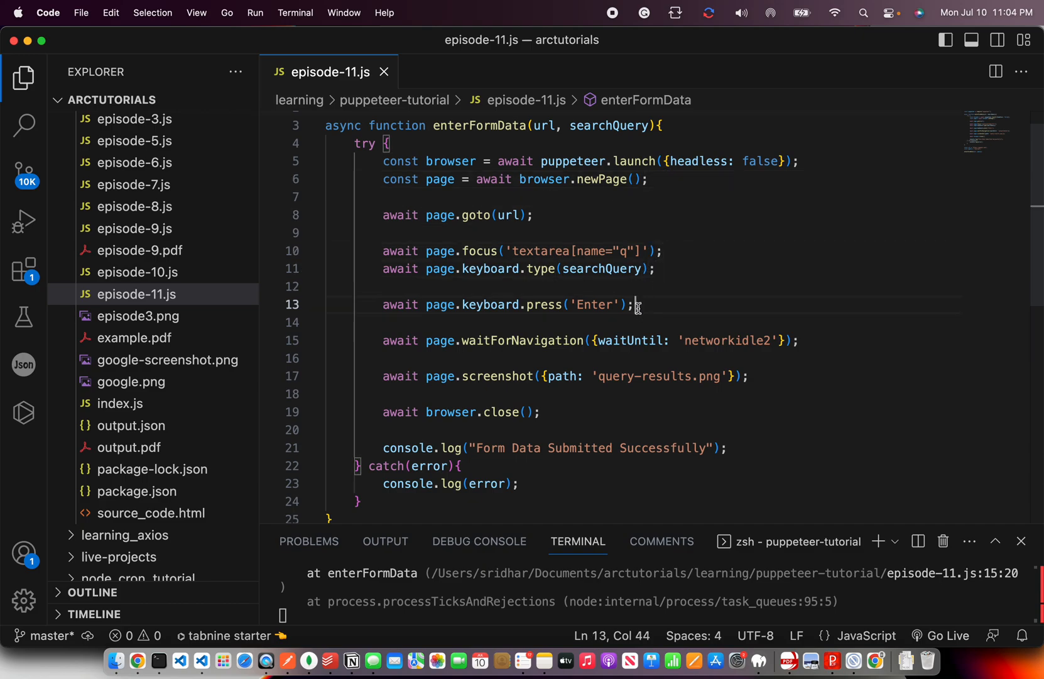
mouse_move(630, 198)
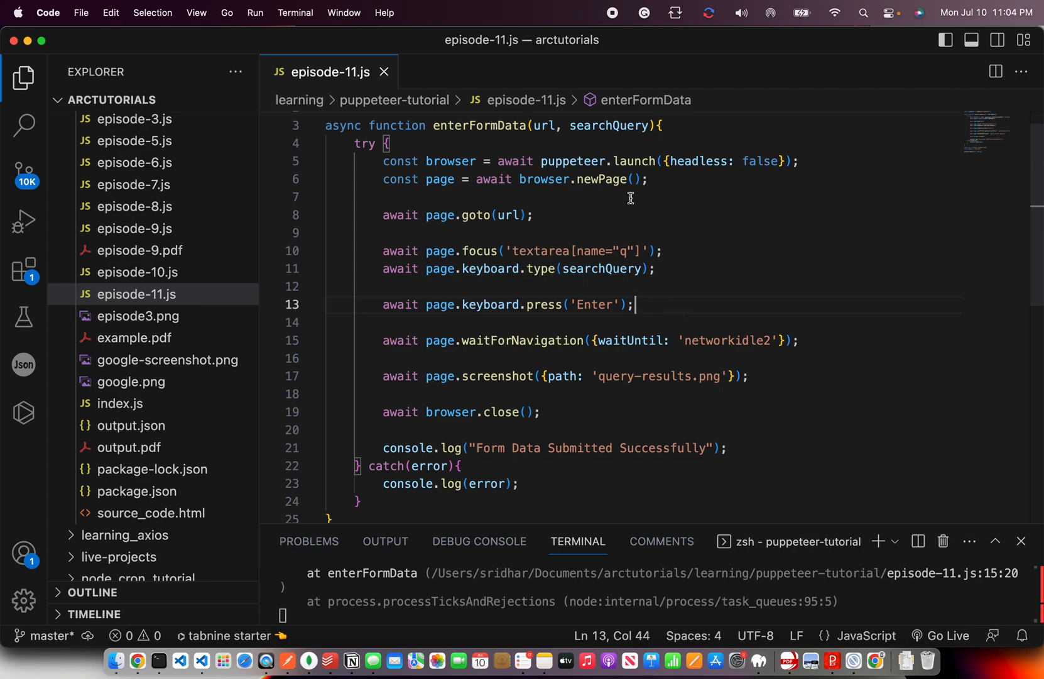
mouse_move(561, 269)
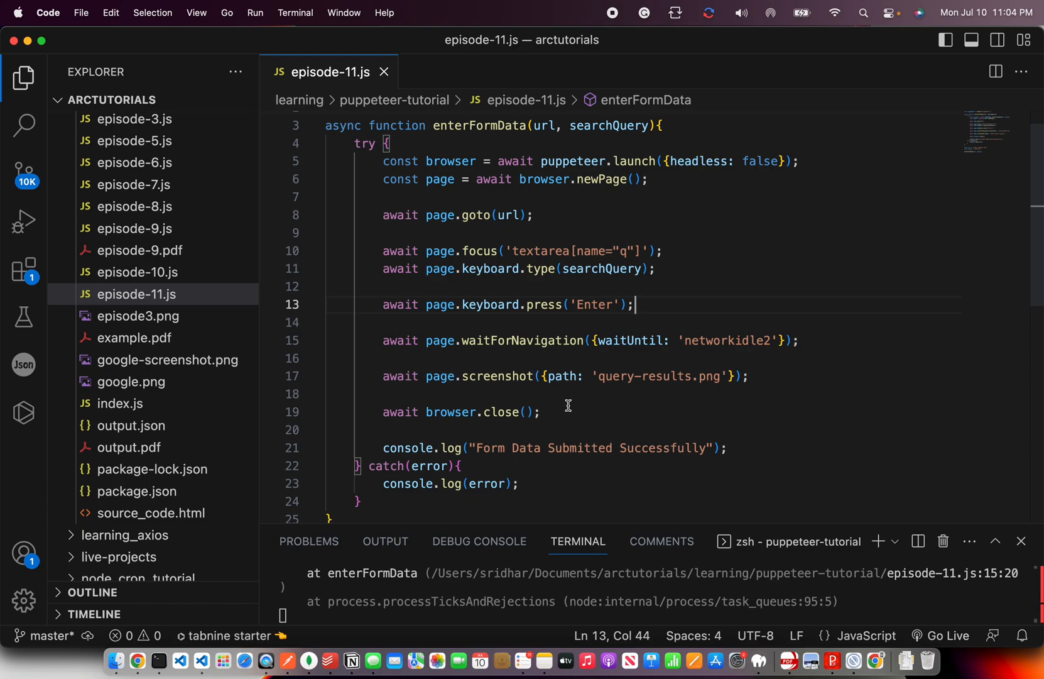
double_click(523, 340)
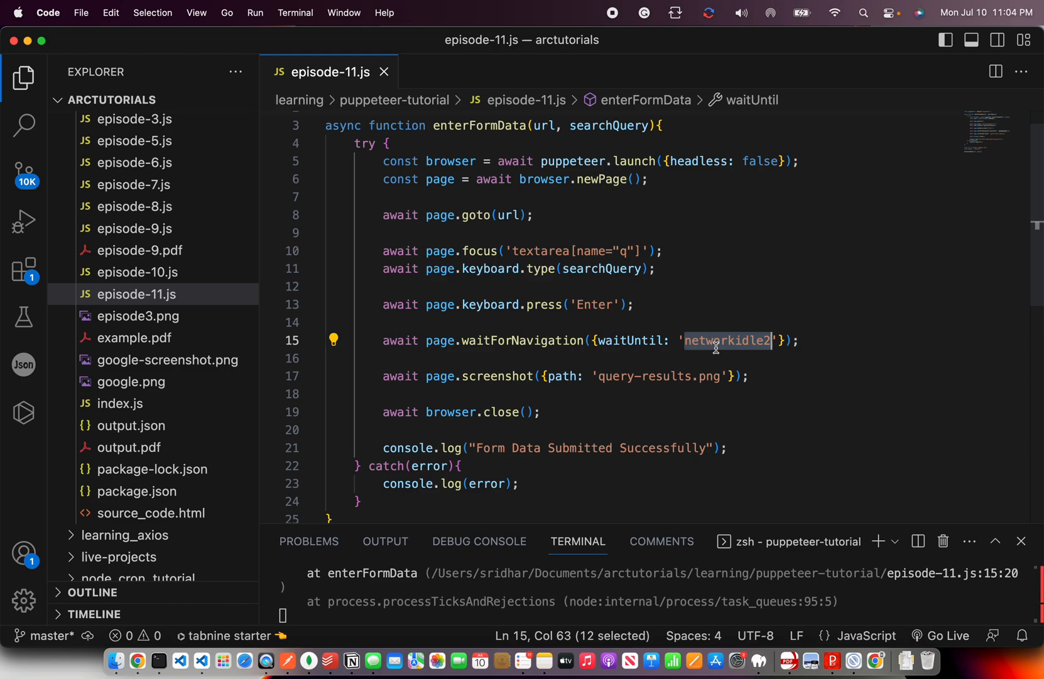
mouse_move(671, 349)
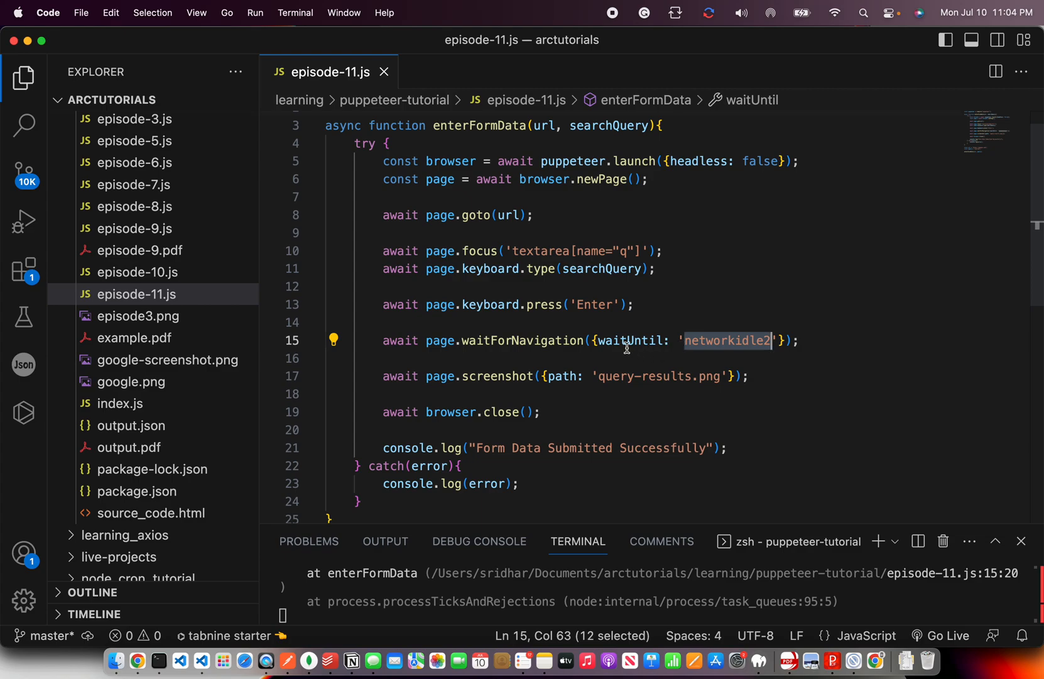
left_click(495, 376)
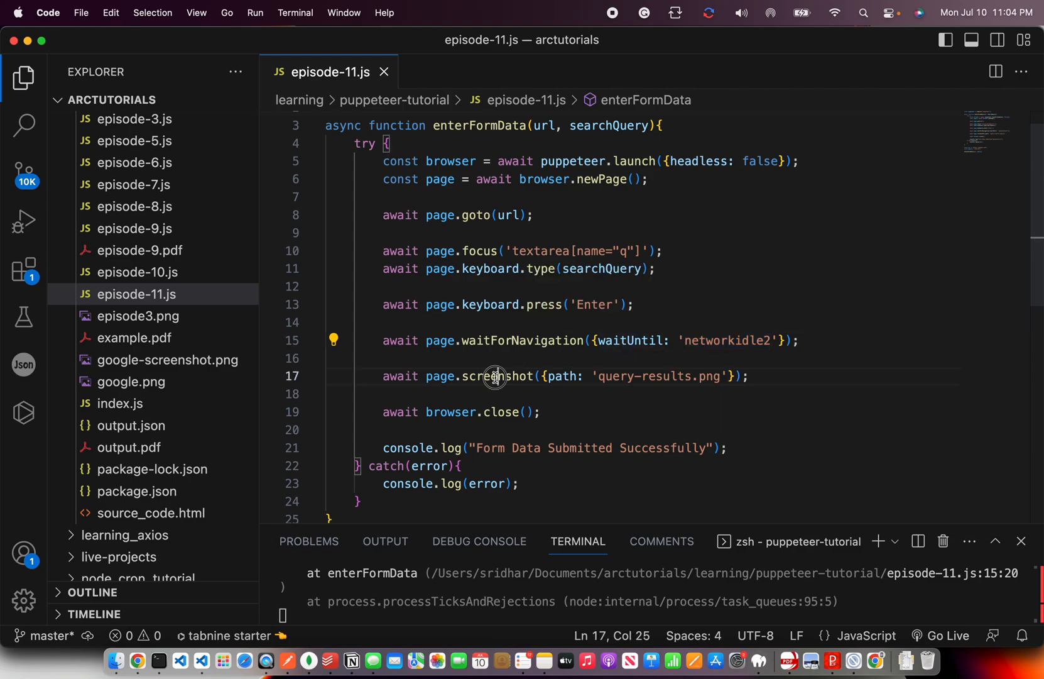
left_click(751, 383)
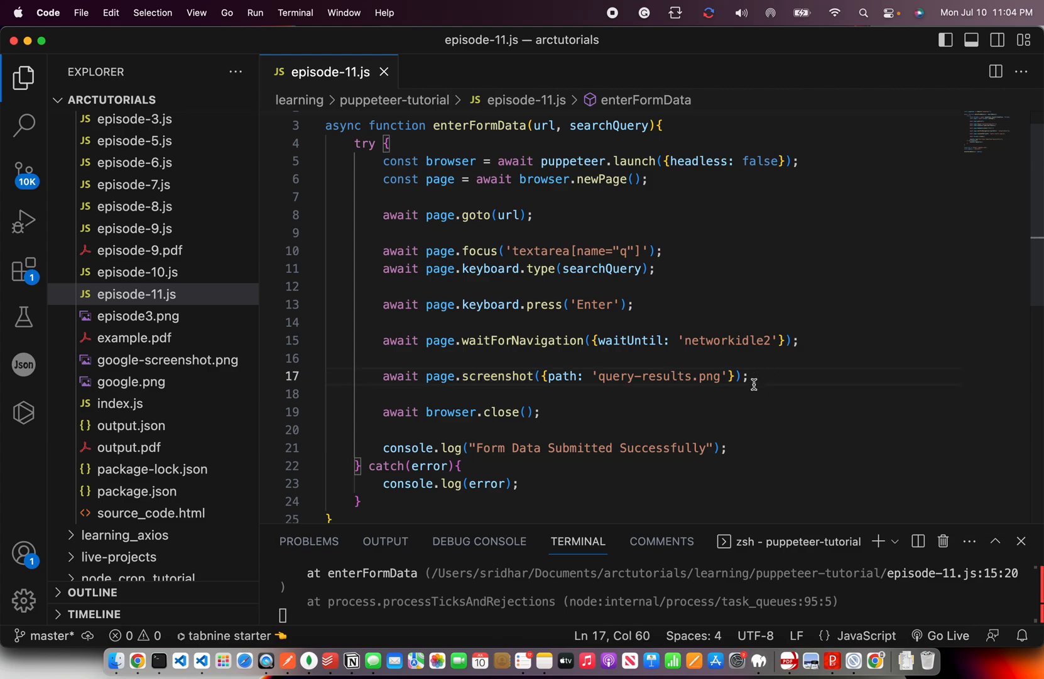
mouse_move(688, 402)
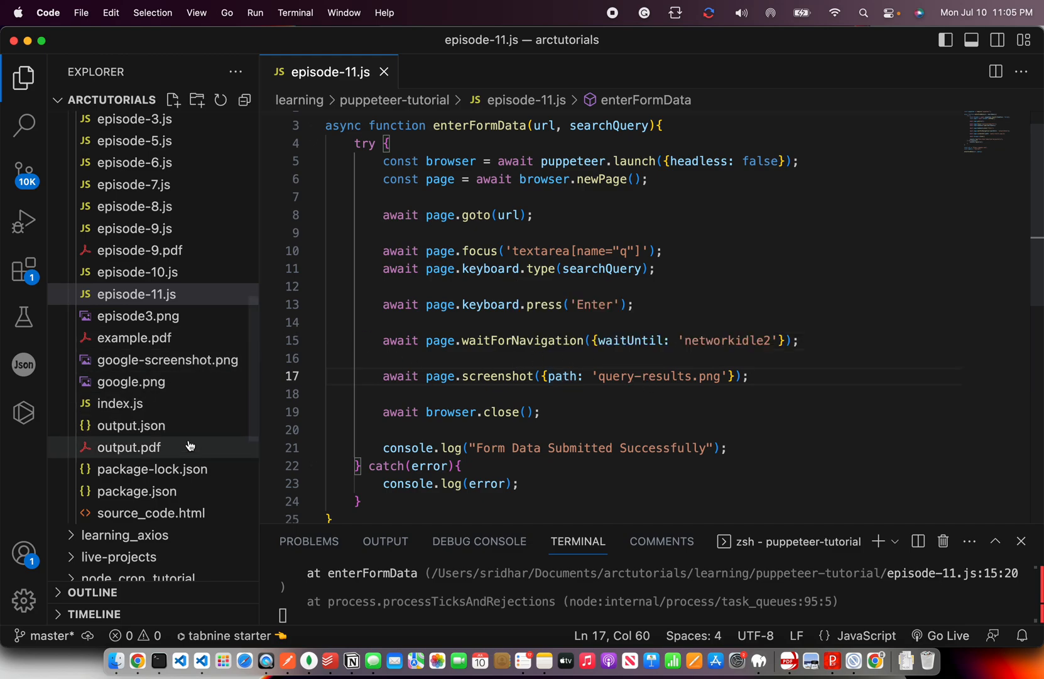
mouse_move(696, 260)
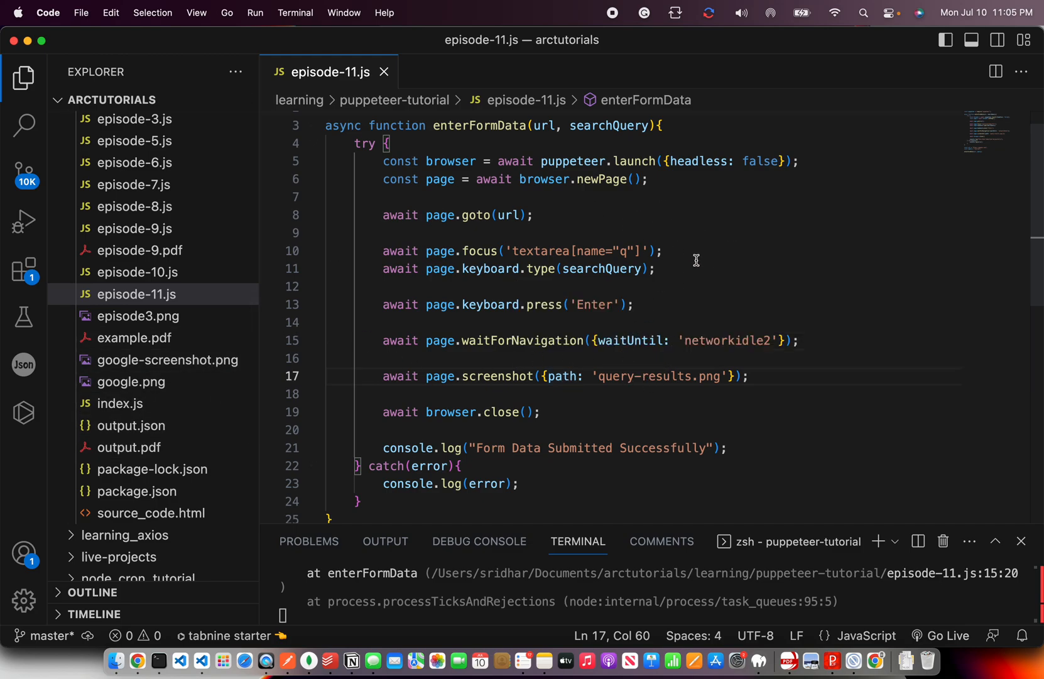
mouse_move(125, 542)
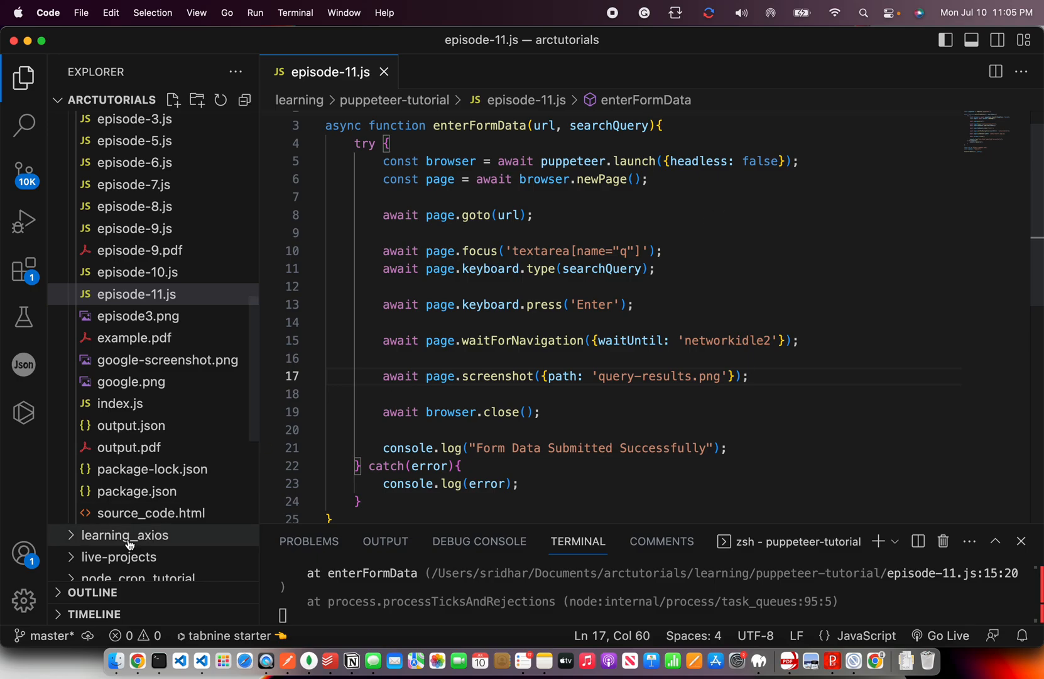
- Load example.com, dismiss DevTools, then navigate to yahoo.com
left_click(137, 660)
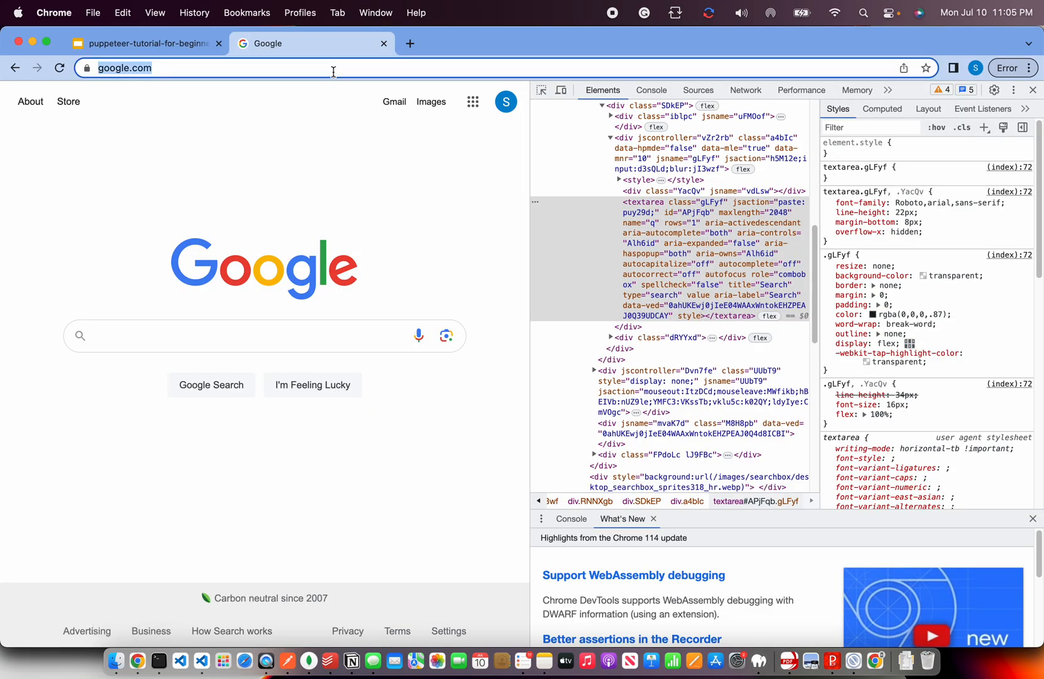
type("example.com")
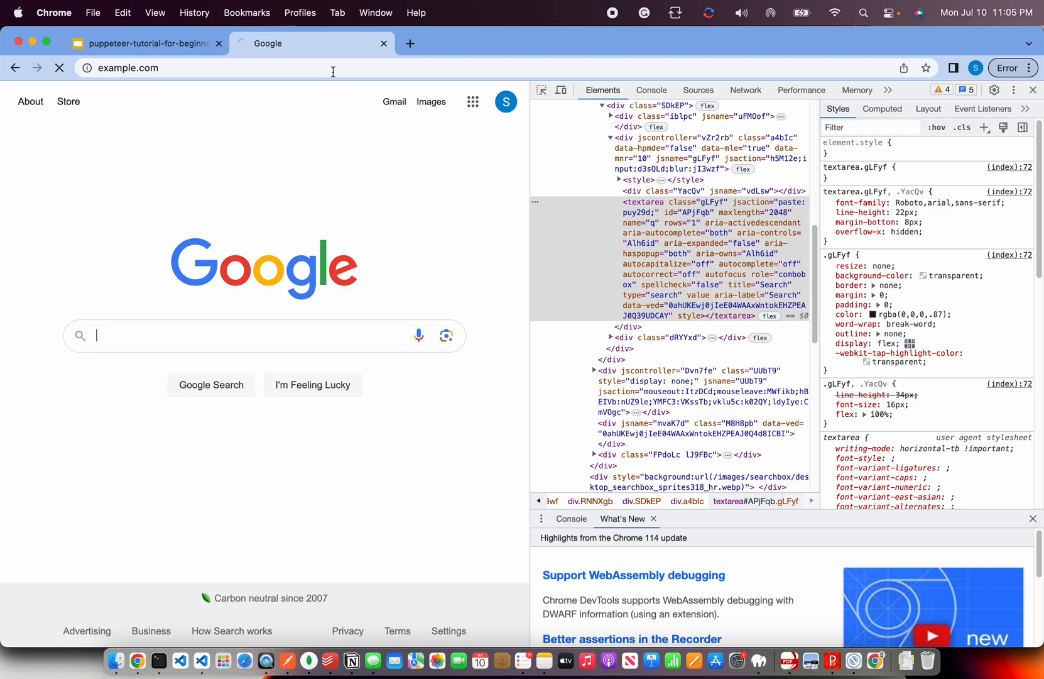
key("Return")
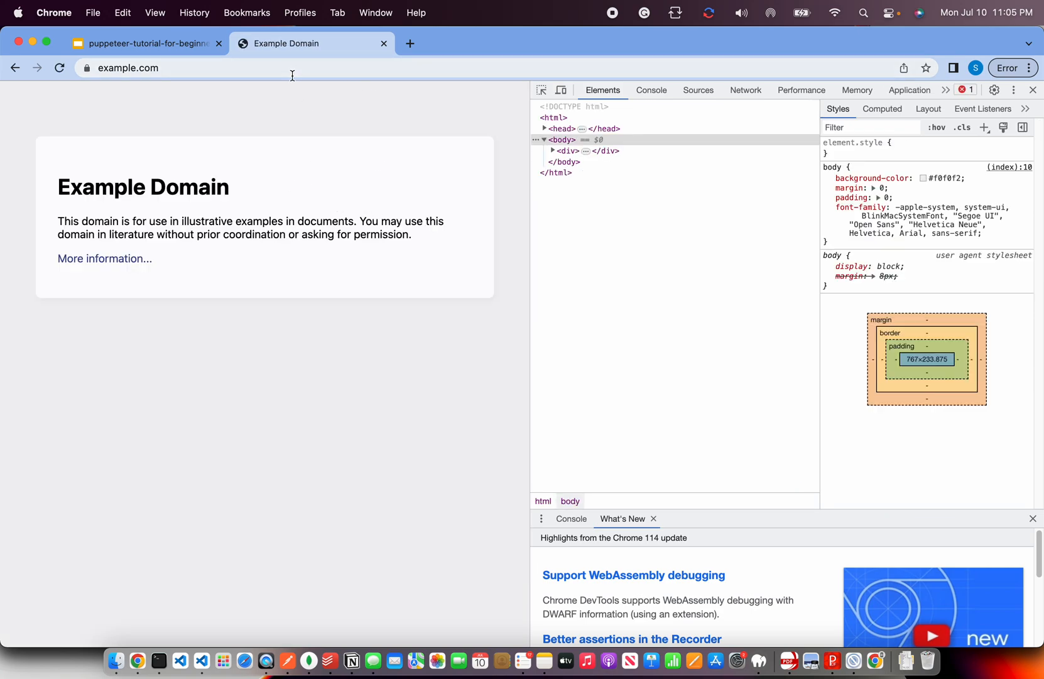
mouse_move(1033, 90)
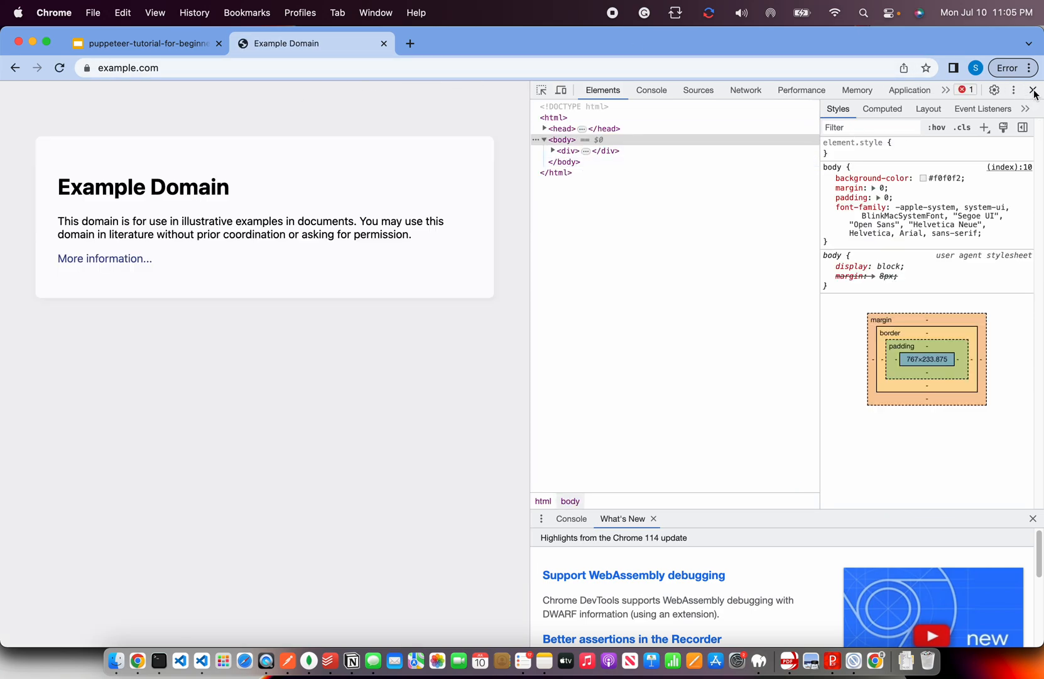
left_click(1034, 90)
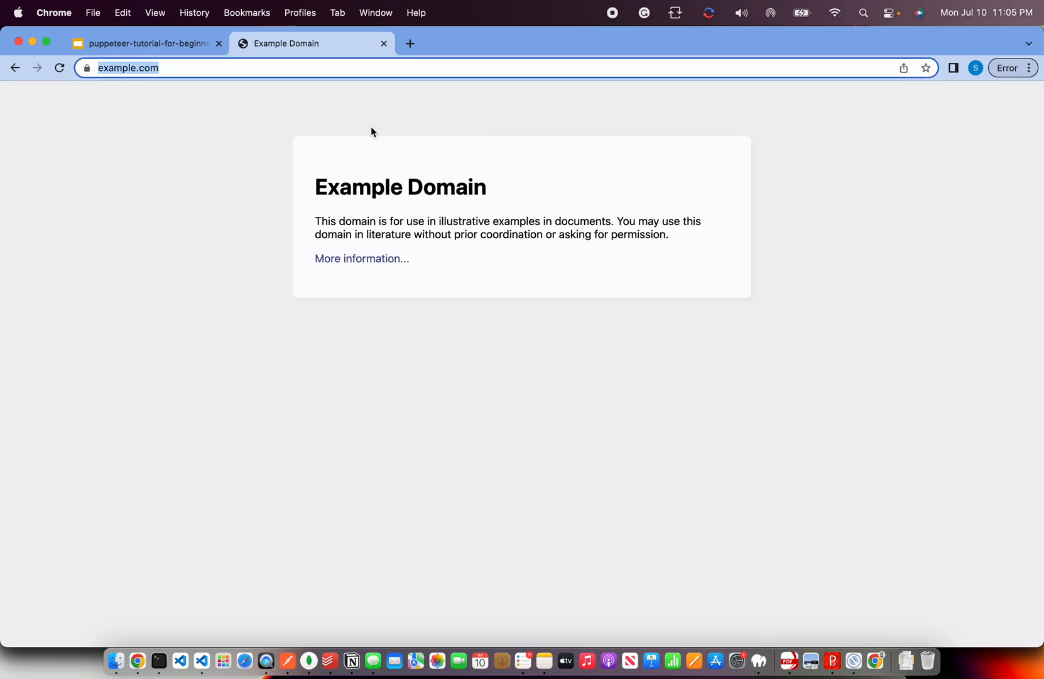
type("yahoo.com/?guccounter=1")
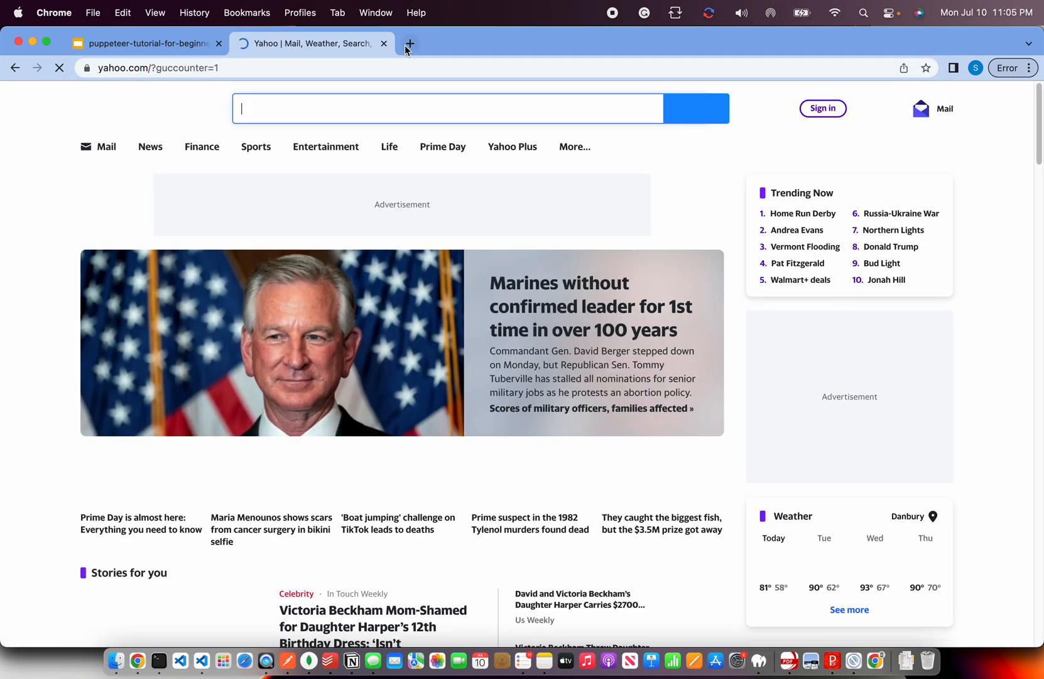
- Inspect Yahoo's search box, revealing the input is named p, and return to VS Code
right_click(447, 108)
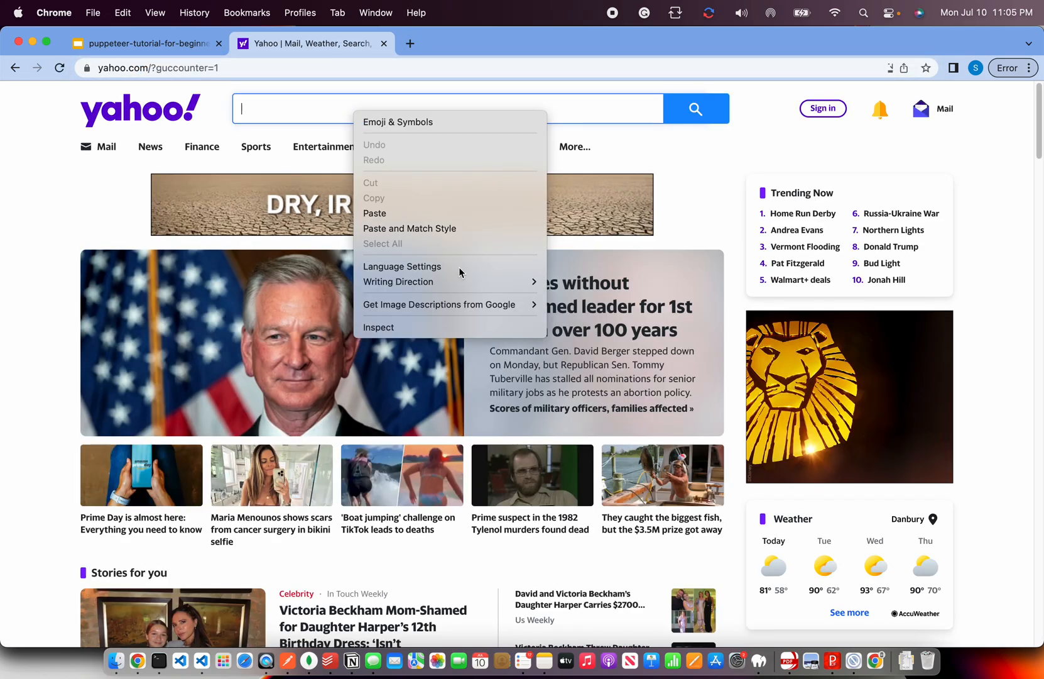
left_click(377, 327)
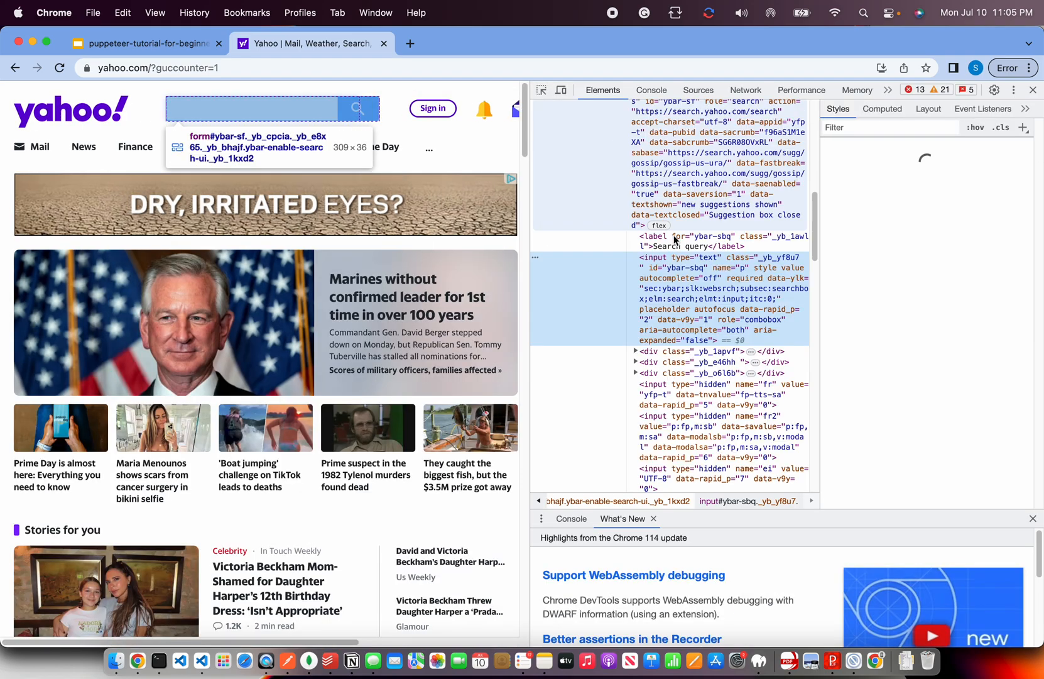
left_click(719, 262)
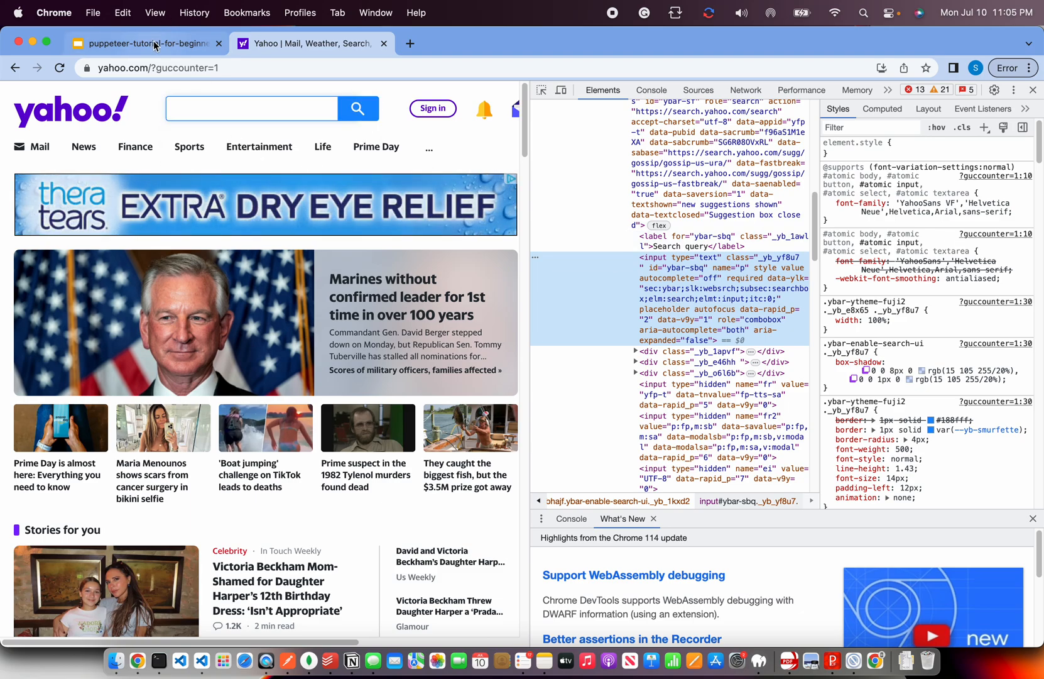
left_click(180, 661)
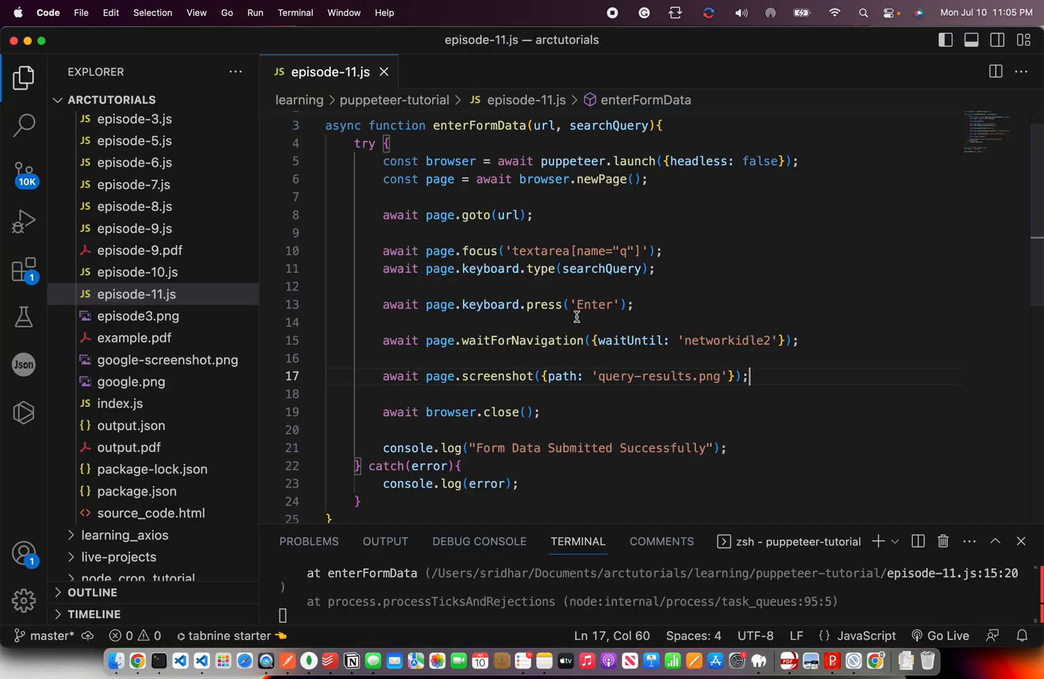
mouse_move(705, 291)
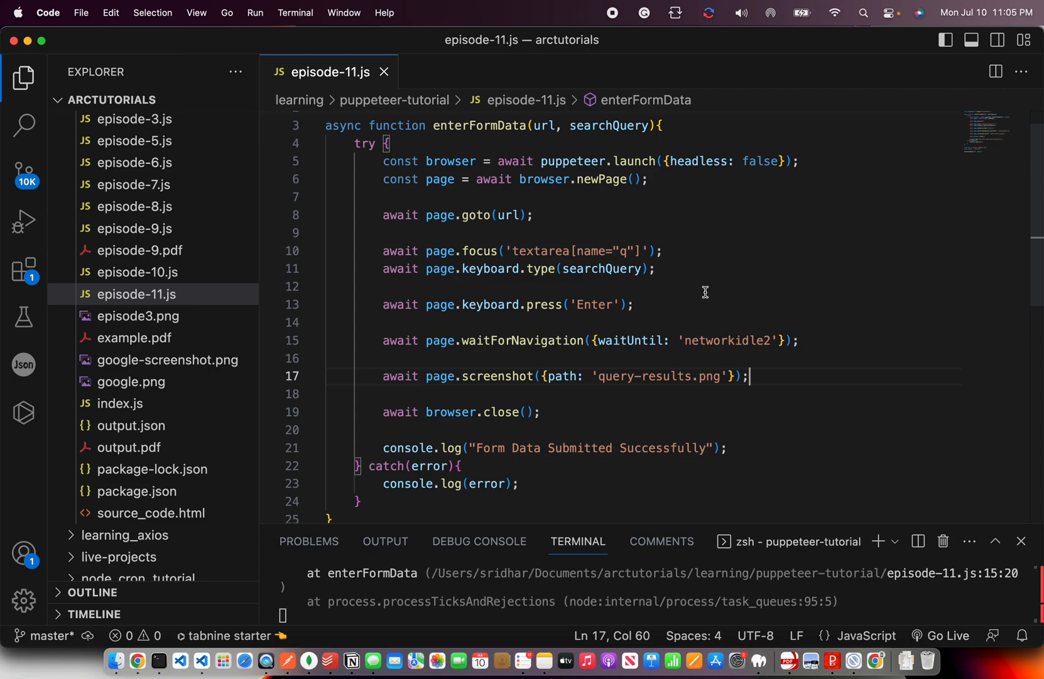
scroll("down", 3)
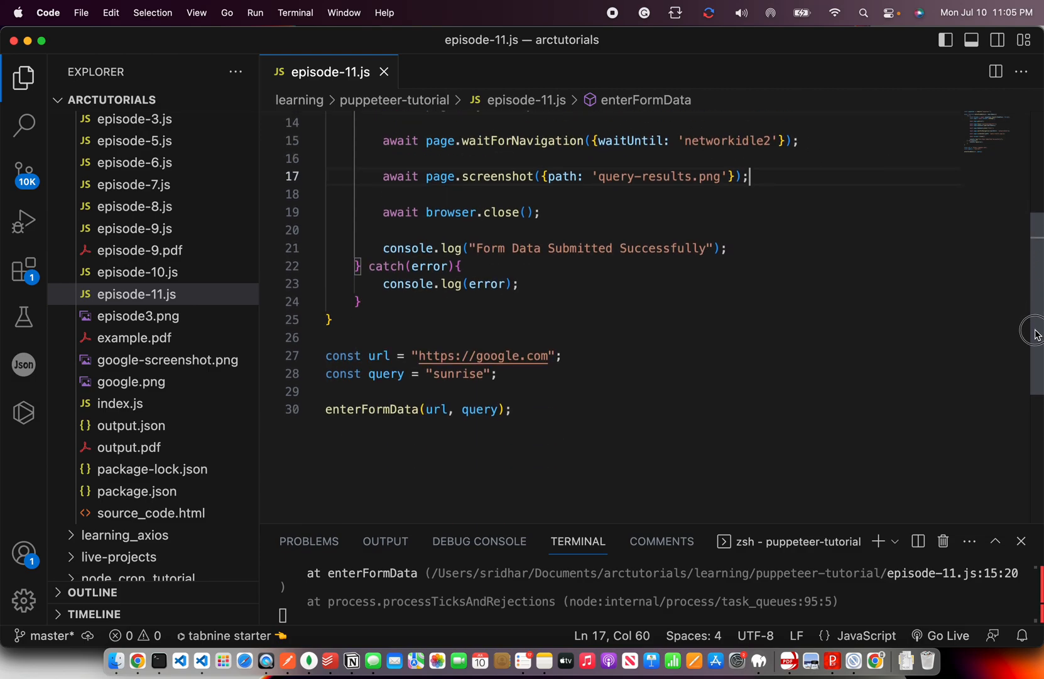
type("yahoo")
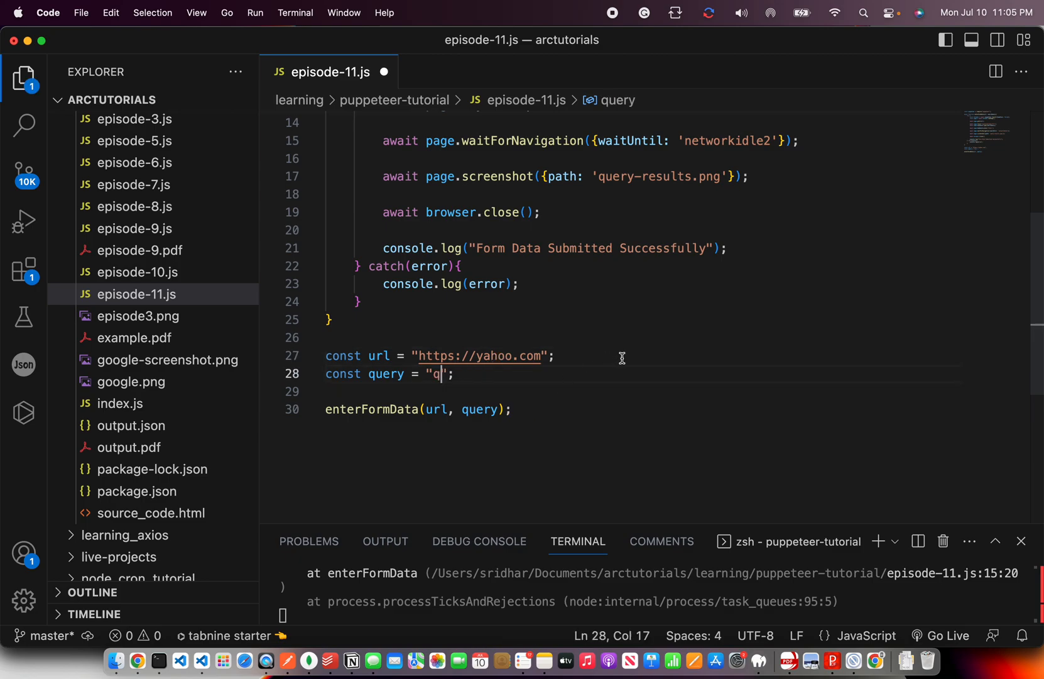
type("unshine")
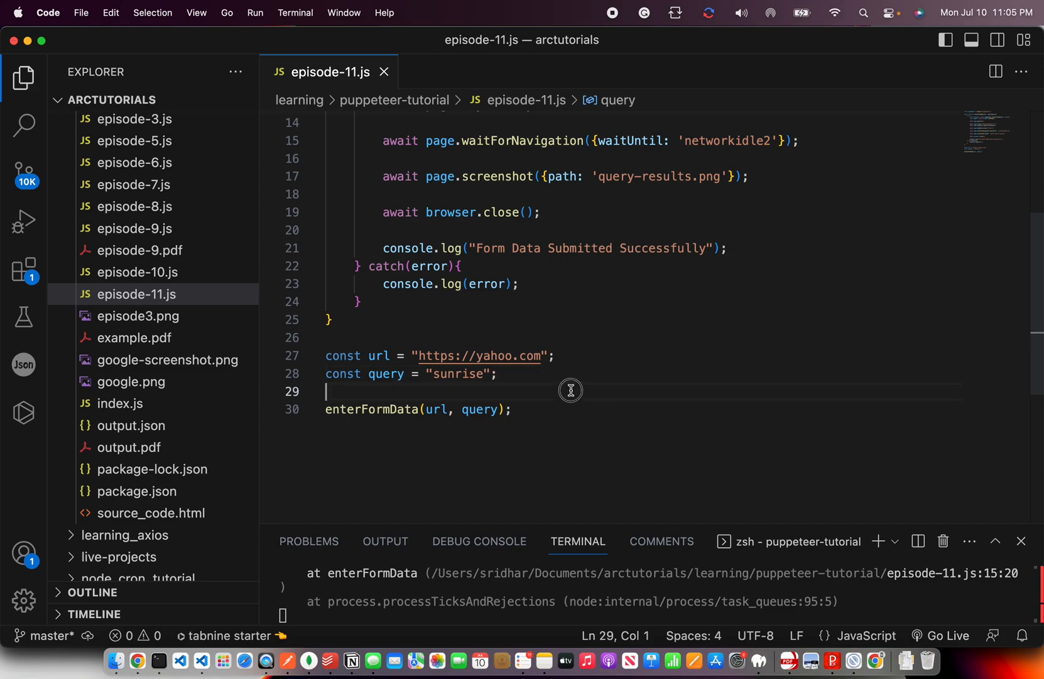
scroll("up", 3)
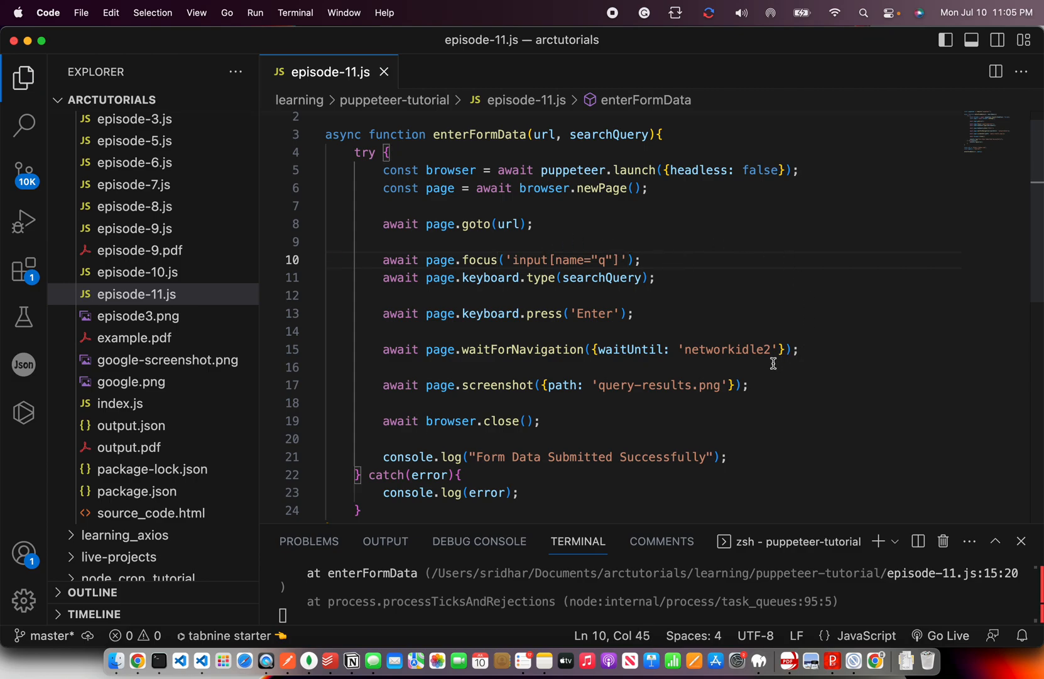
mouse_move(871, 309)
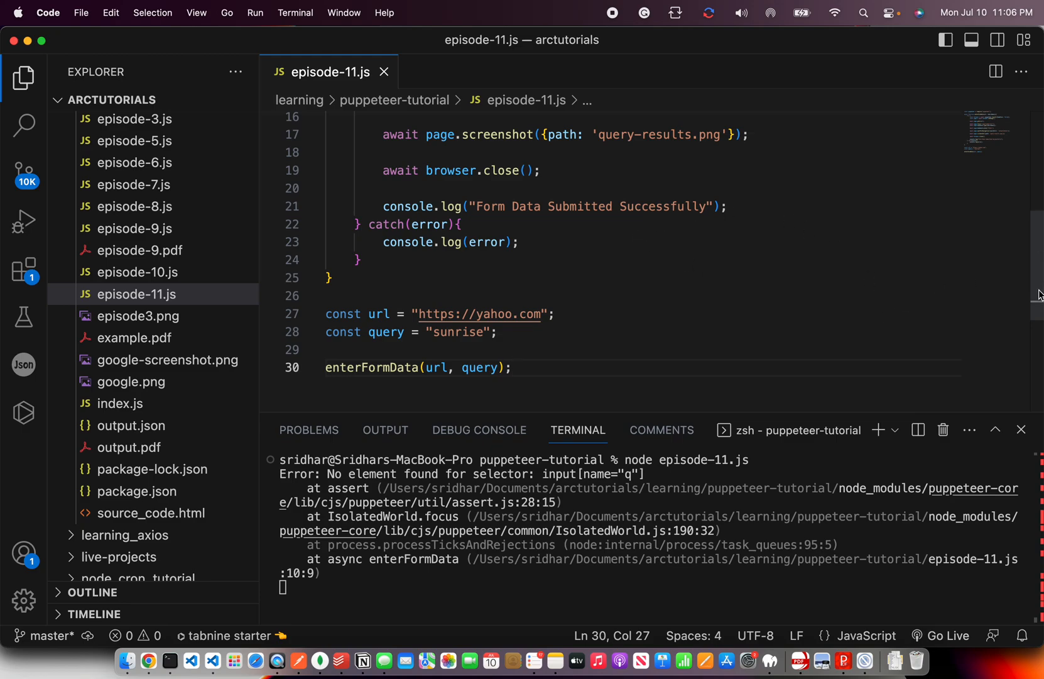
- Use selector input[name="p"], run episode-11.js, and view the resulting query-results.png
scroll("up", 3)
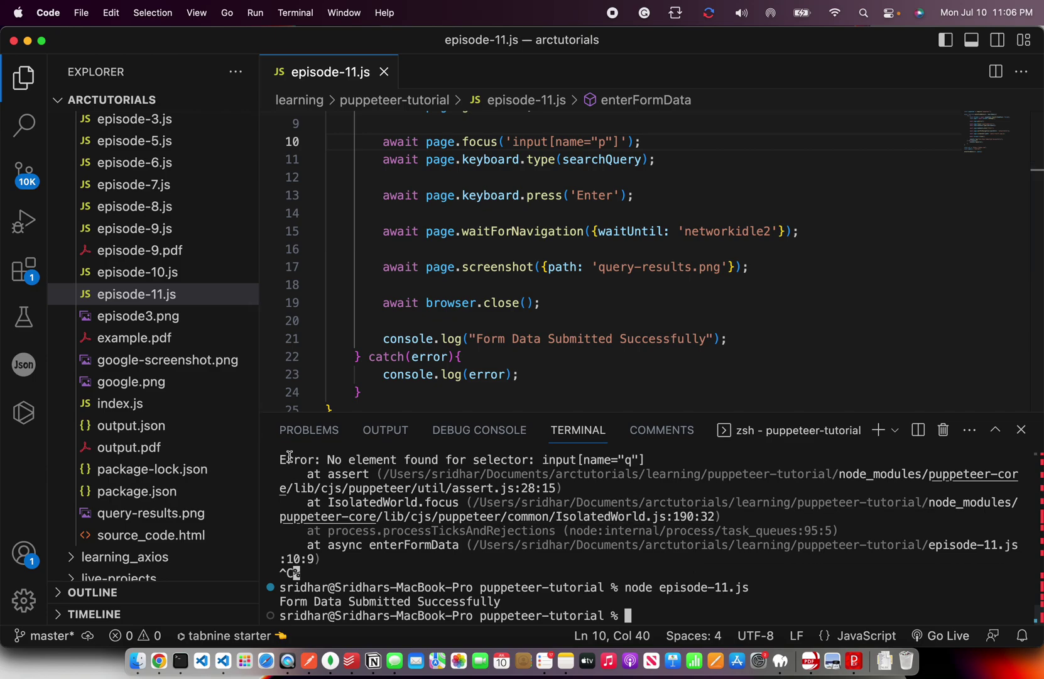
left_click(151, 513)
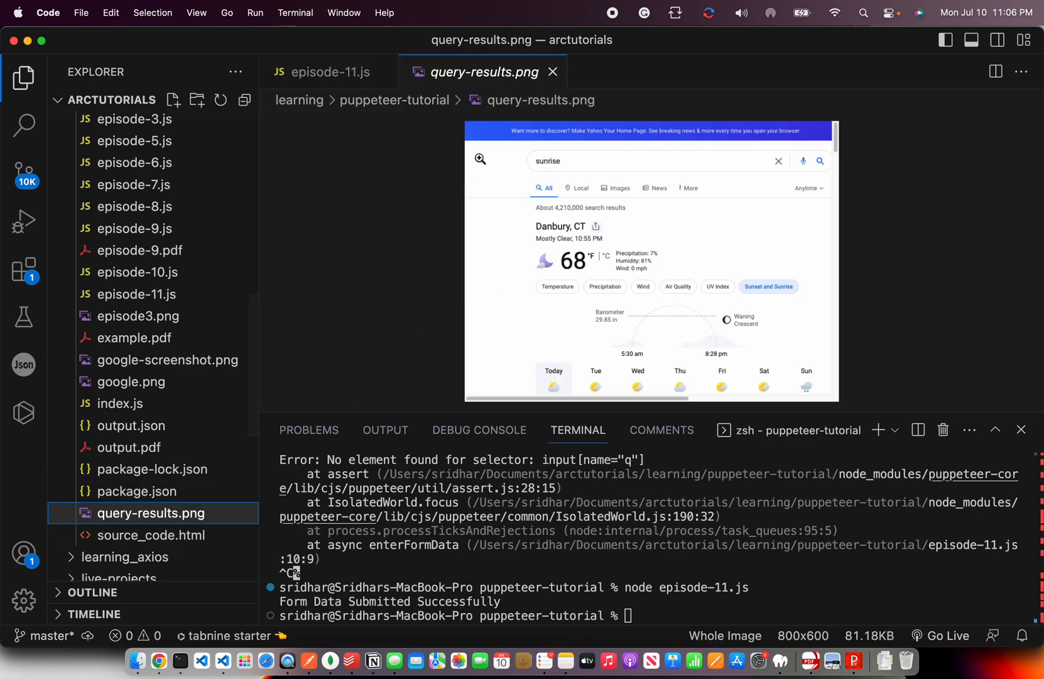
mouse_move(731, 155)
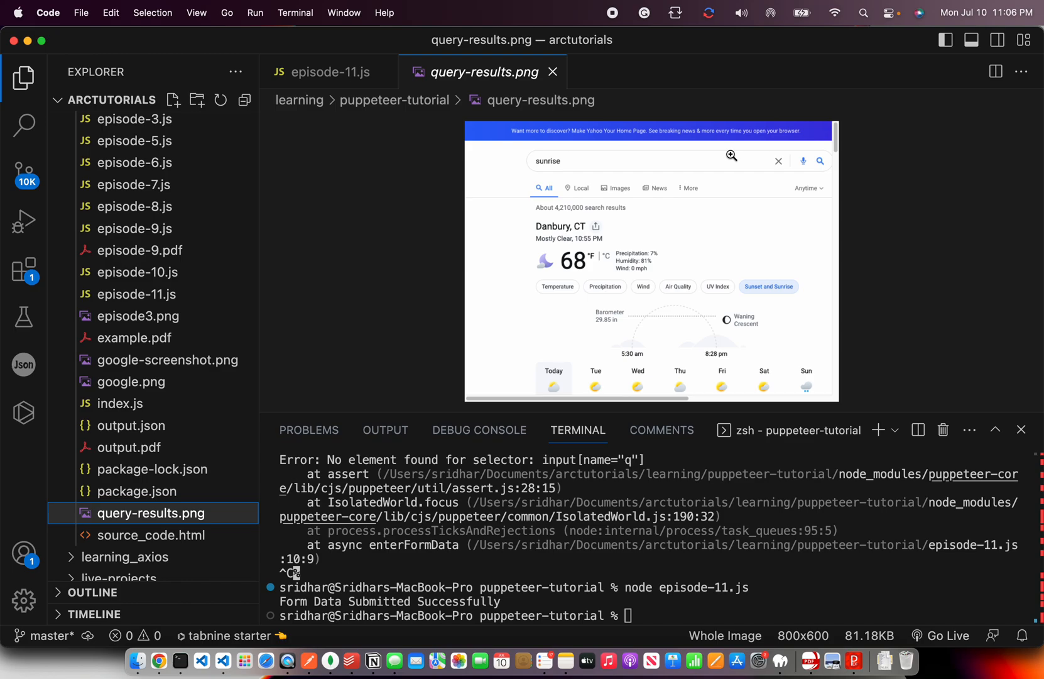
mouse_move(830, 582)
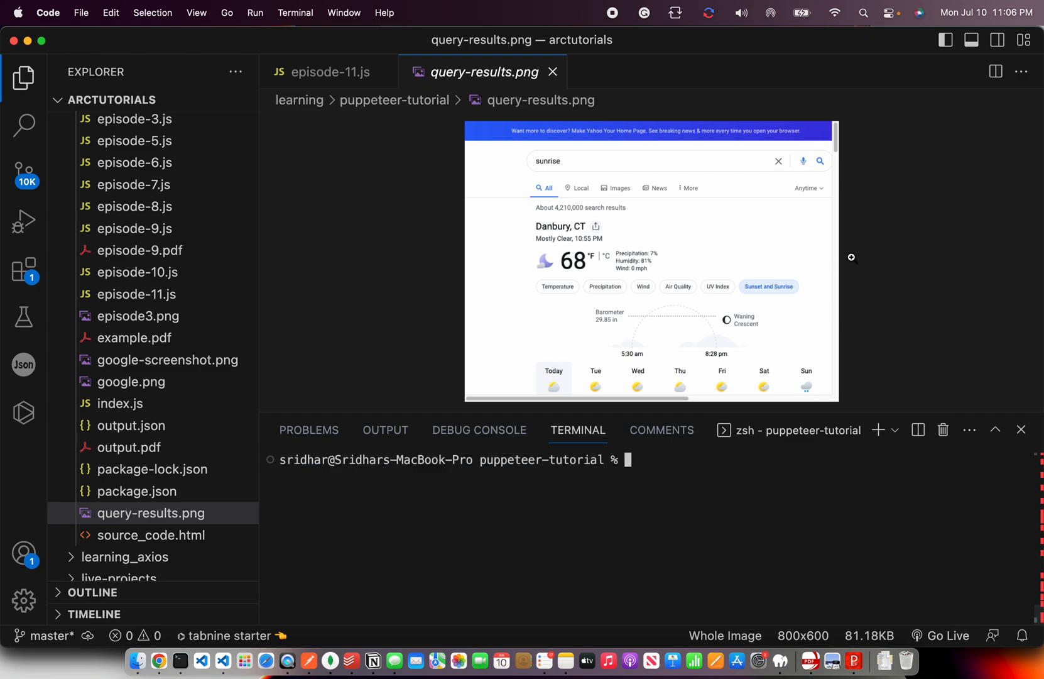
mouse_move(690, 210)
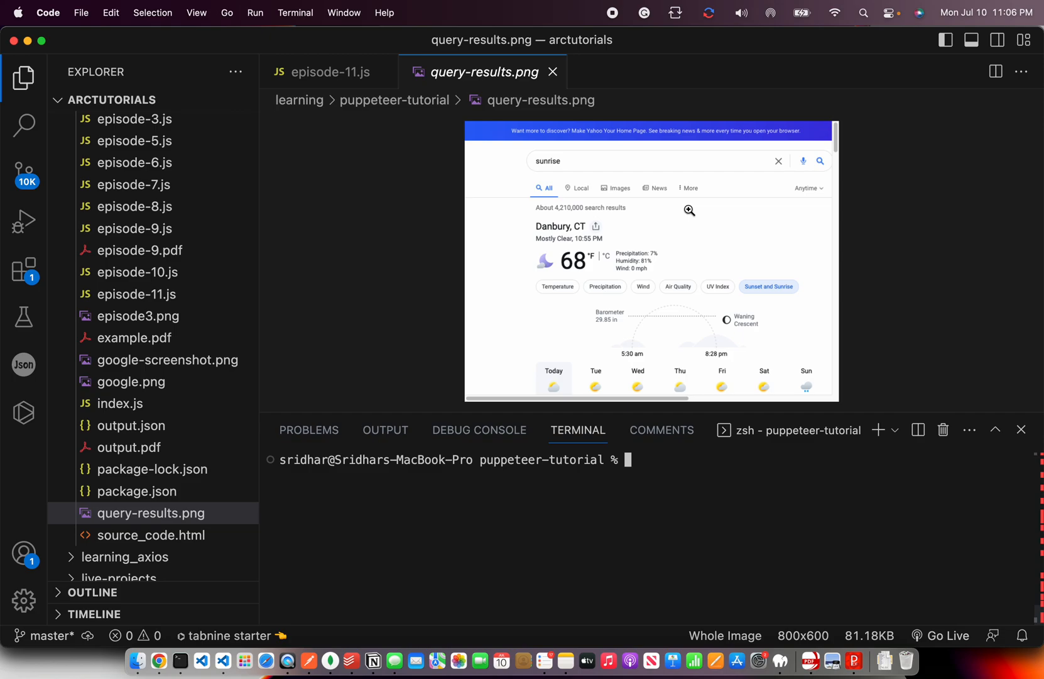
mouse_move(523, 147)
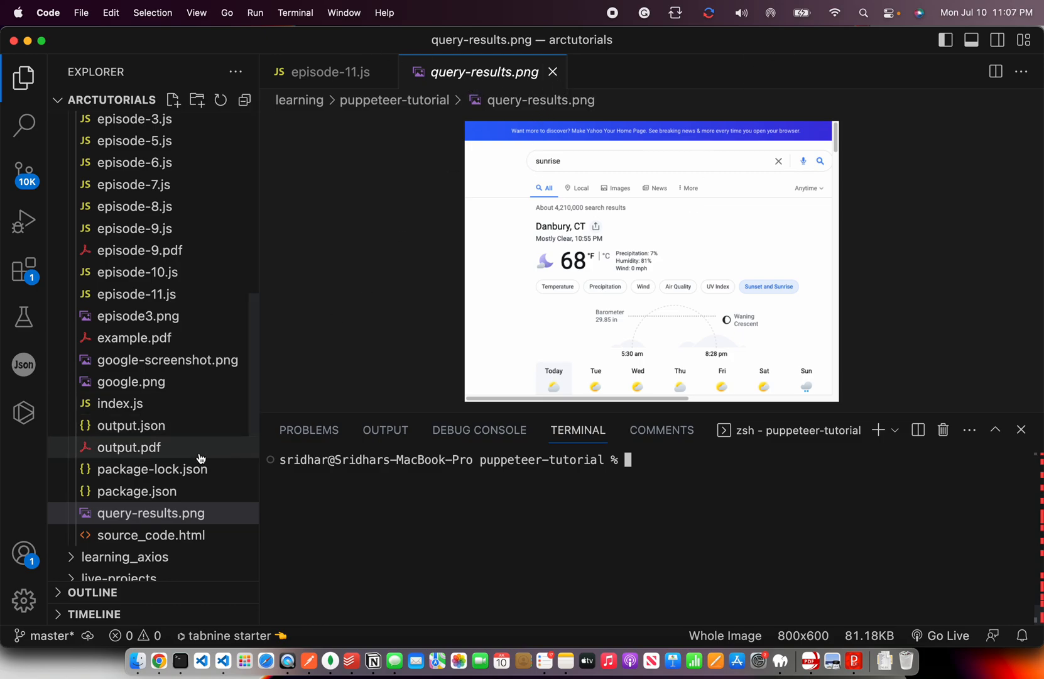
- Flip between query-results.png and episode-11.js, then hide the terminal panel
left_click(330, 72)
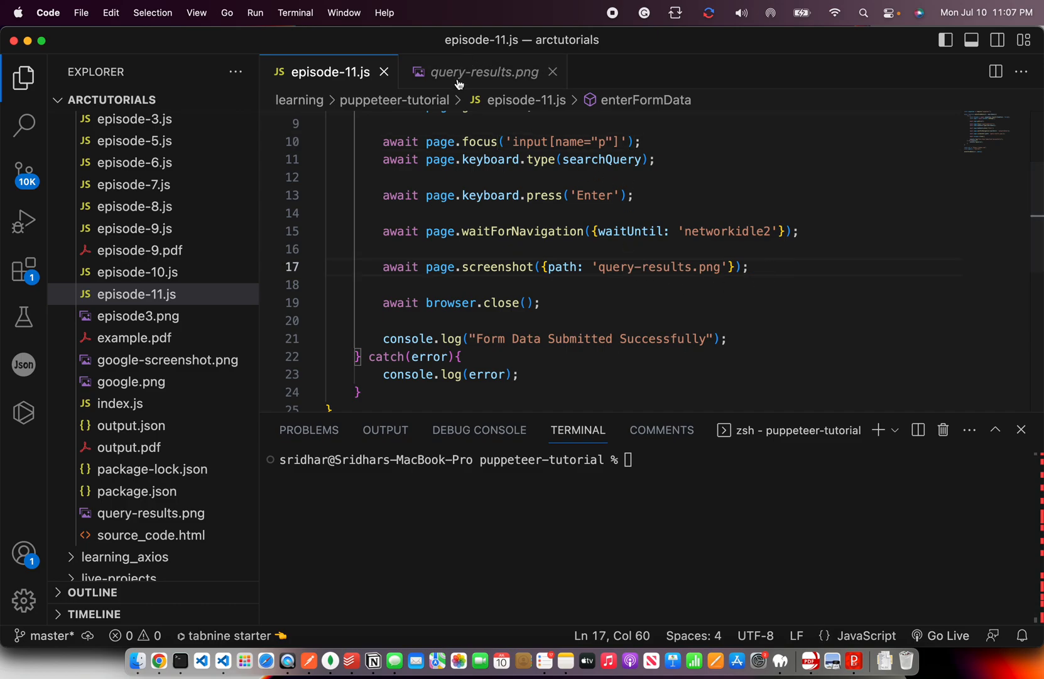
left_click(484, 71)
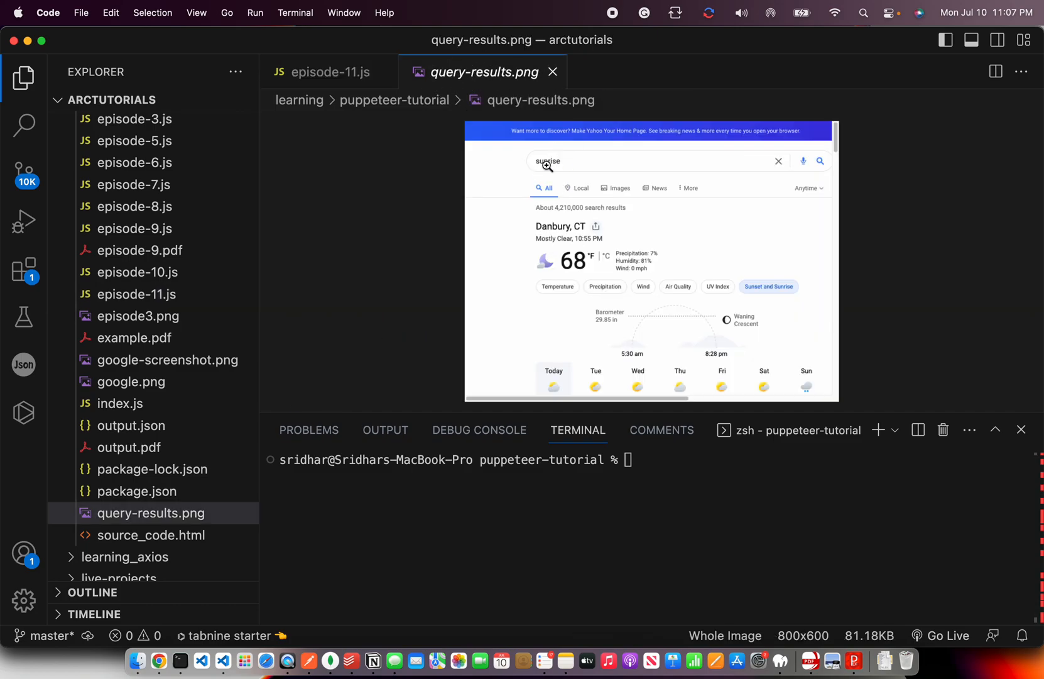
left_click(331, 72)
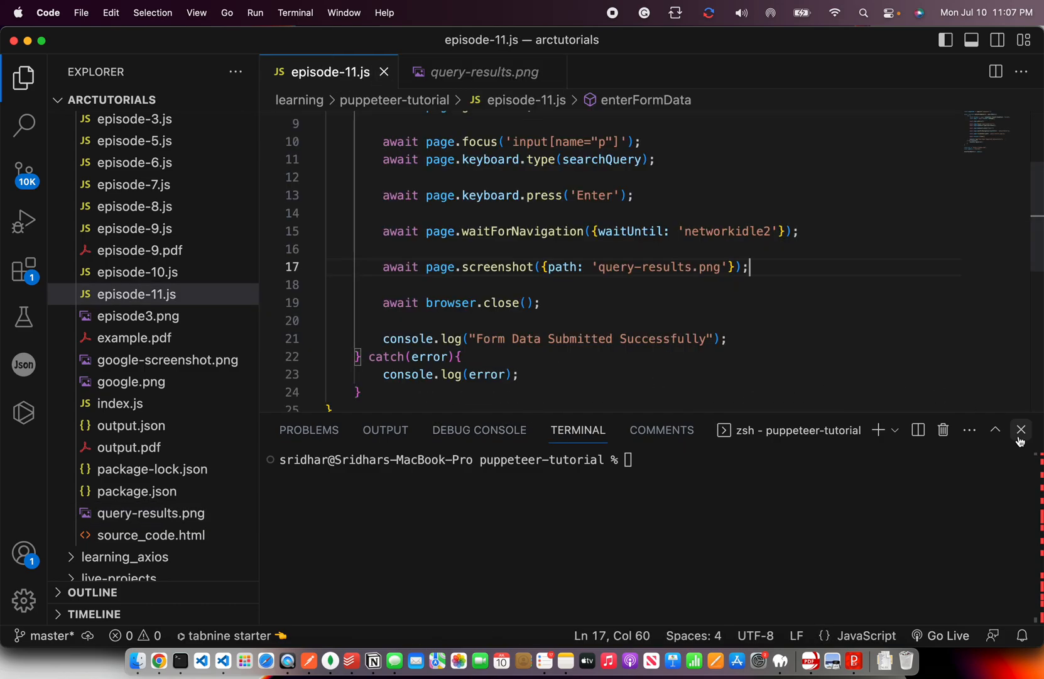
left_click(1022, 430)
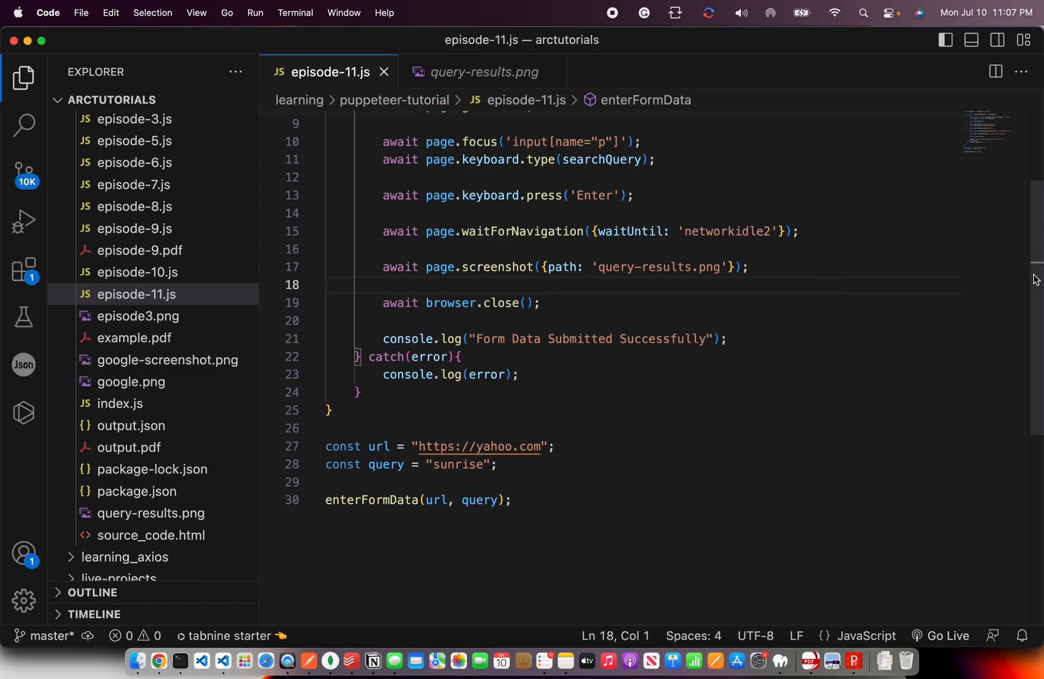
scroll("up", 3)
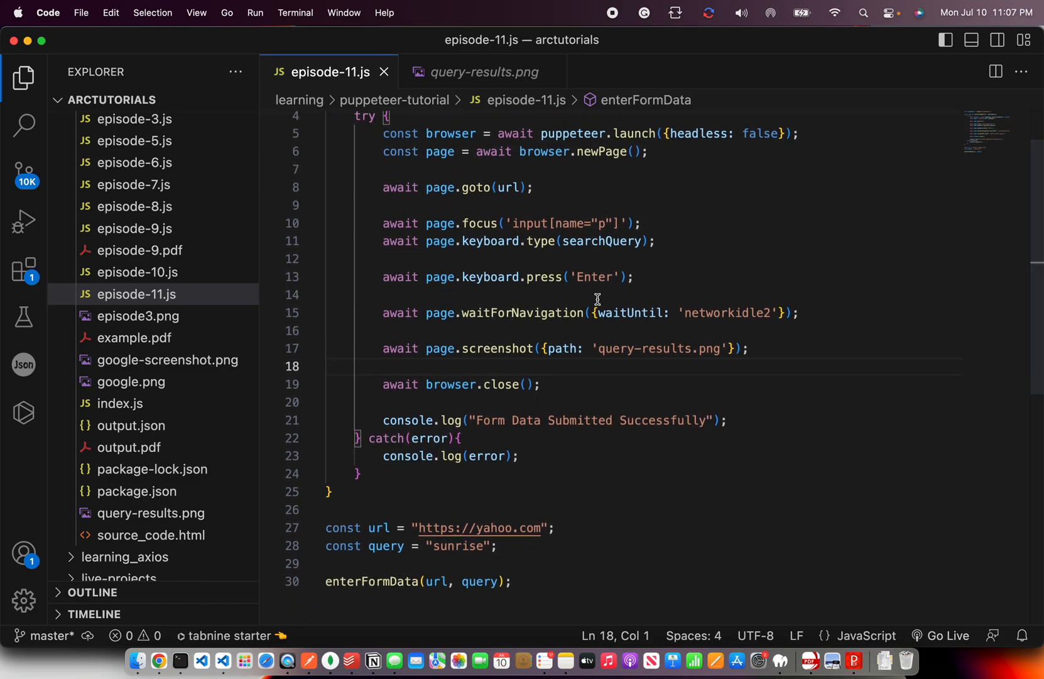
left_click(642, 224)
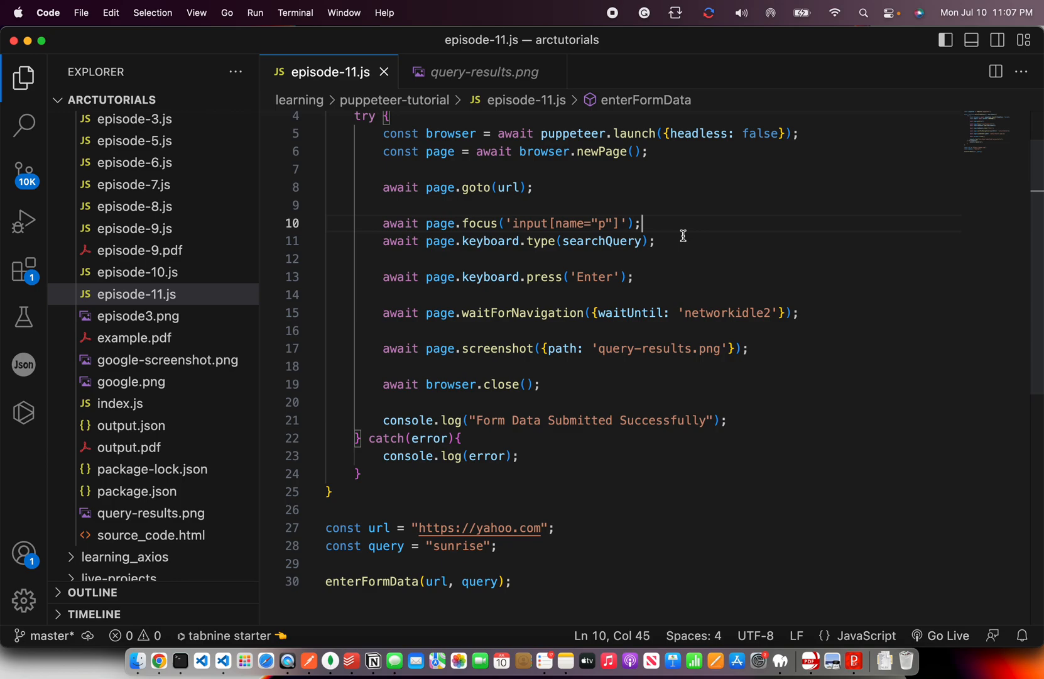
left_click(599, 241)
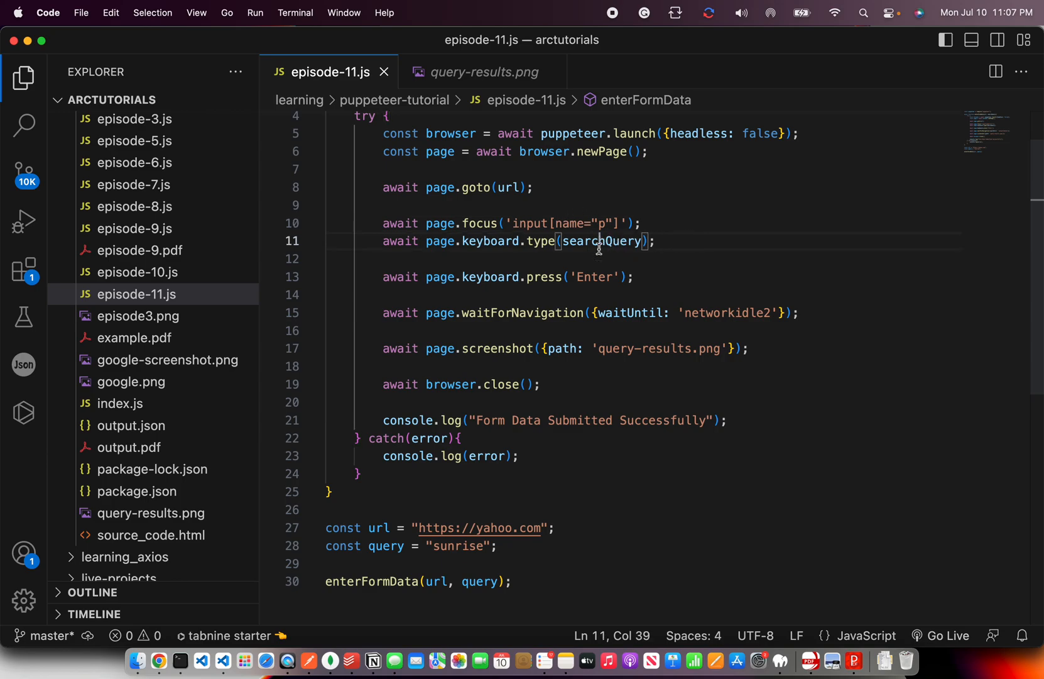
double_click(543, 241)
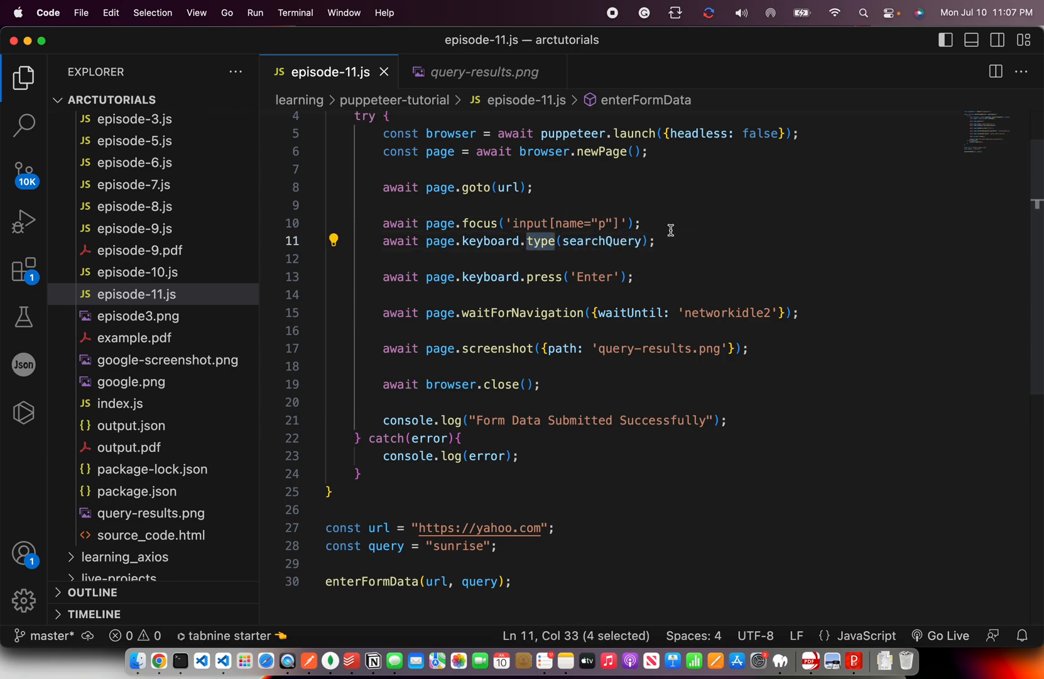
double_click(490, 276)
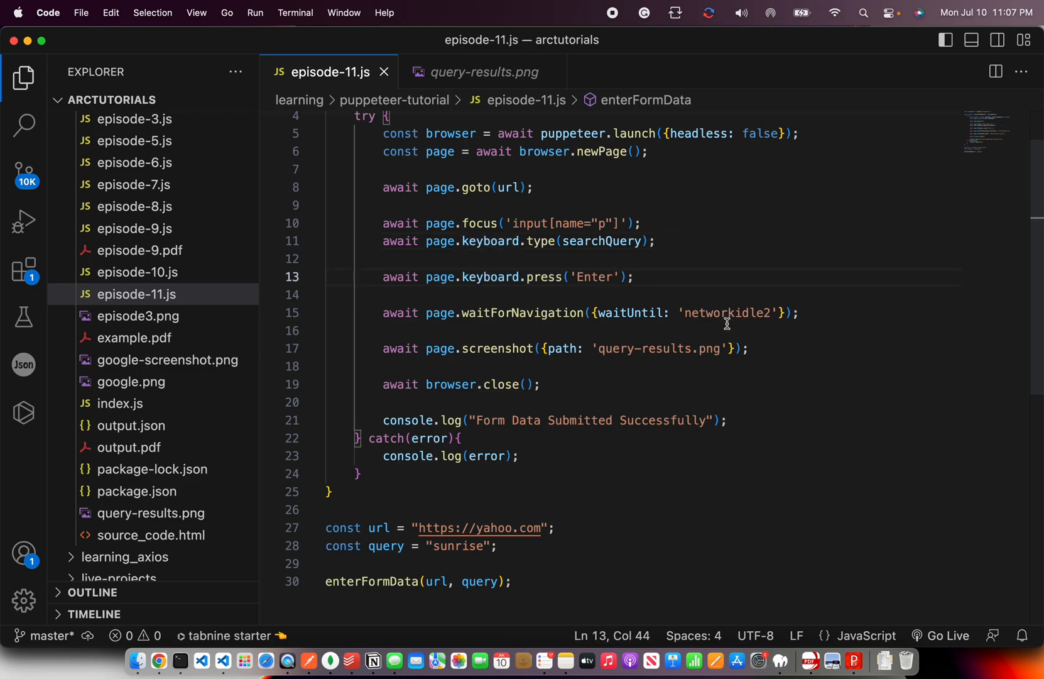
double_click(521, 313)
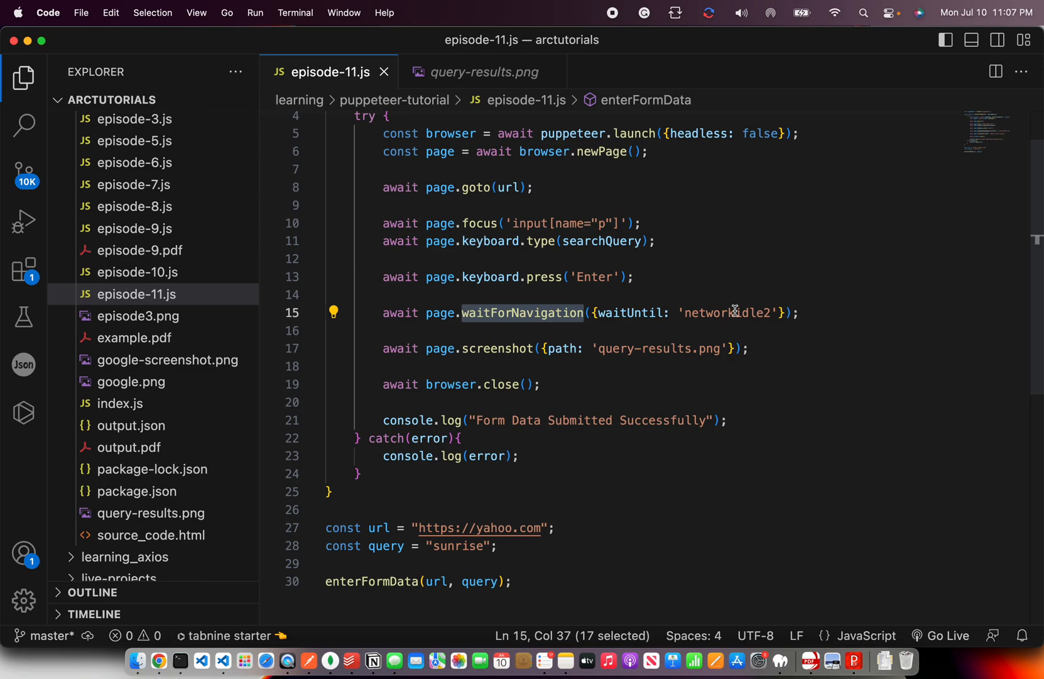
left_click(806, 313)
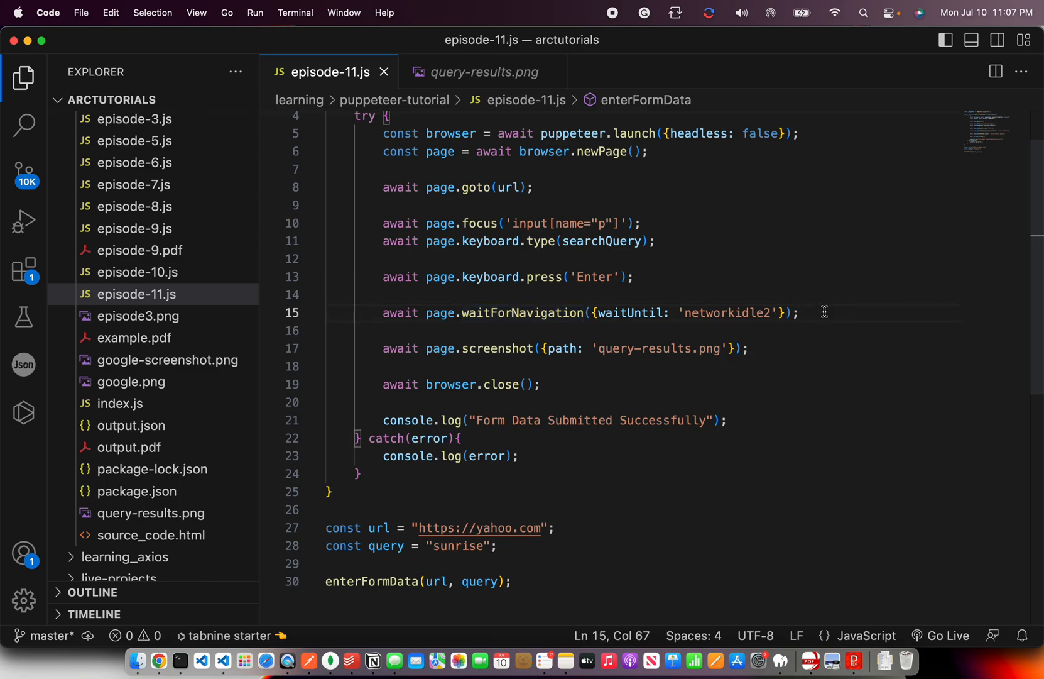
double_click(498, 348)
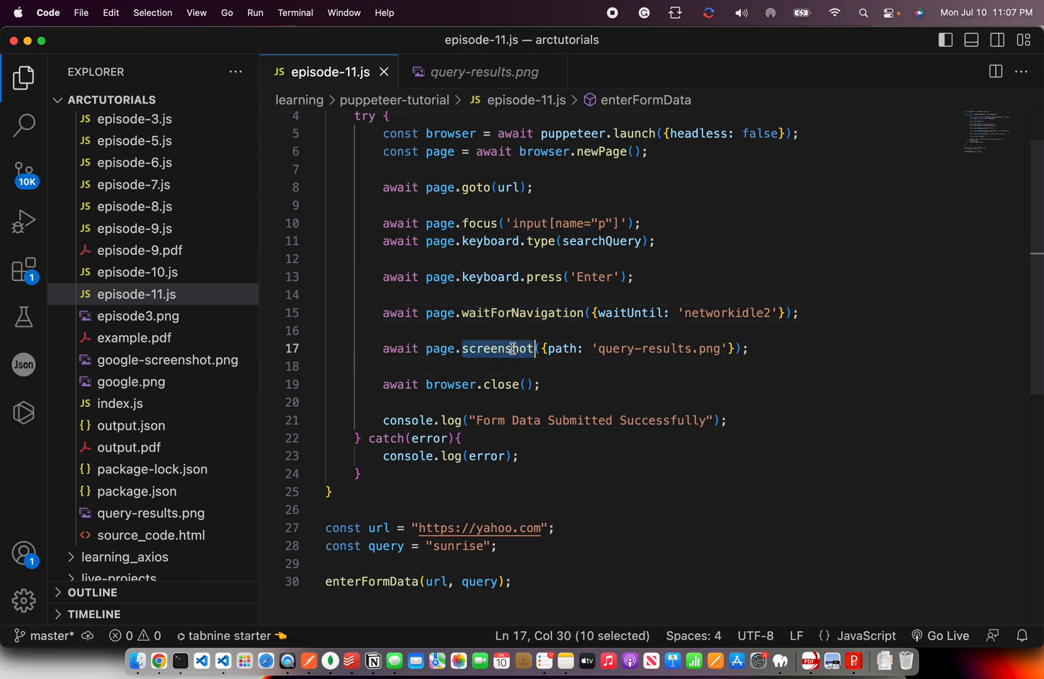
left_click(539, 385)
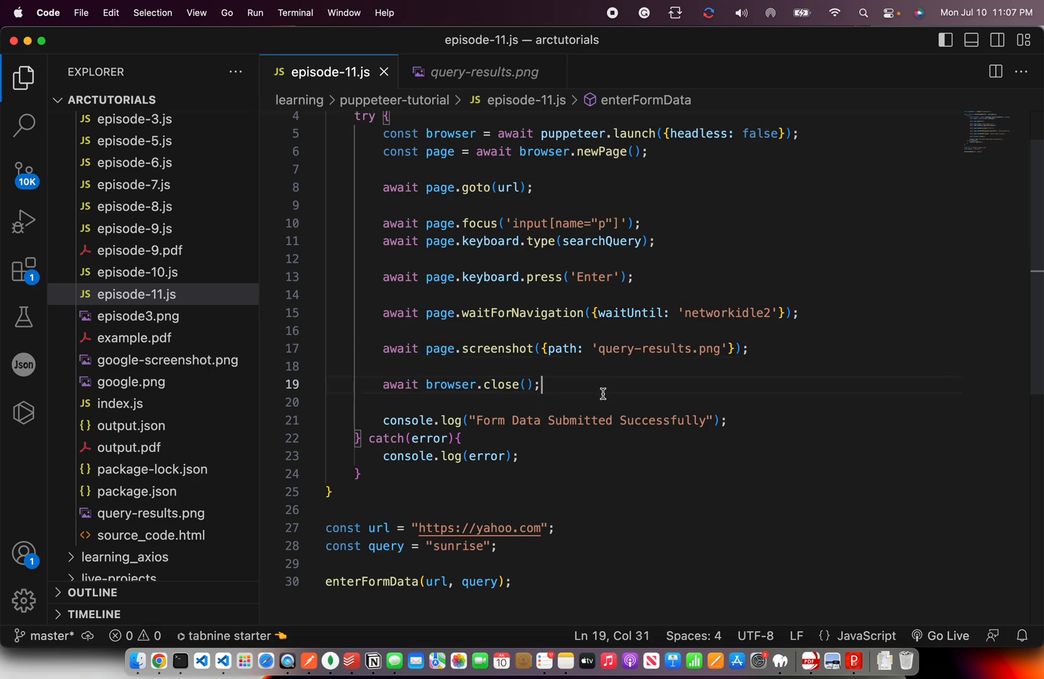
scroll("up", 3)
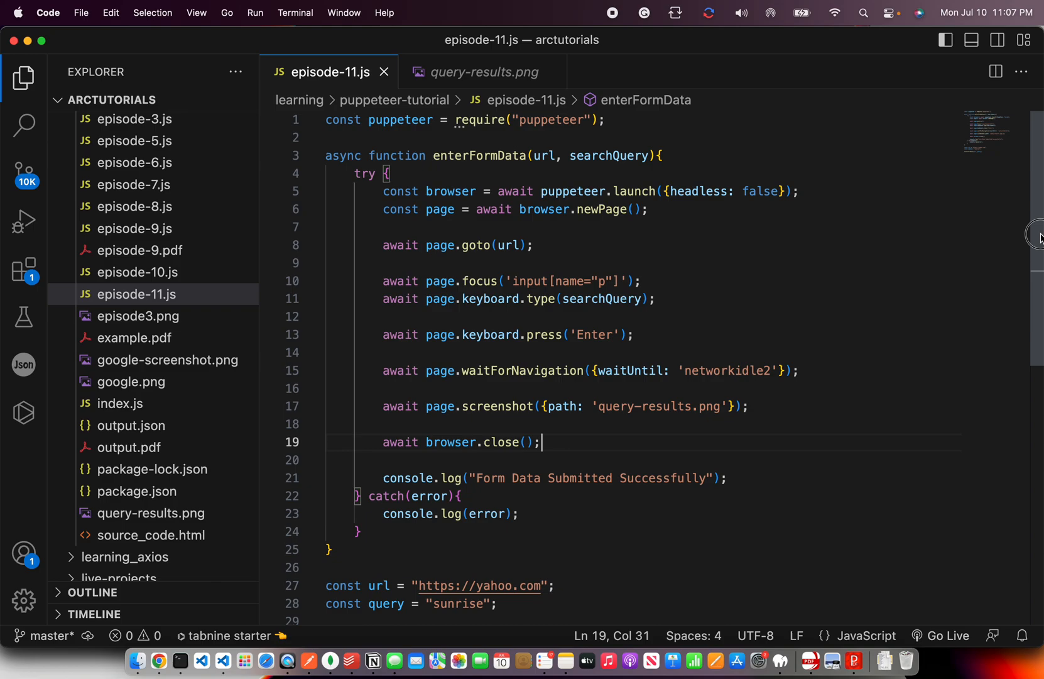
scroll("down", 3)
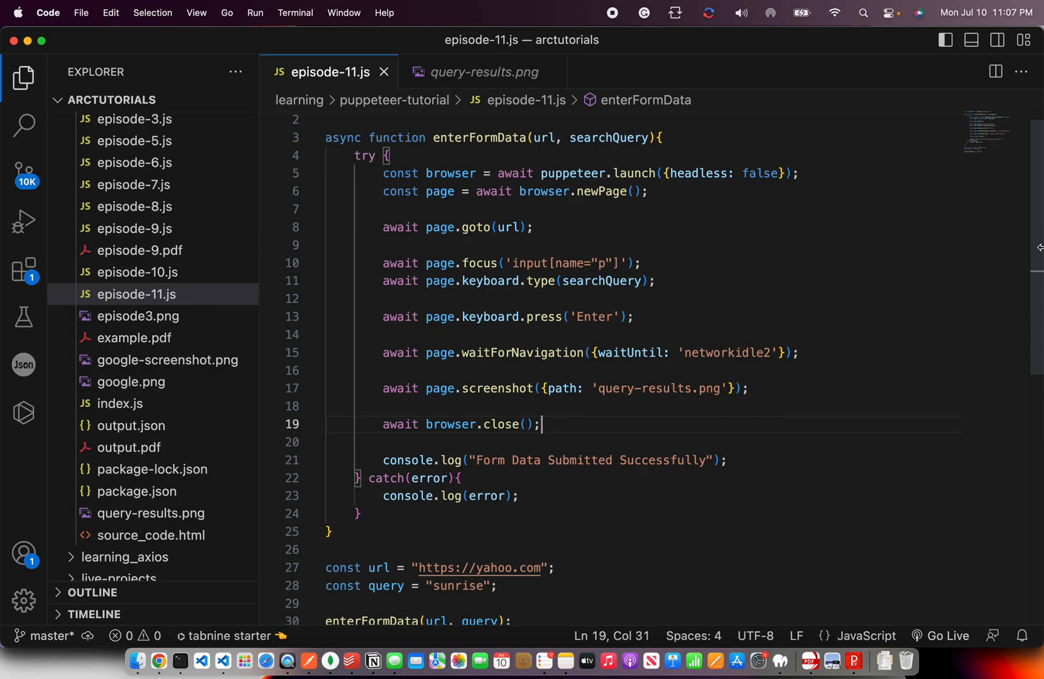
left_click(158, 661)
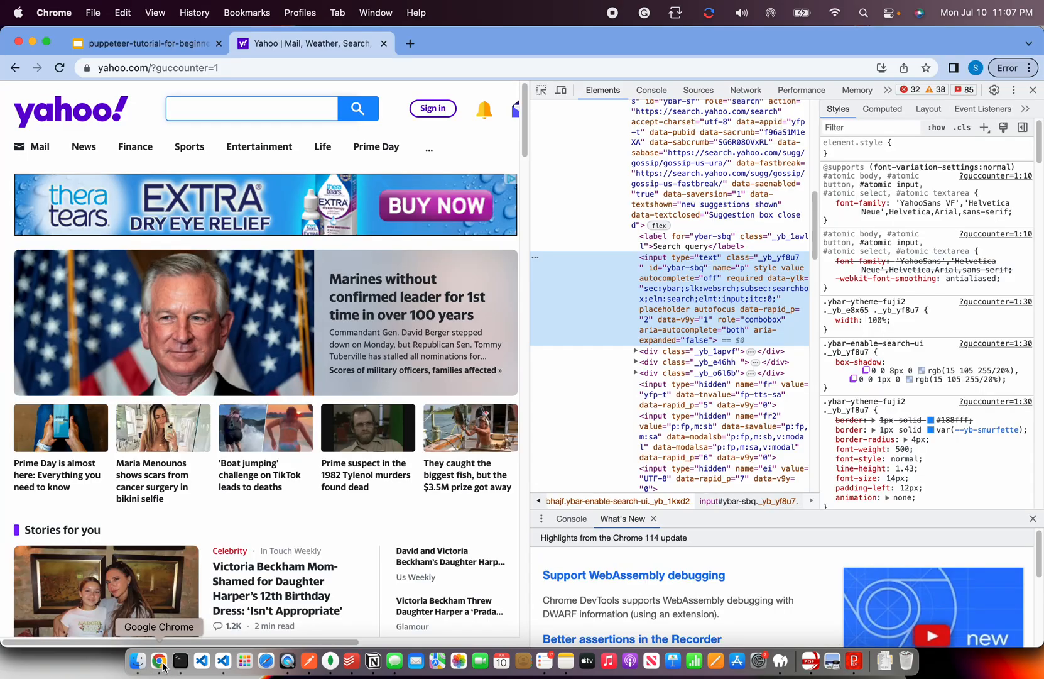
- Show the Puppeteer Form Data Submission slide in the puppeteer-tutorial Google Slides
left_click(139, 43)
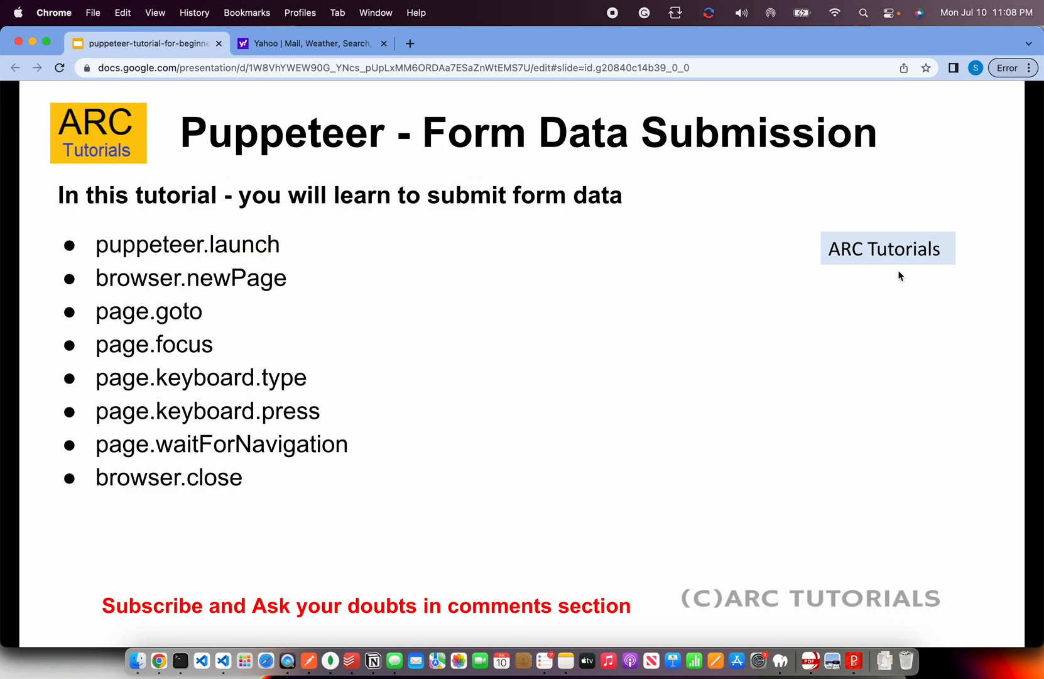